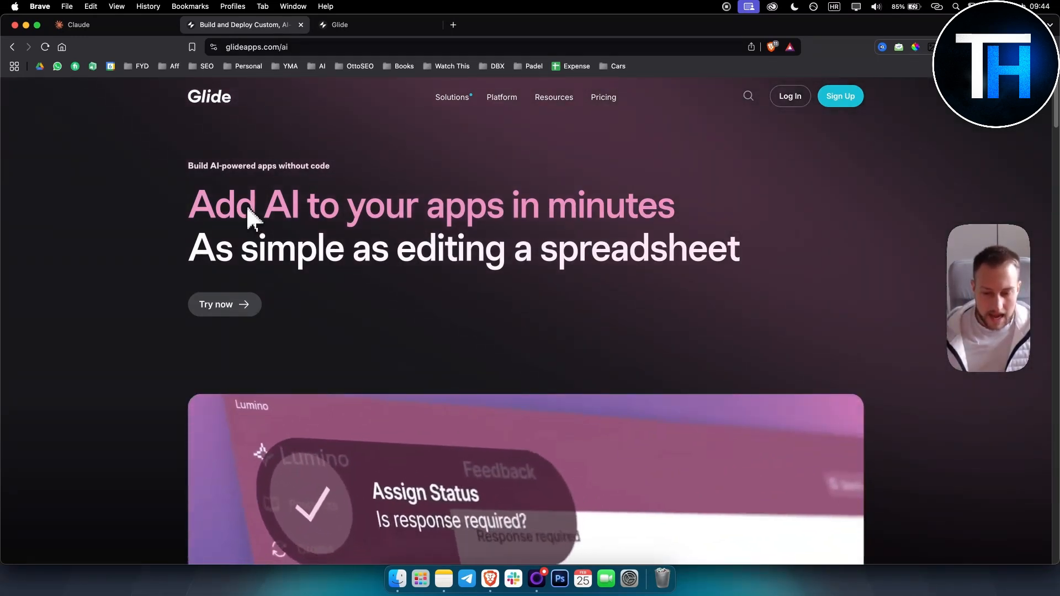
mouse_move(451, 97)
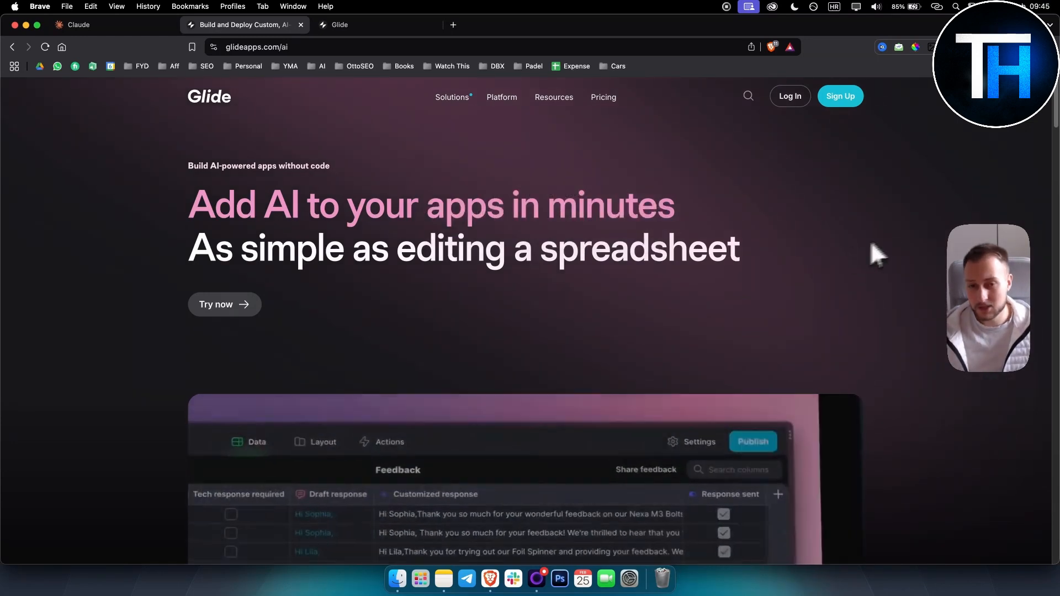
Browse the Pricing page comparing the Free, Maker, Business and Enterprise plans.
scroll("down", 3)
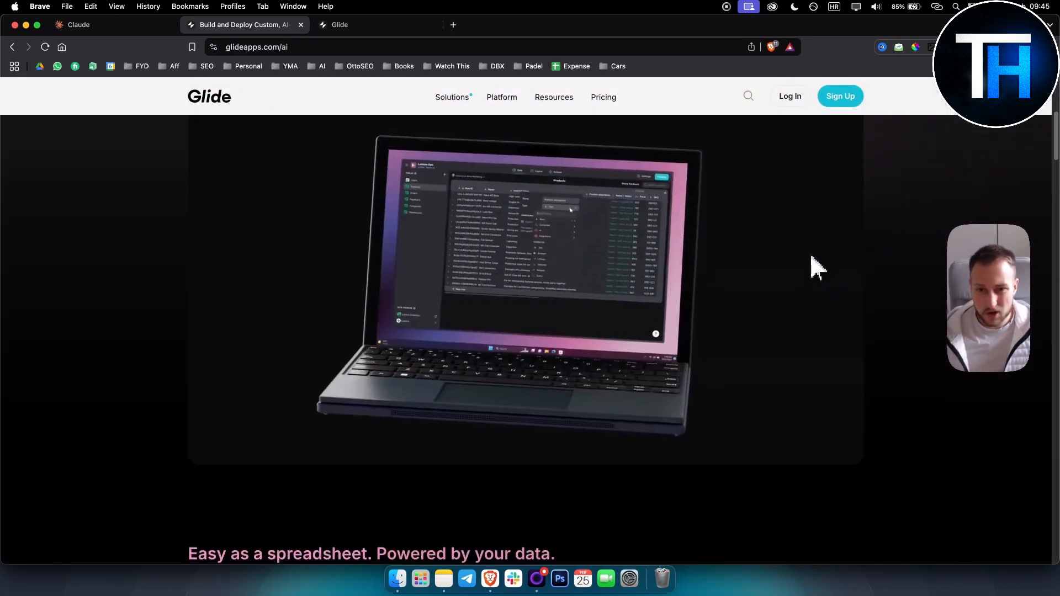
scroll("down", 3)
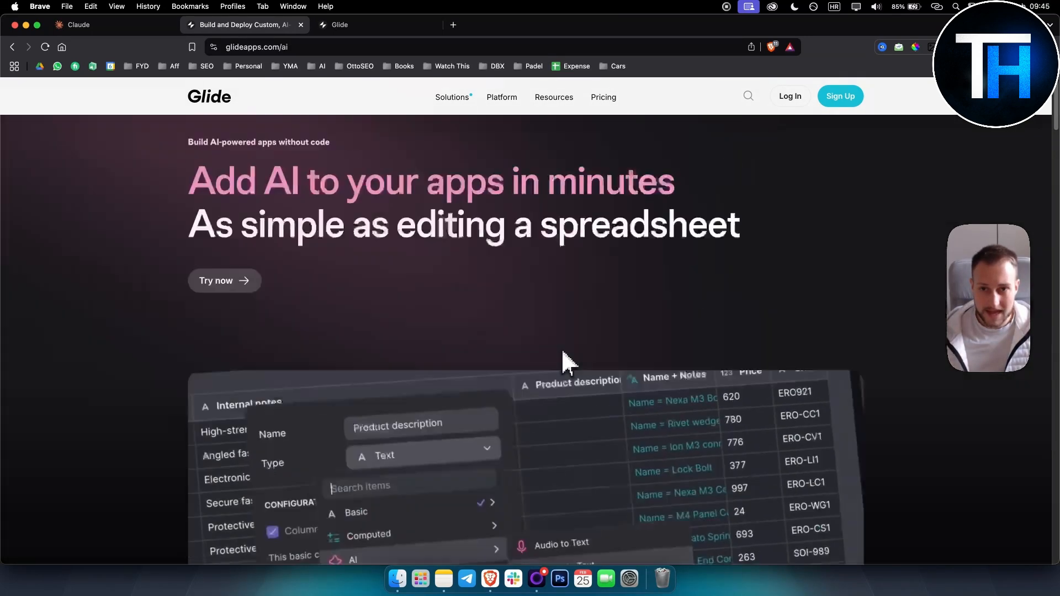
left_click(603, 98)
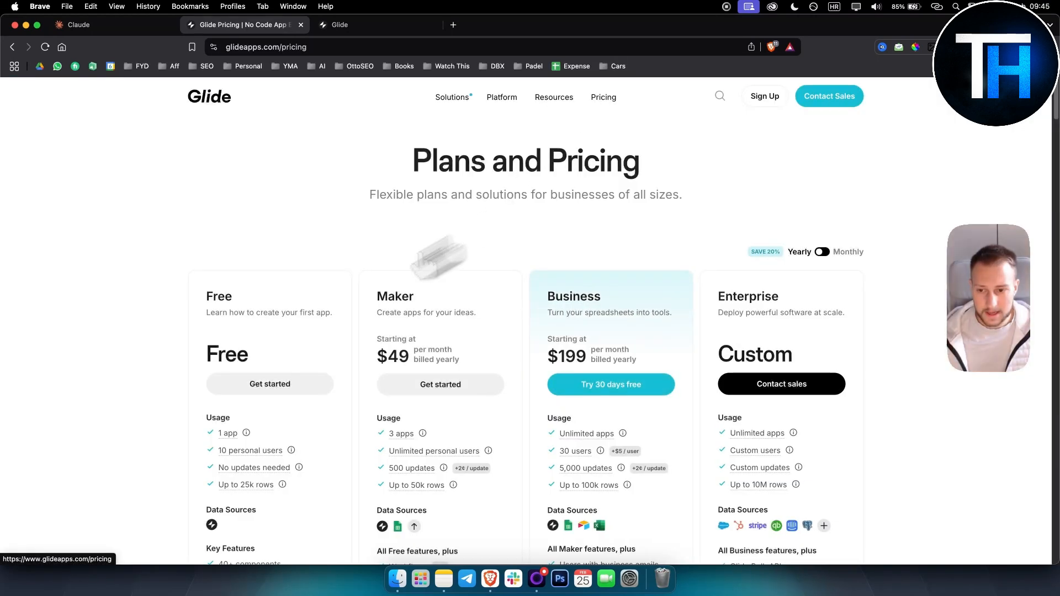
scroll("down", 3)
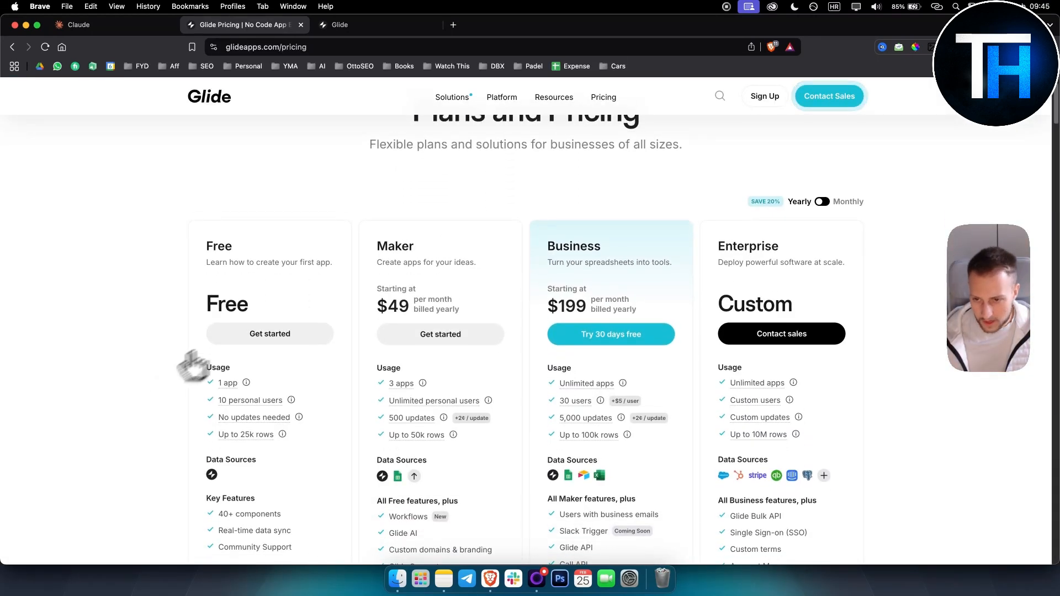
scroll("down", 3)
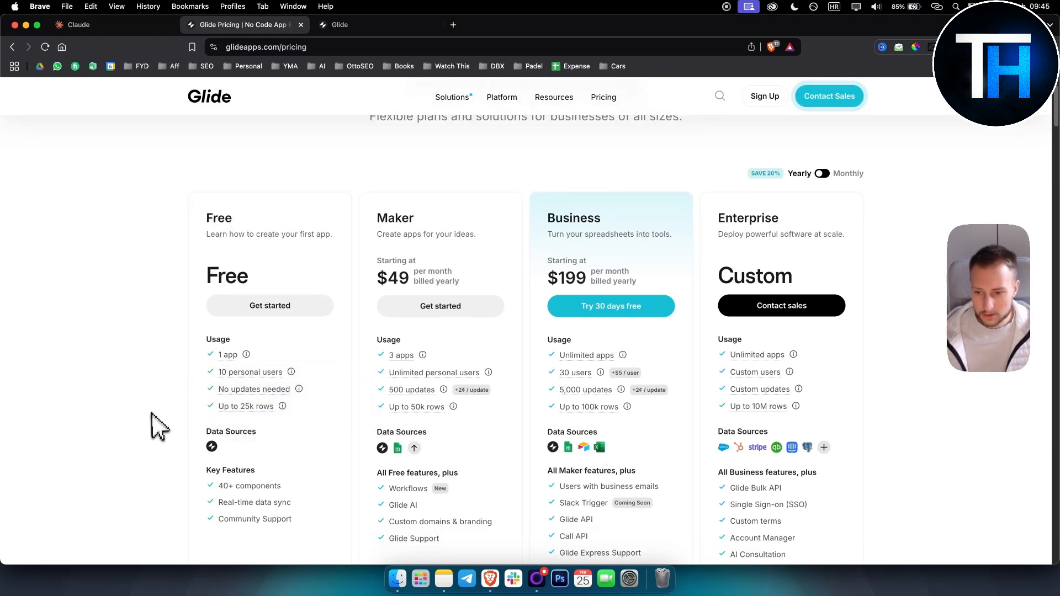
mouse_move(155, 520)
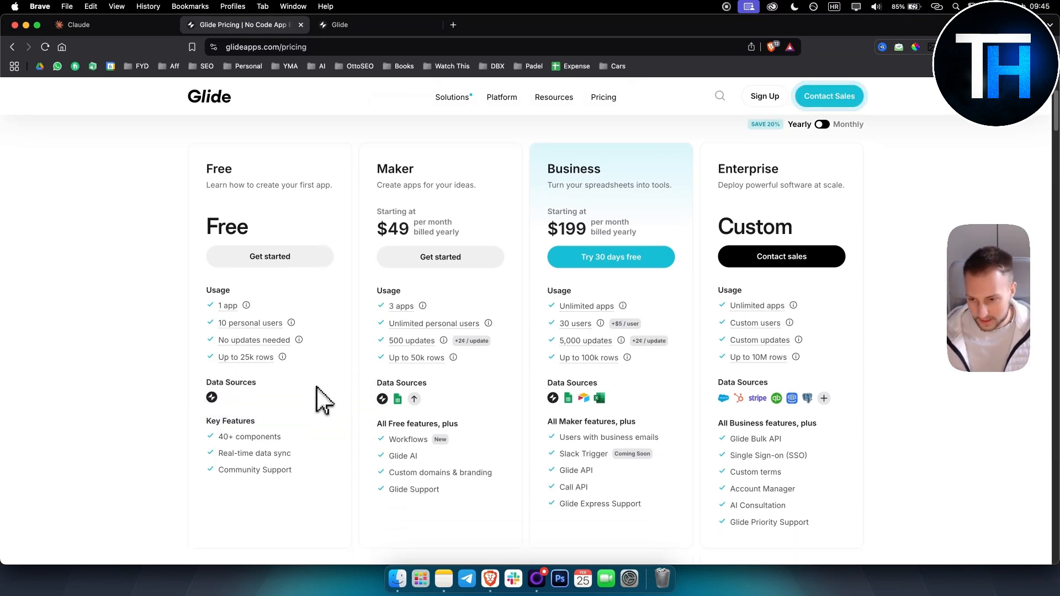
mouse_move(297, 481)
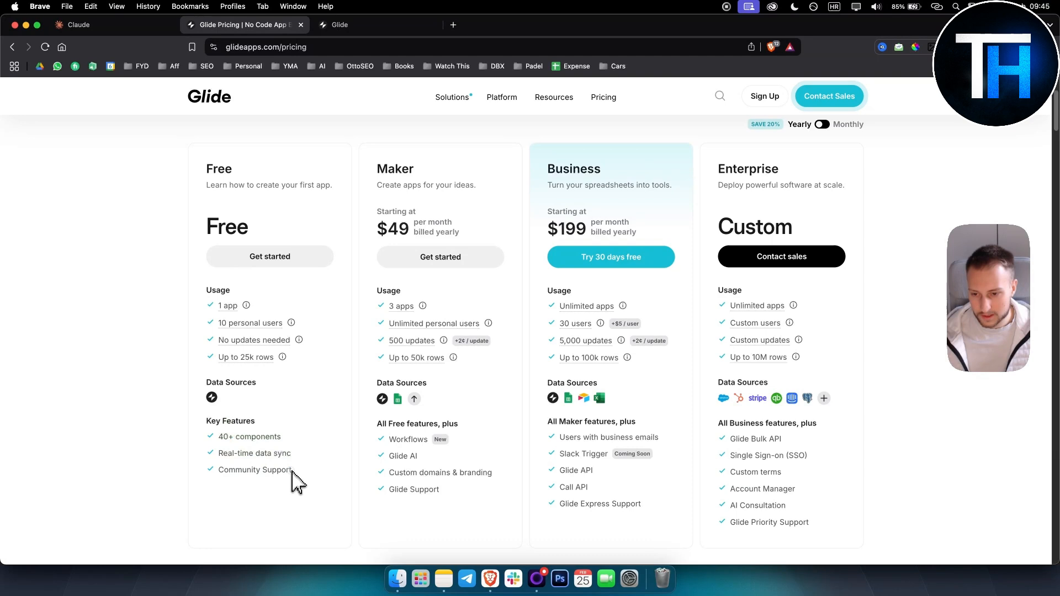
mouse_move(280, 483)
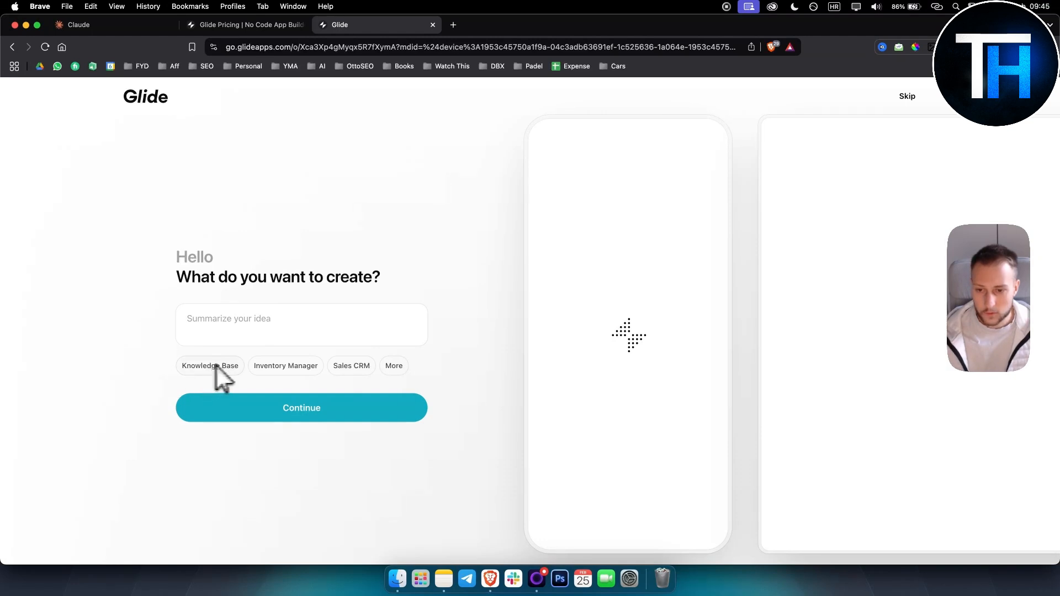
mouse_move(301, 383)
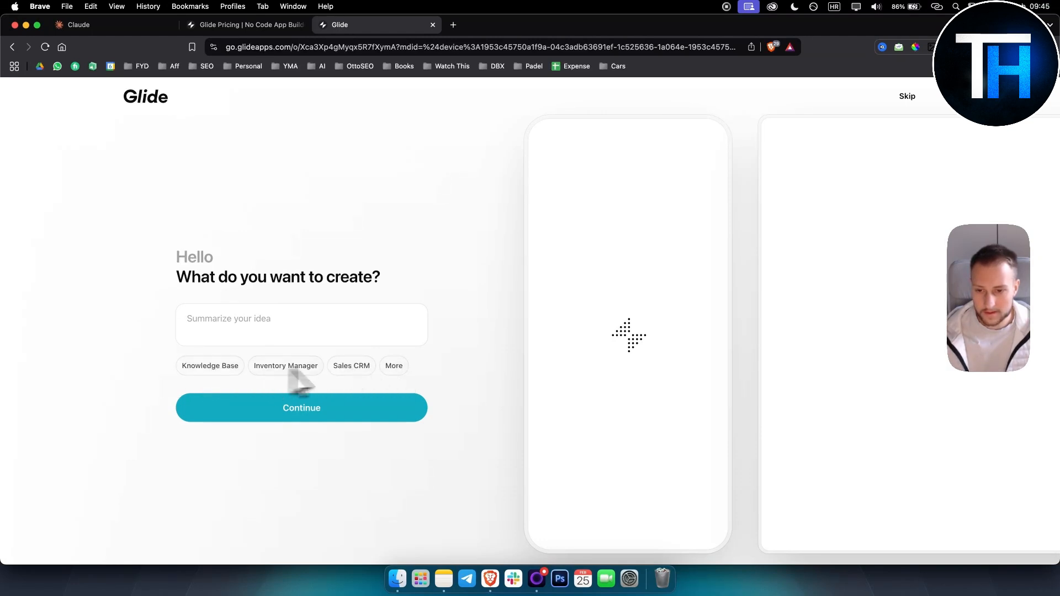
Enter 'Event management app for a team offsite' as the app idea description.
left_click(300, 324)
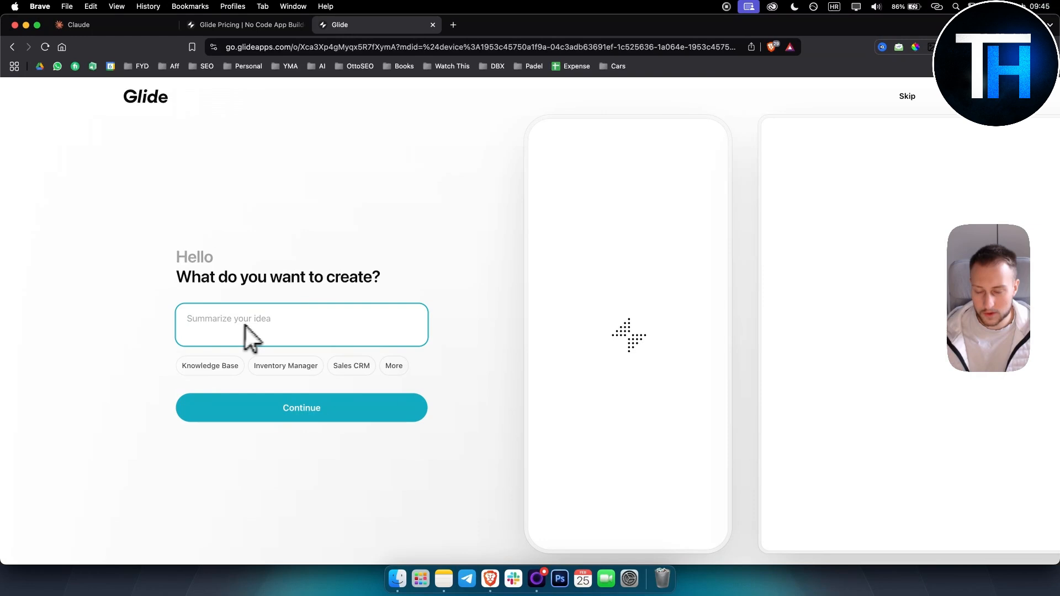
left_click(393, 366)
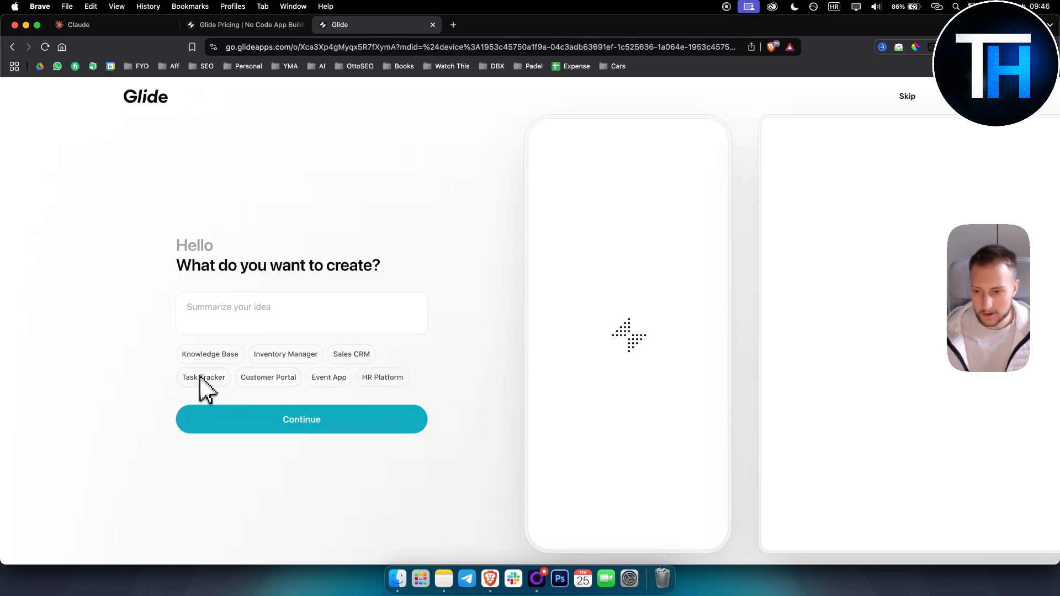
mouse_move(280, 395)
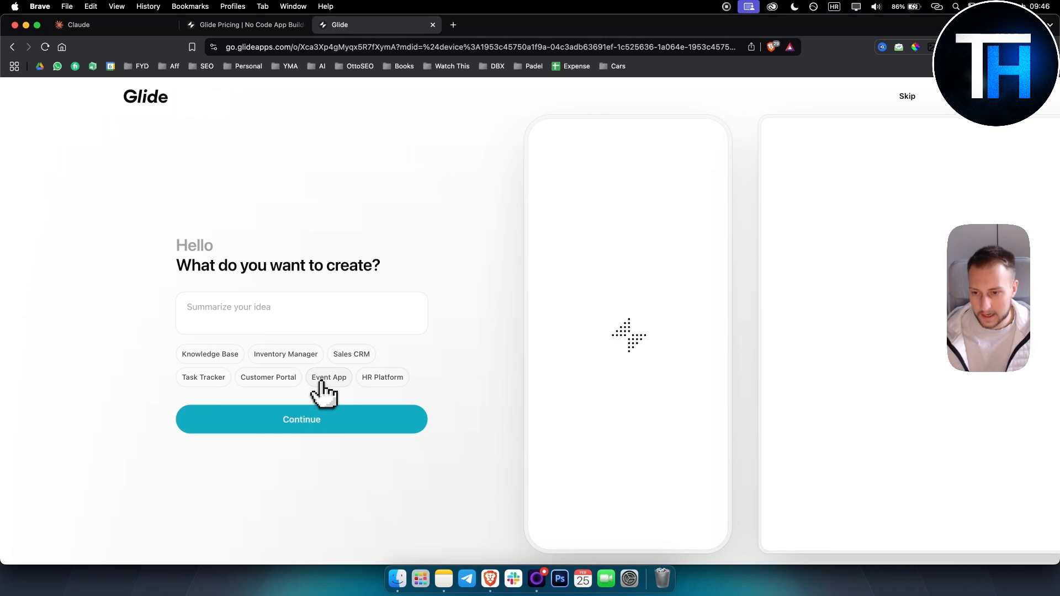
type("Event management app for a team offsite")
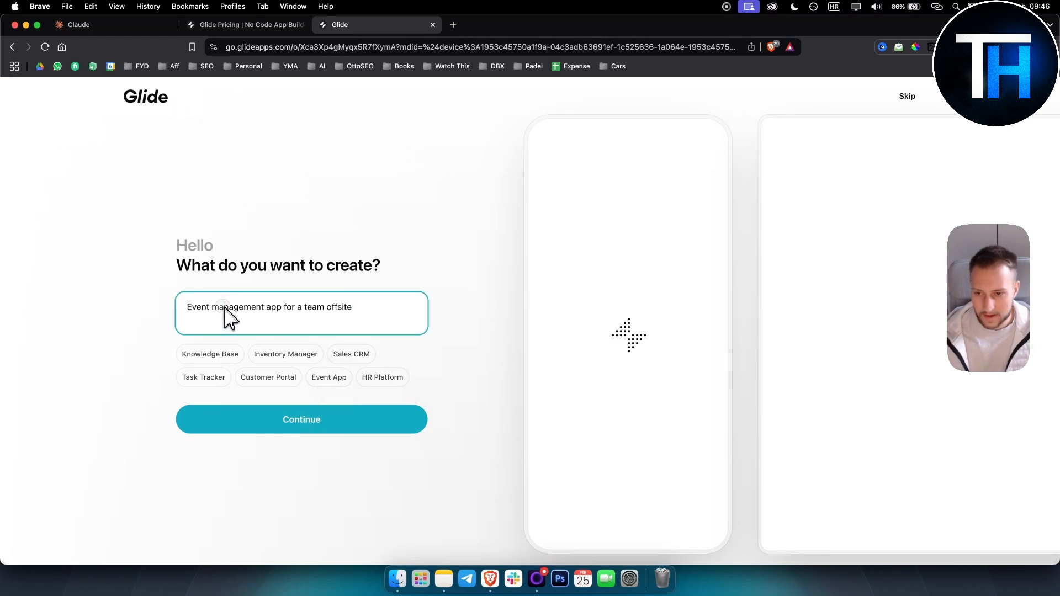
mouse_move(254, 484)
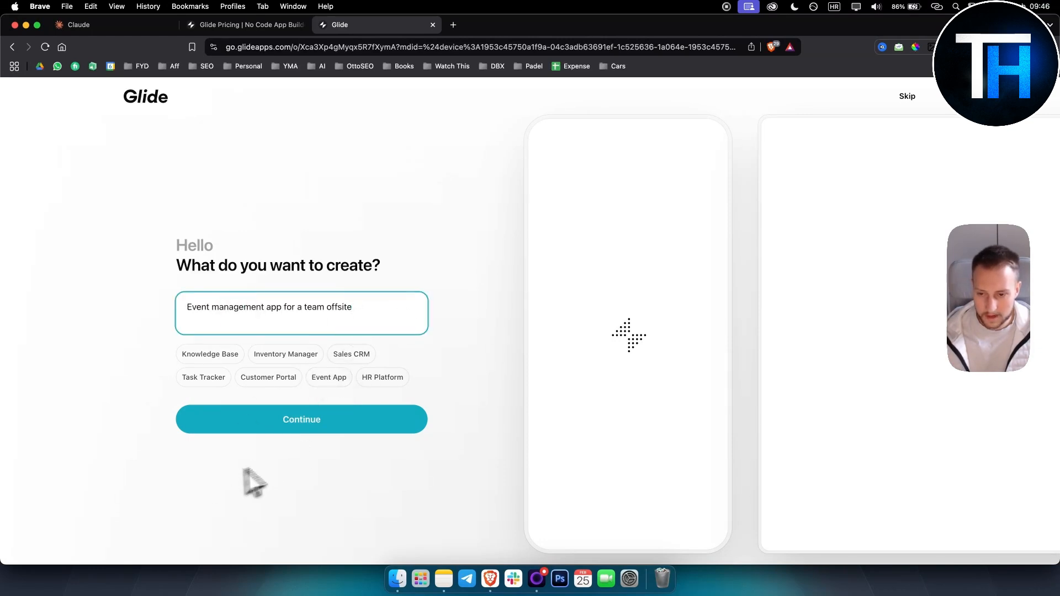
Submit the idea so Glide AI generates the Offsite Orb app with its Event Schedule.
left_click(300, 420)
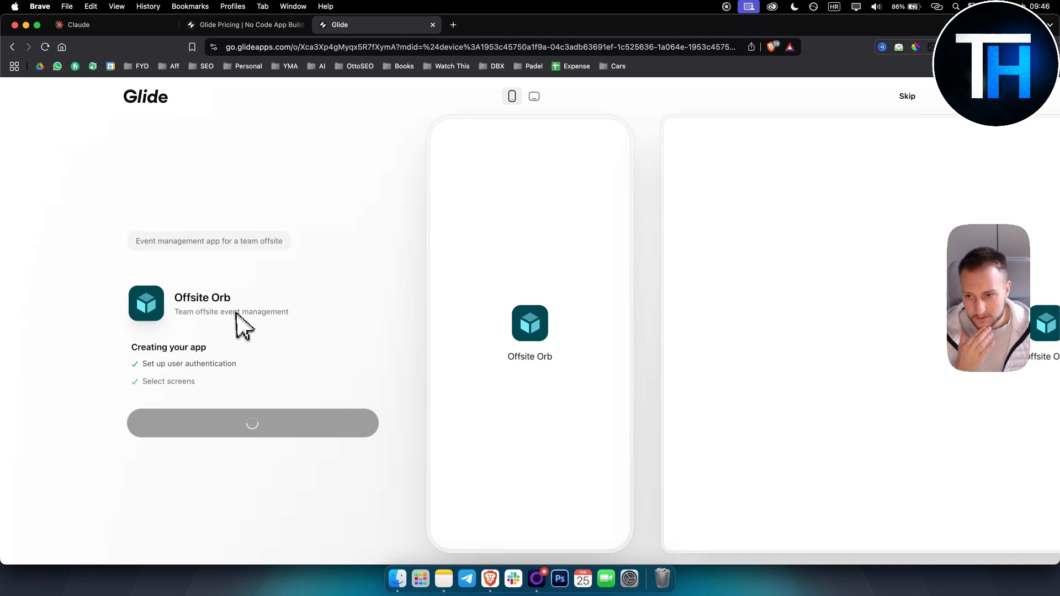
mouse_move(182, 386)
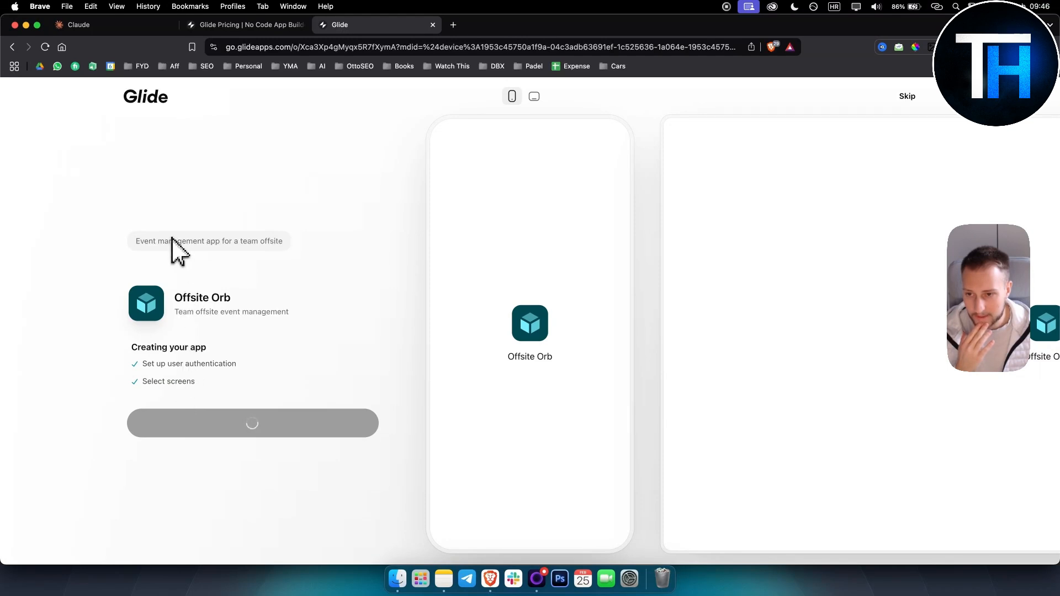
double_click(209, 241)
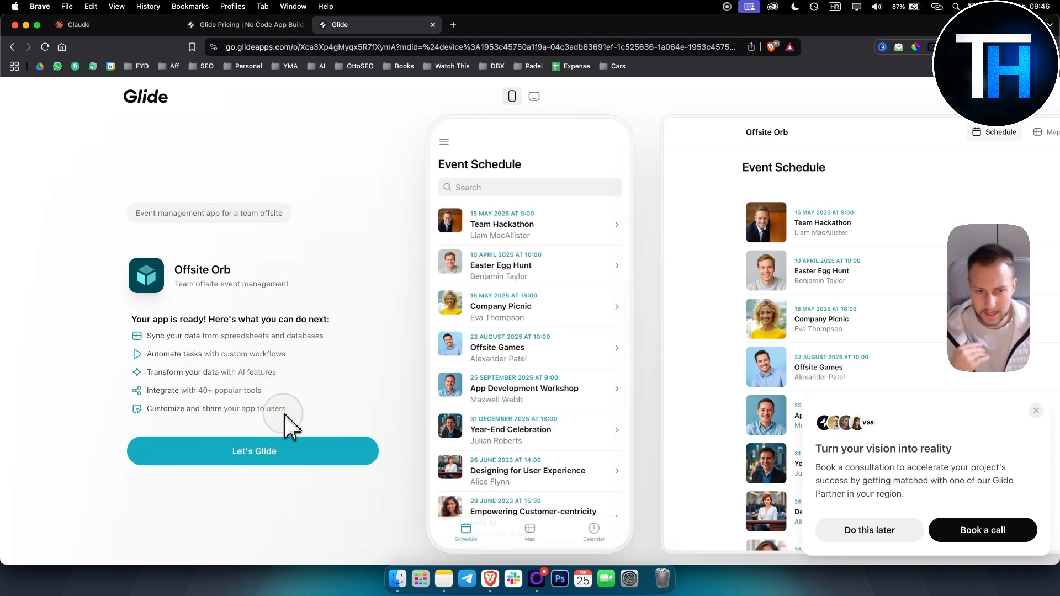
Preview the generated app in desktop layout, checking its Map and Calendar screens.
left_click(533, 96)
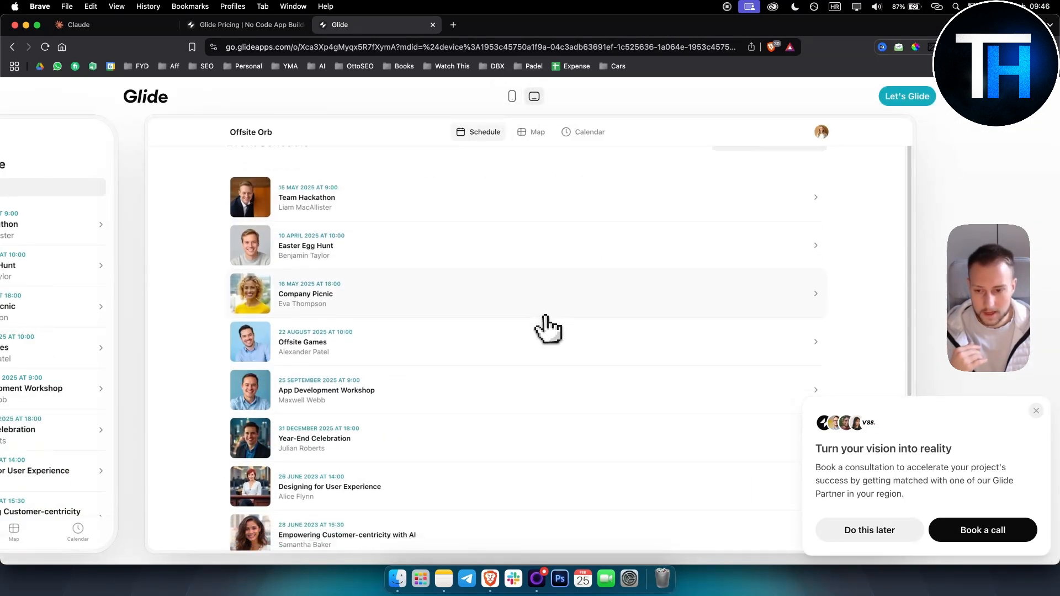
left_click(1036, 411)
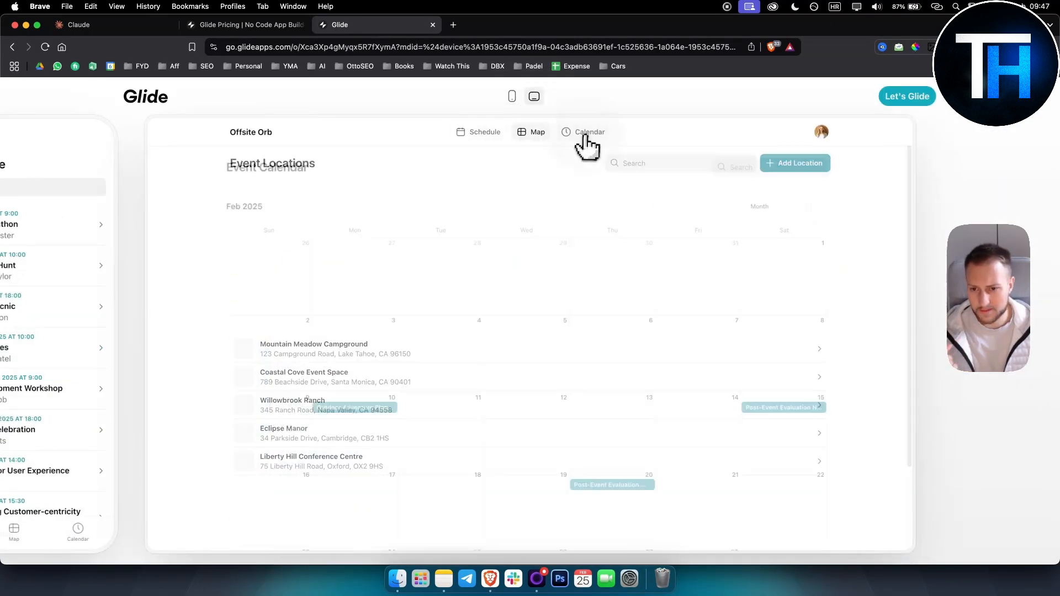
left_click(538, 132)
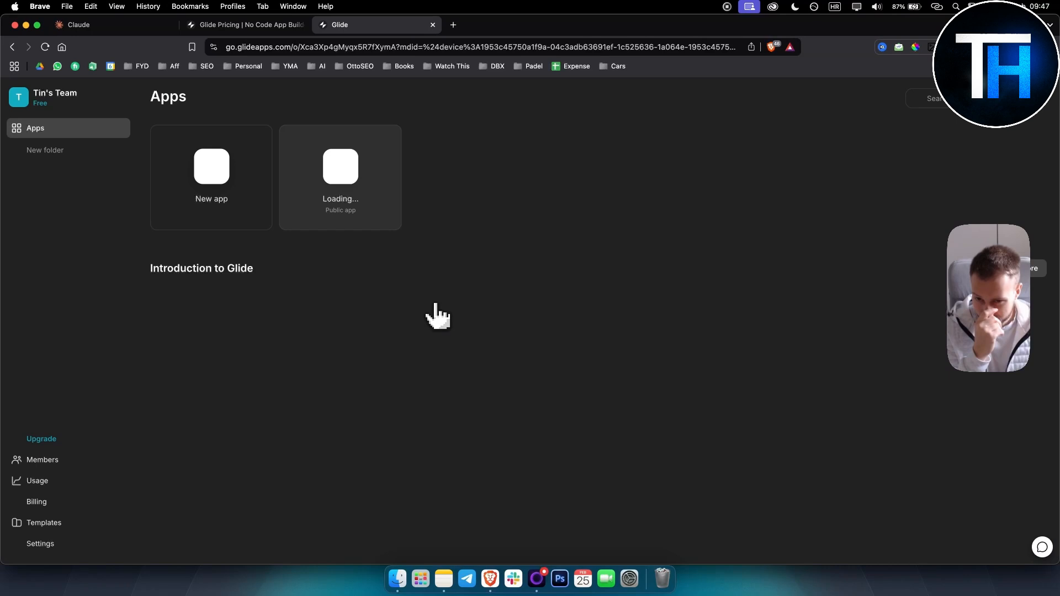
Open Offsite Orb in the editor, dismiss the intro tour, and go to Workflows.
left_click(340, 167)
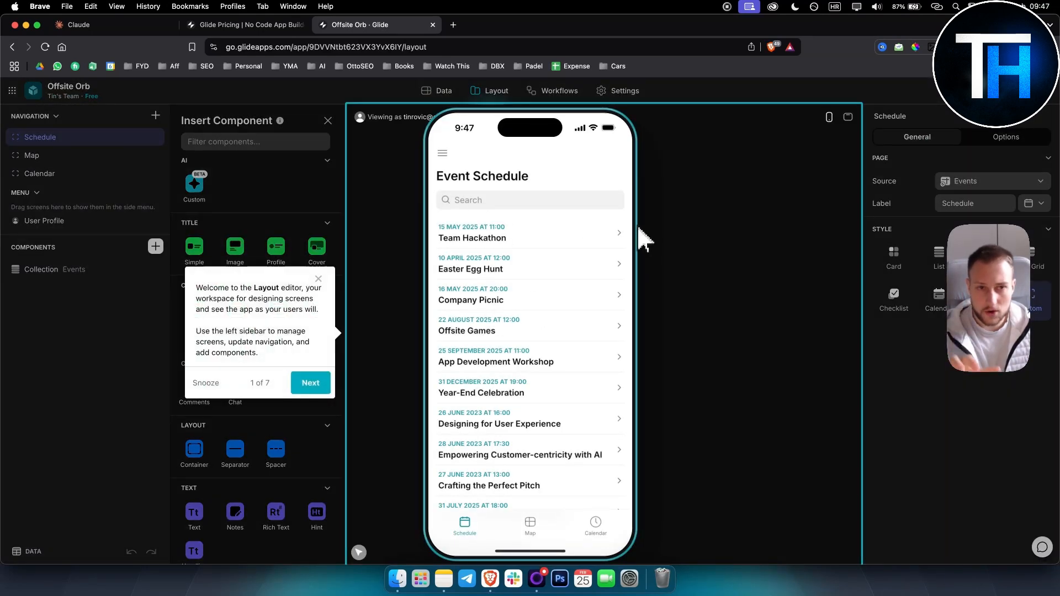
mouse_move(162, 102)
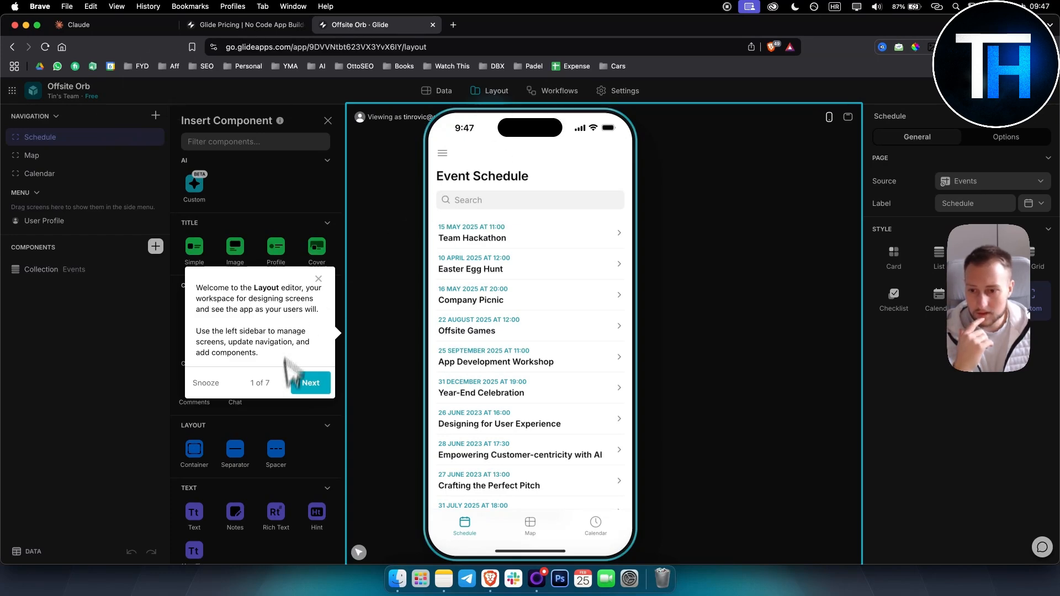
left_click(309, 383)
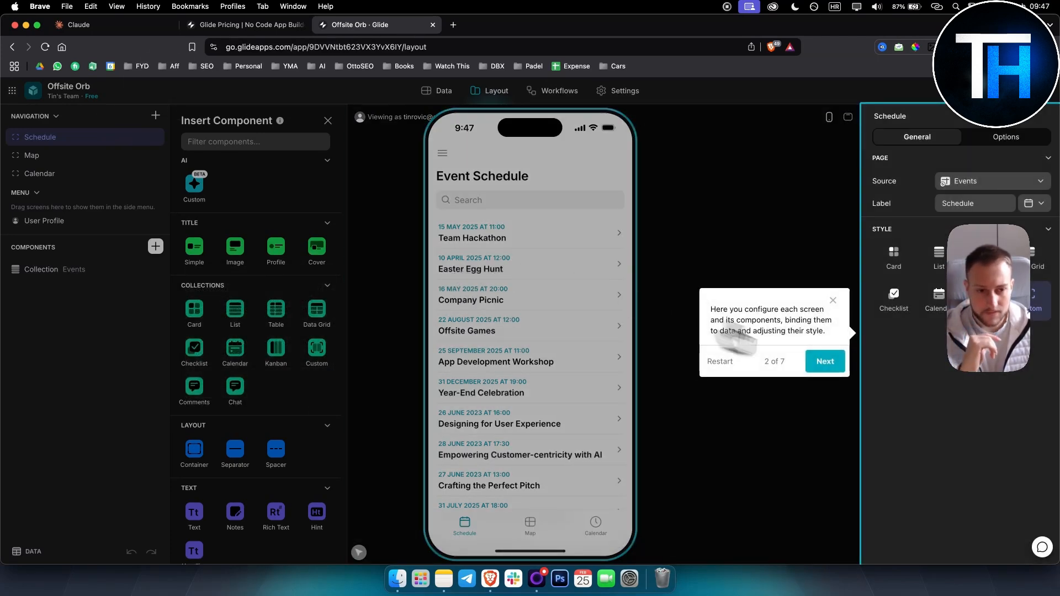
left_click(824, 361)
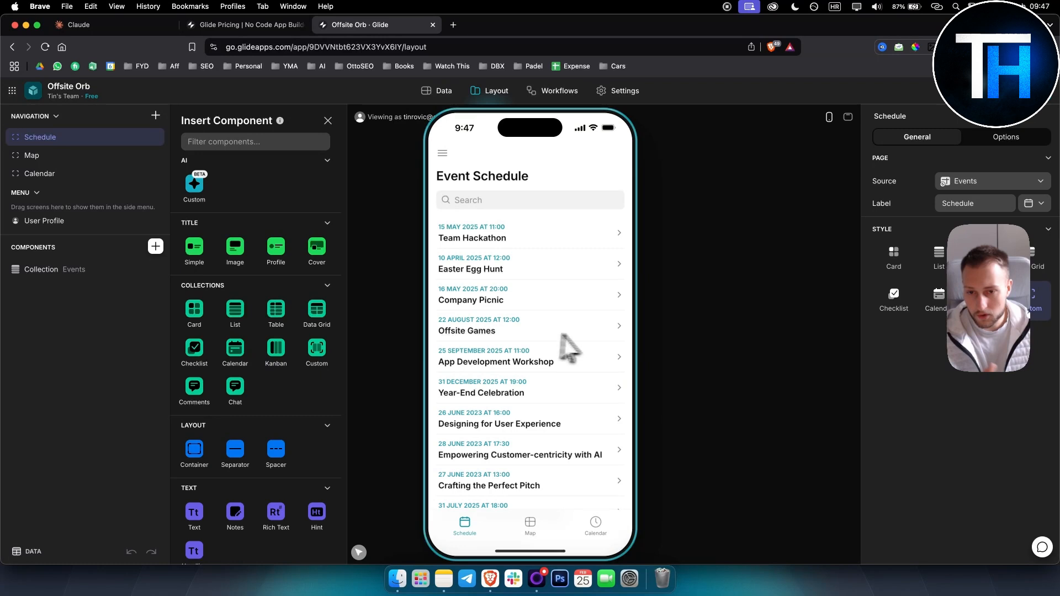
mouse_move(480, 331)
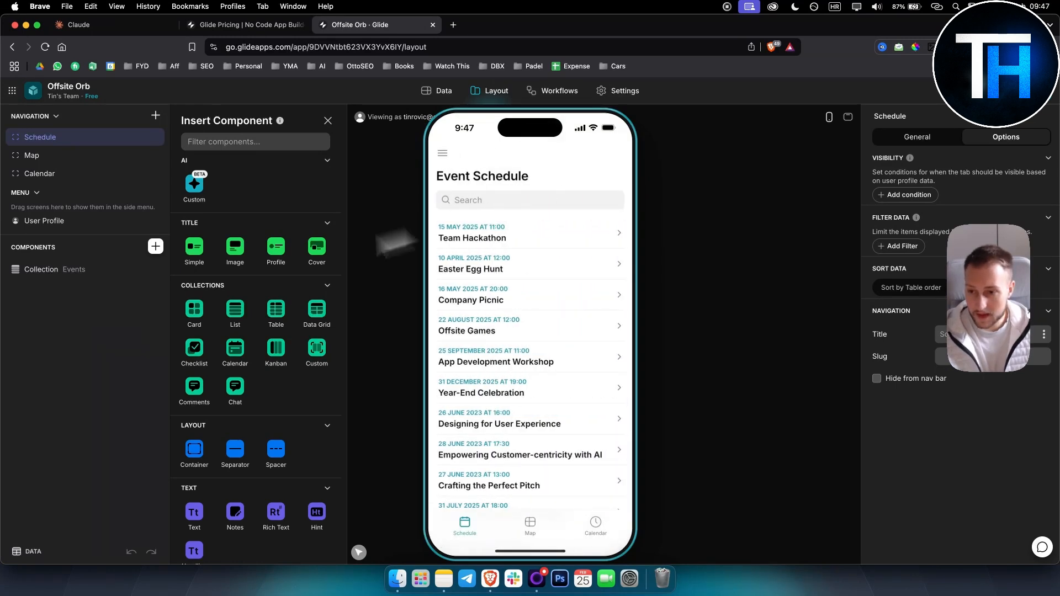
left_click(558, 90)
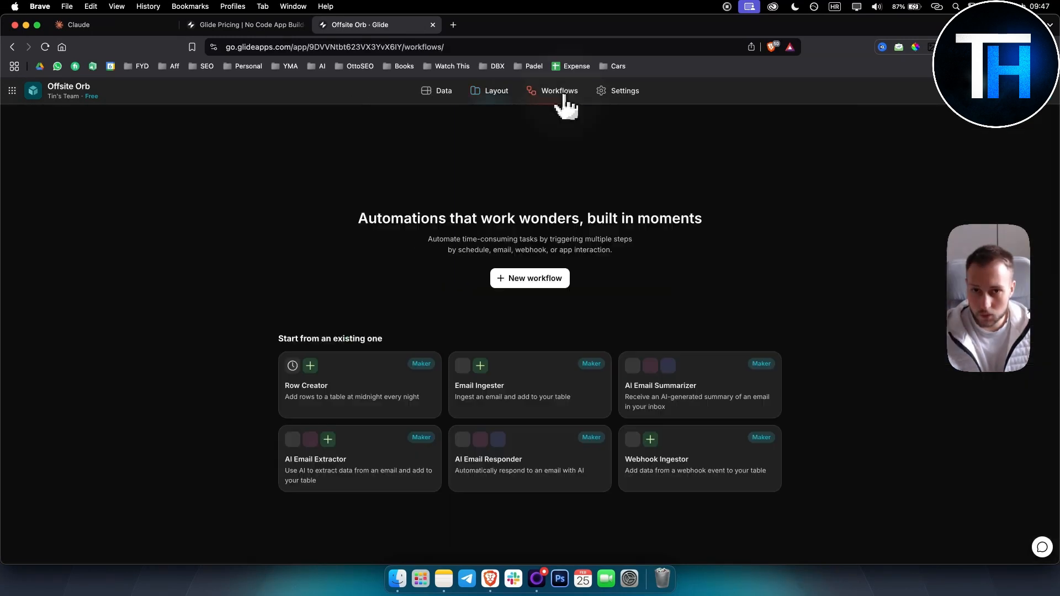
left_click(558, 91)
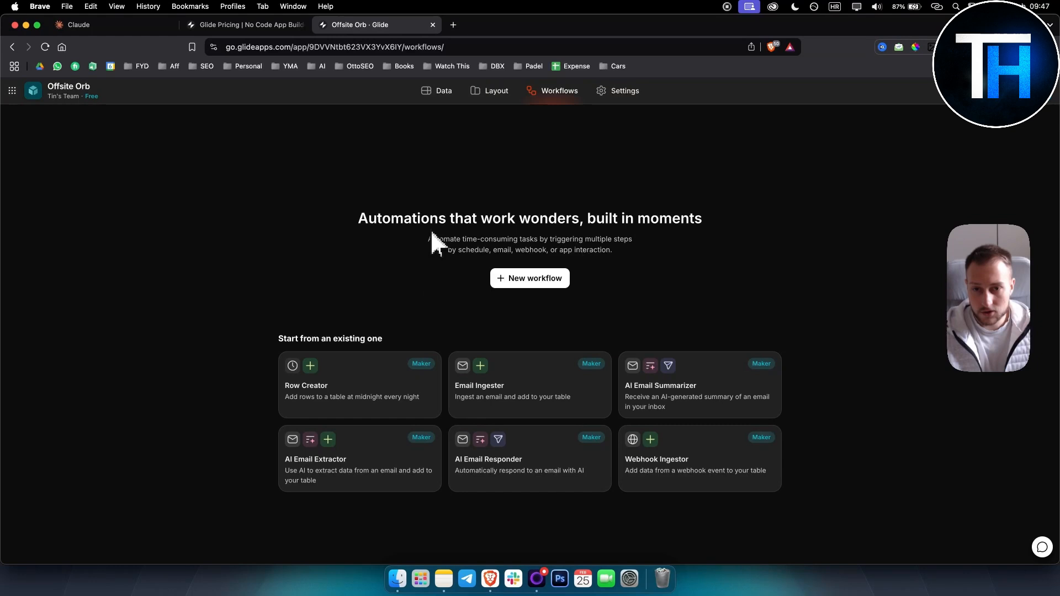
mouse_move(685, 239)
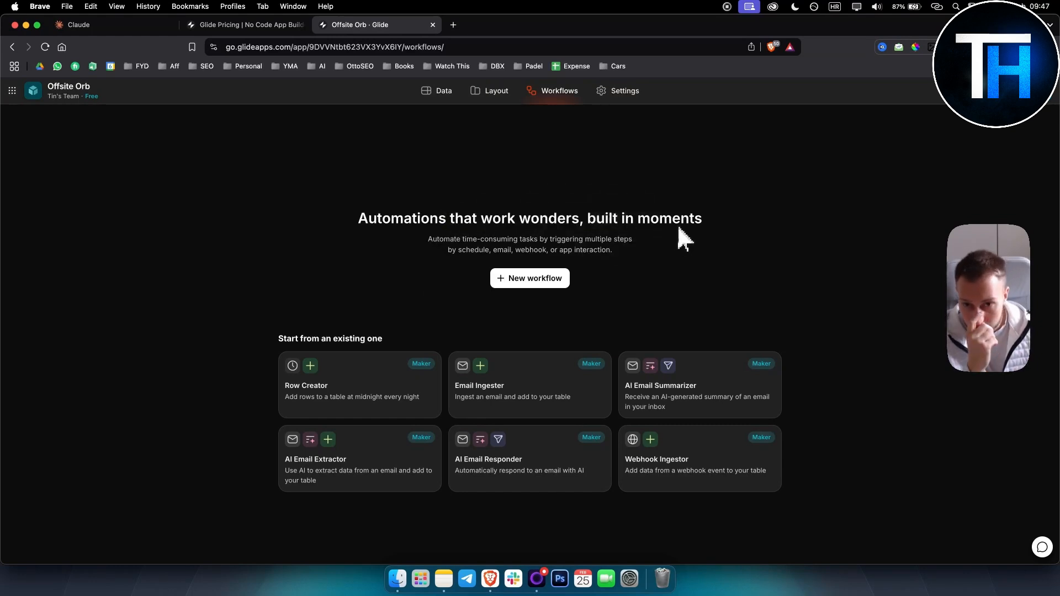
mouse_move(541, 246)
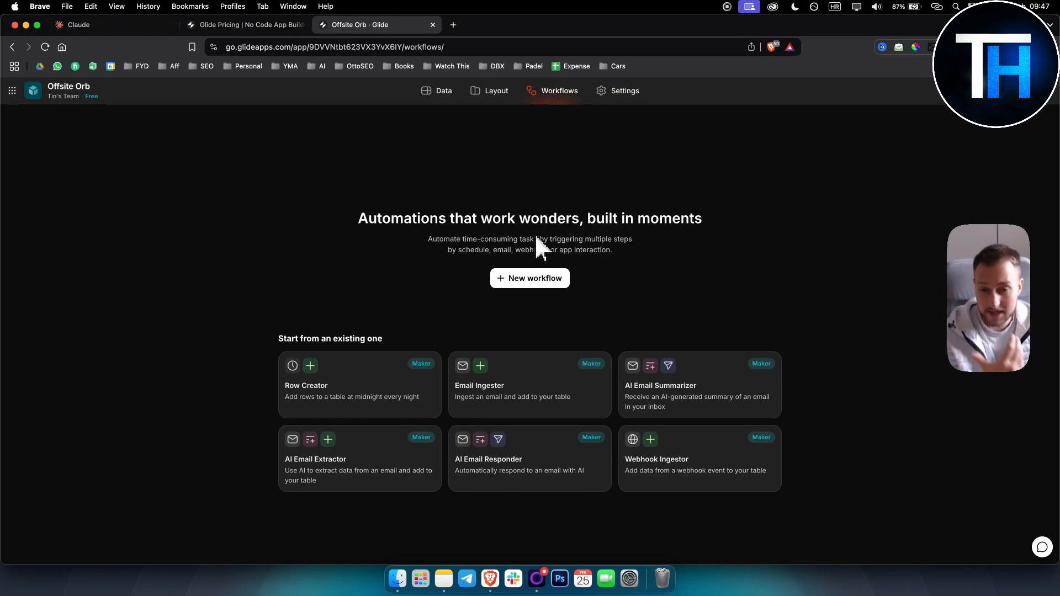
mouse_move(524, 412)
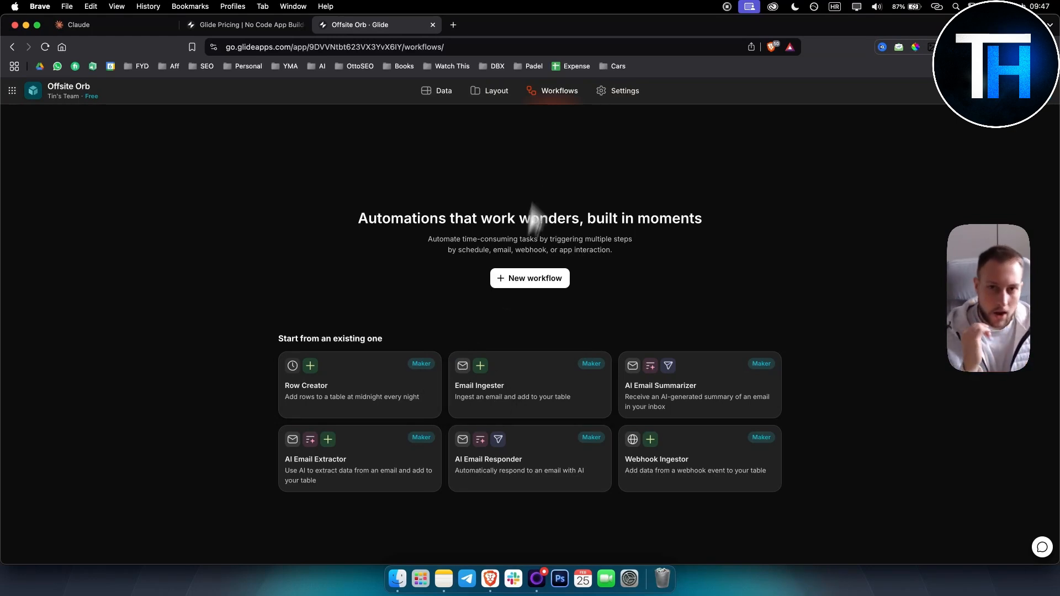
left_click(488, 91)
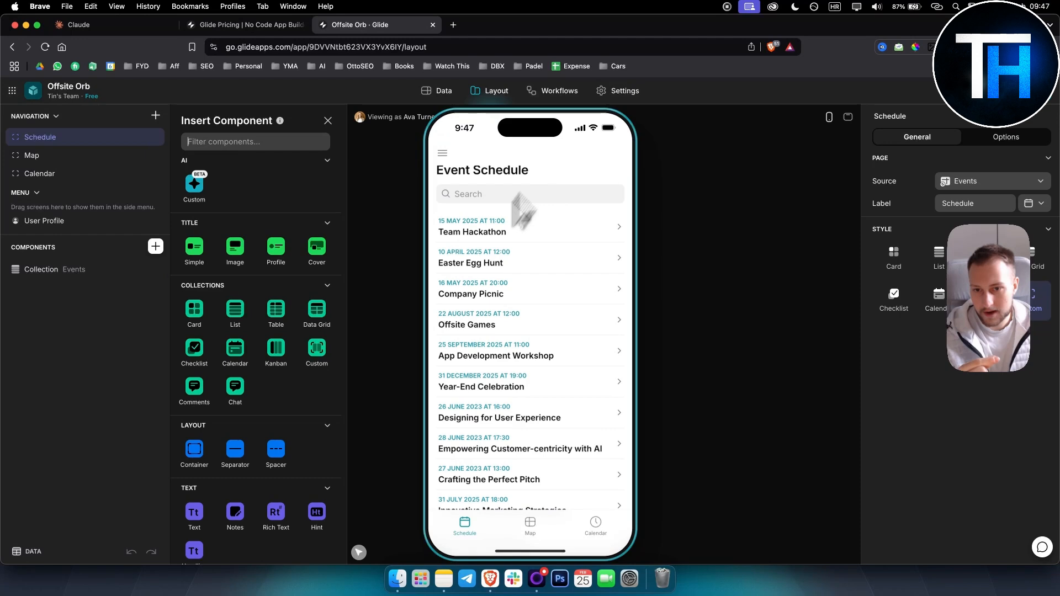
scroll("down", 3)
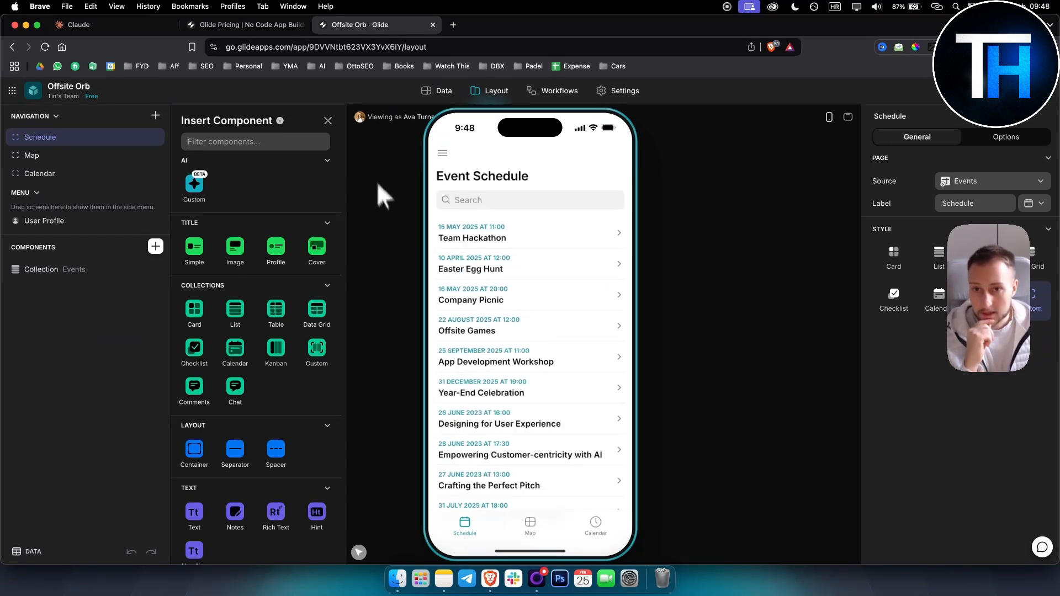
left_click(444, 91)
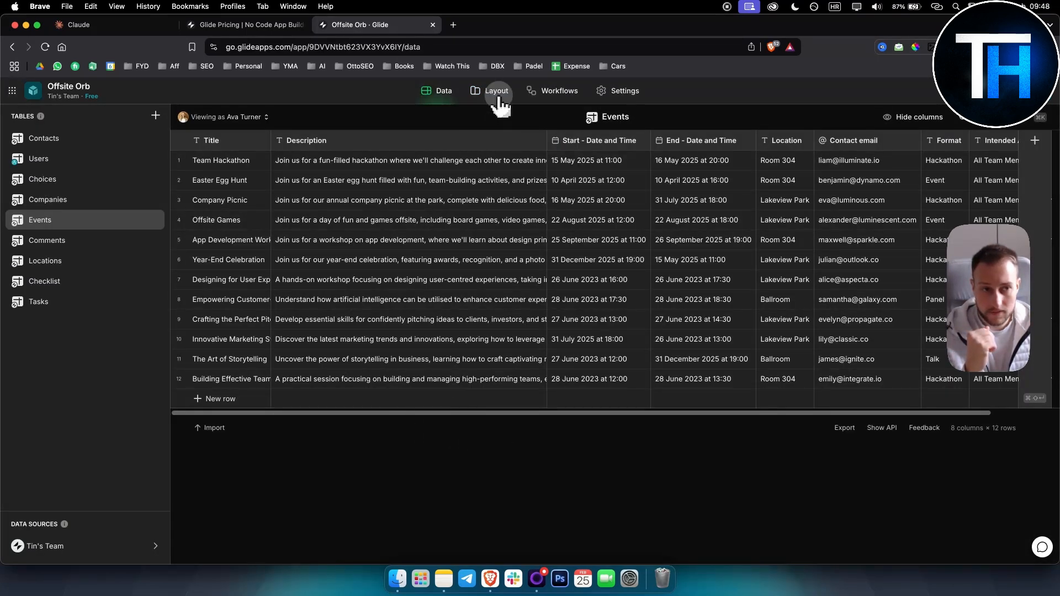
left_click(559, 90)
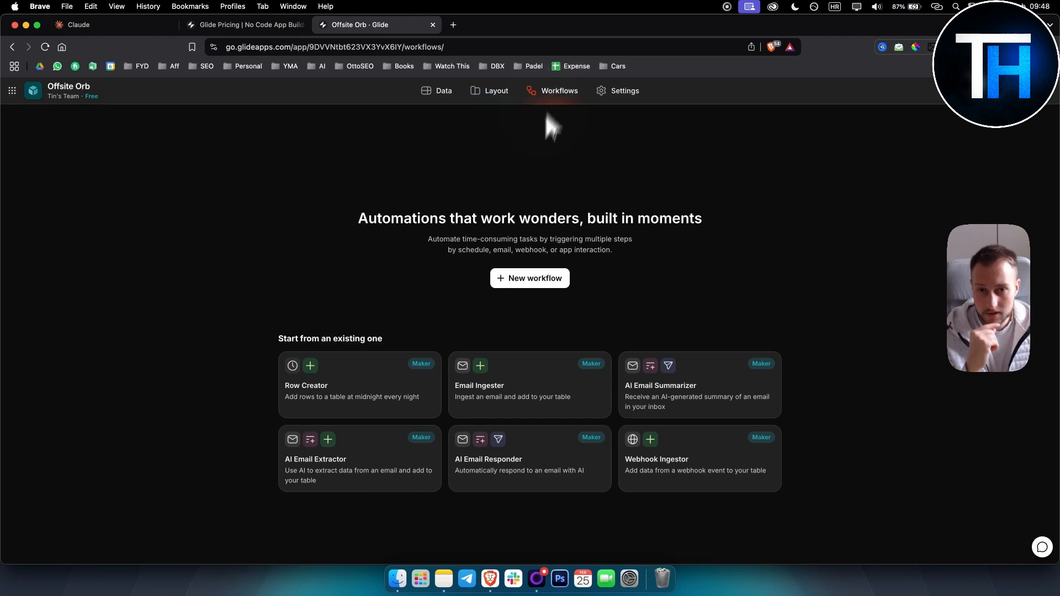
mouse_move(359, 423)
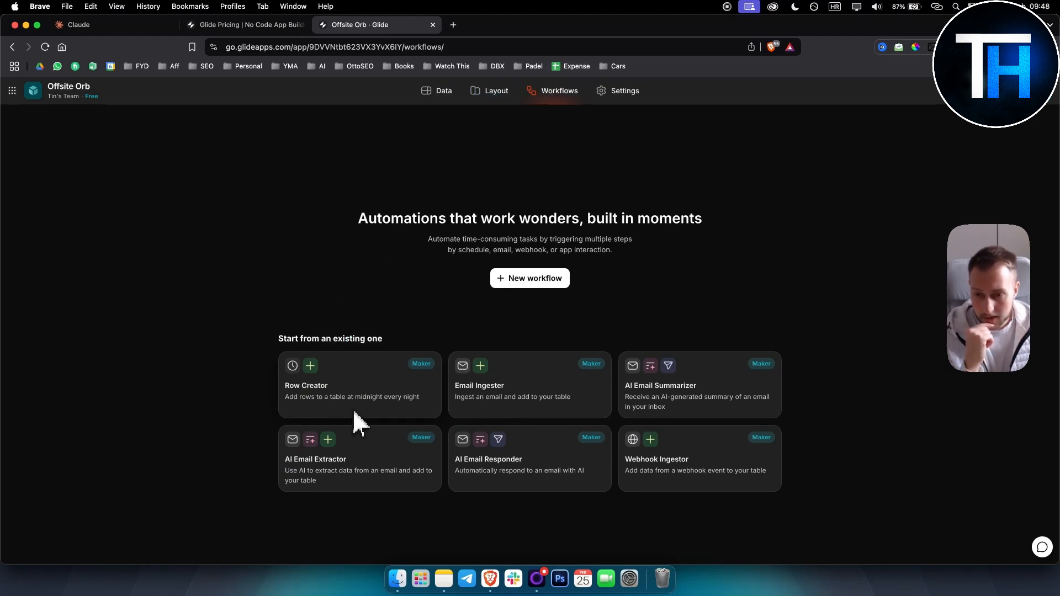
mouse_move(369, 412)
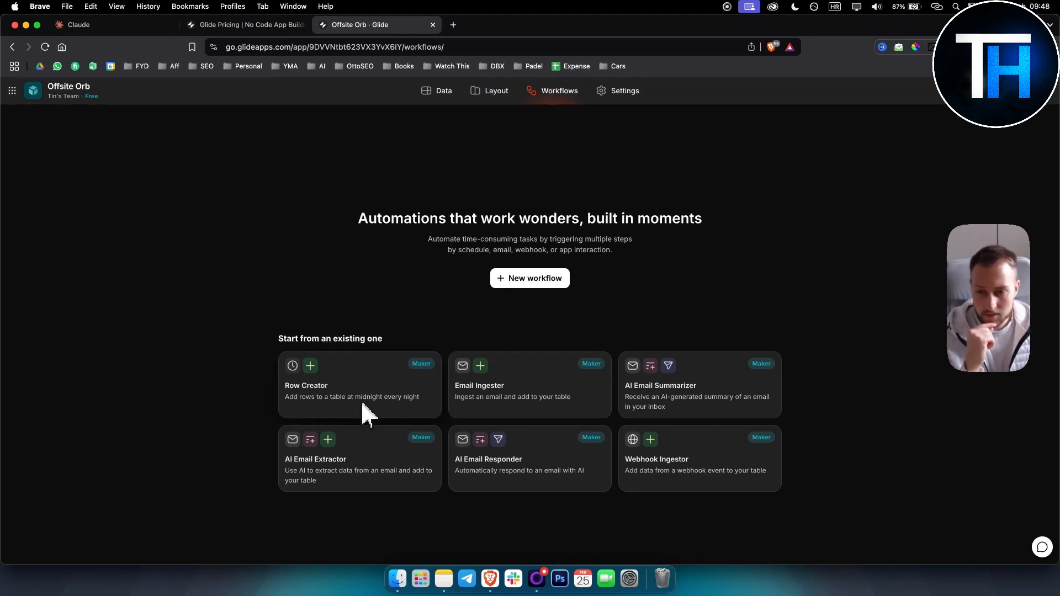
left_click(529, 278)
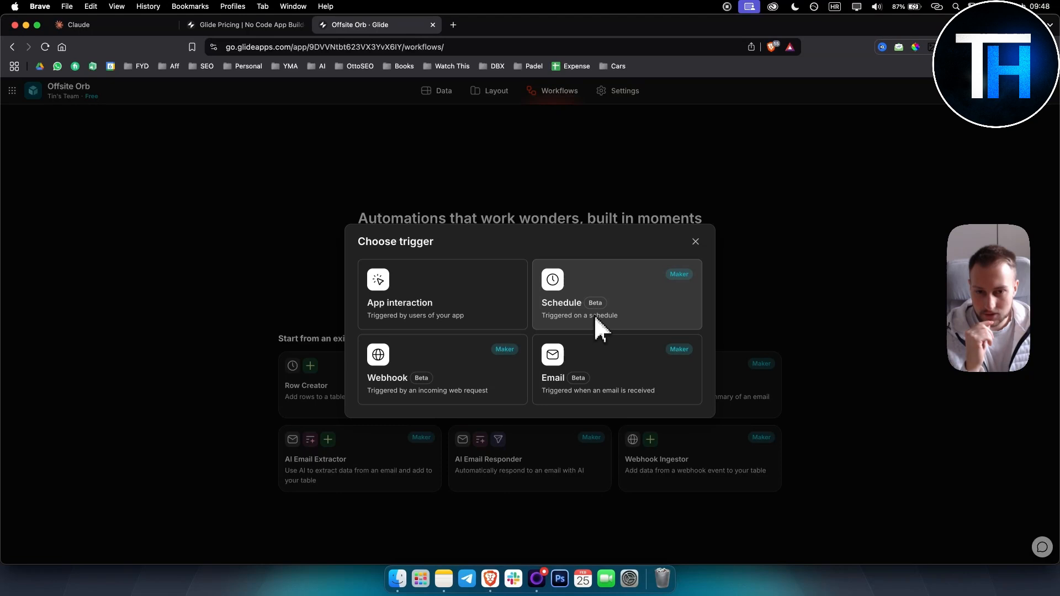
mouse_move(420, 325)
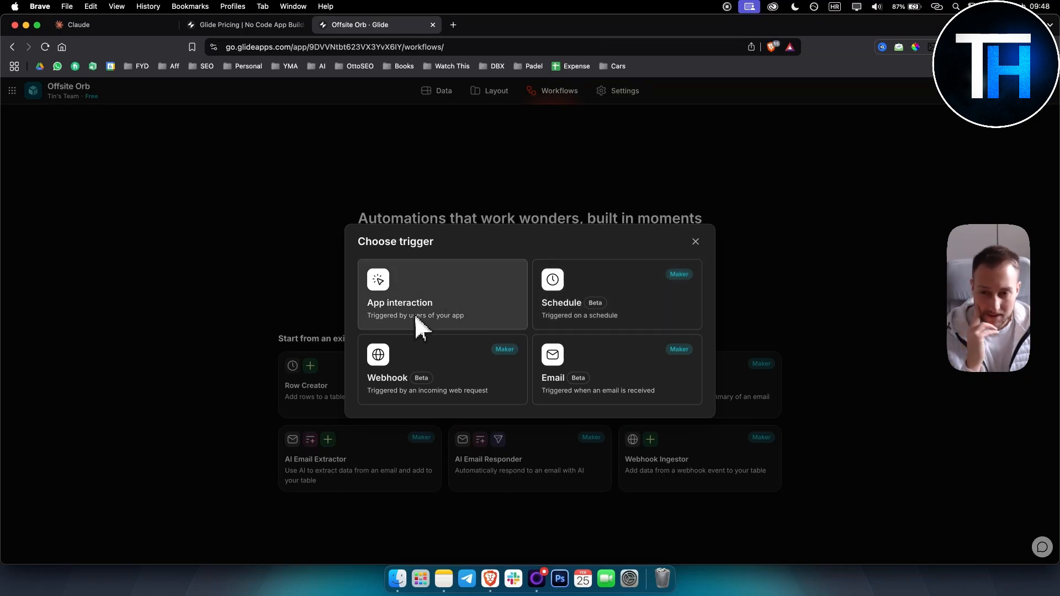
mouse_move(449, 331)
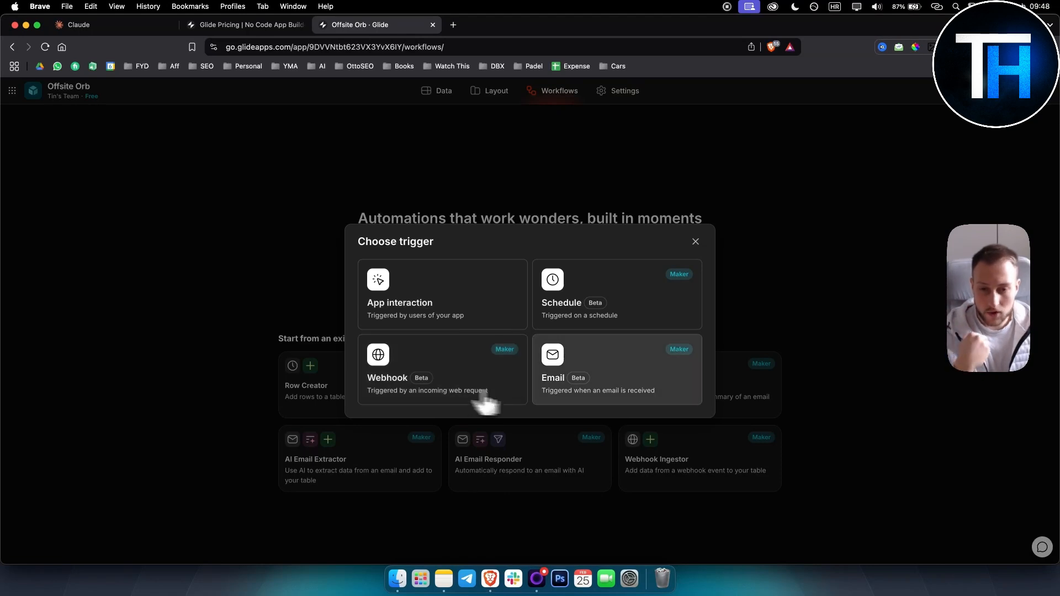
mouse_move(594, 398)
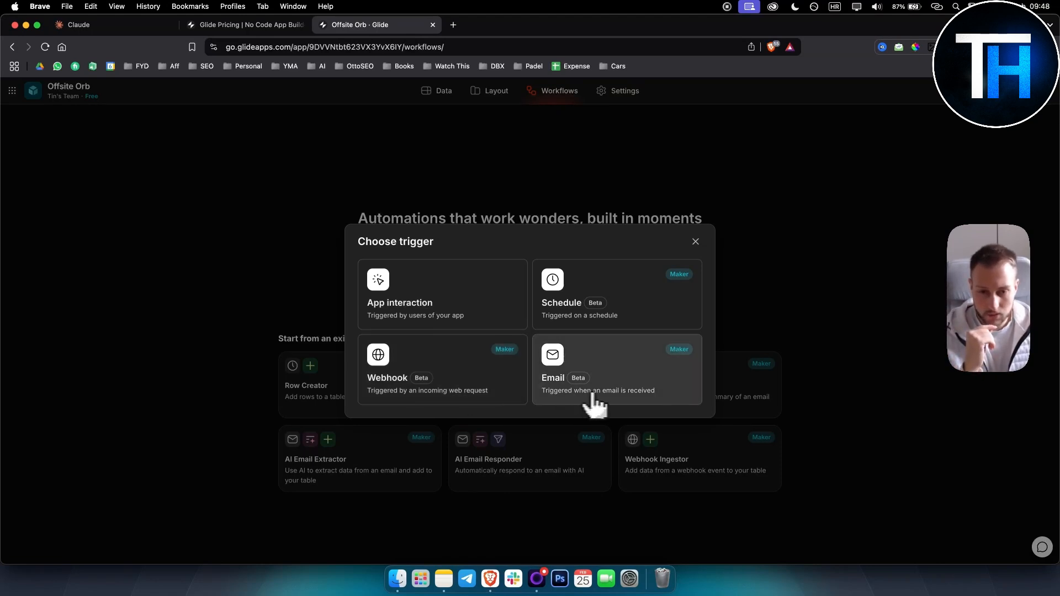
left_click(552, 377)
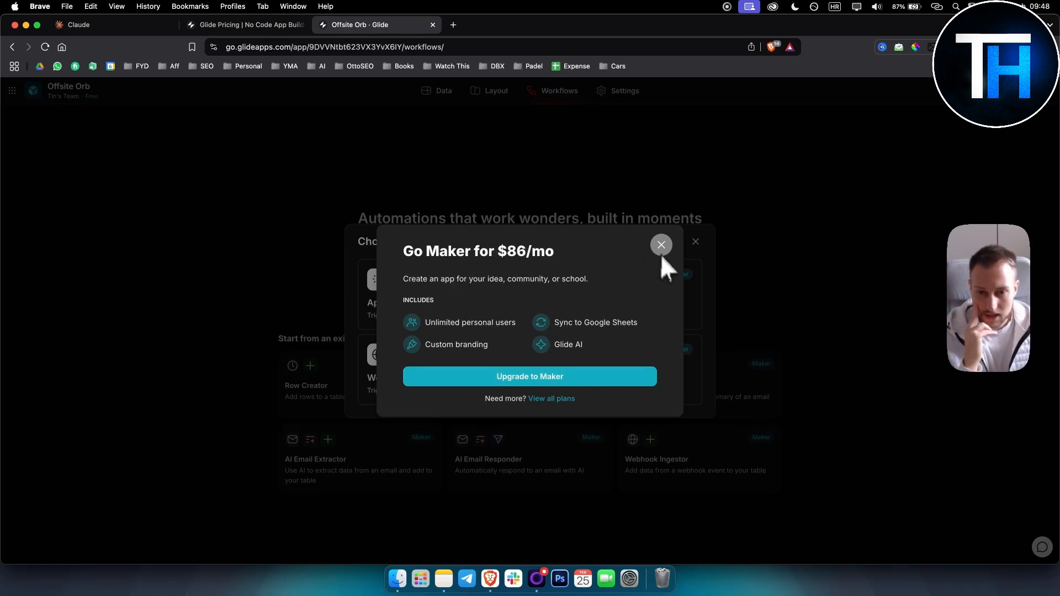
left_click(660, 244)
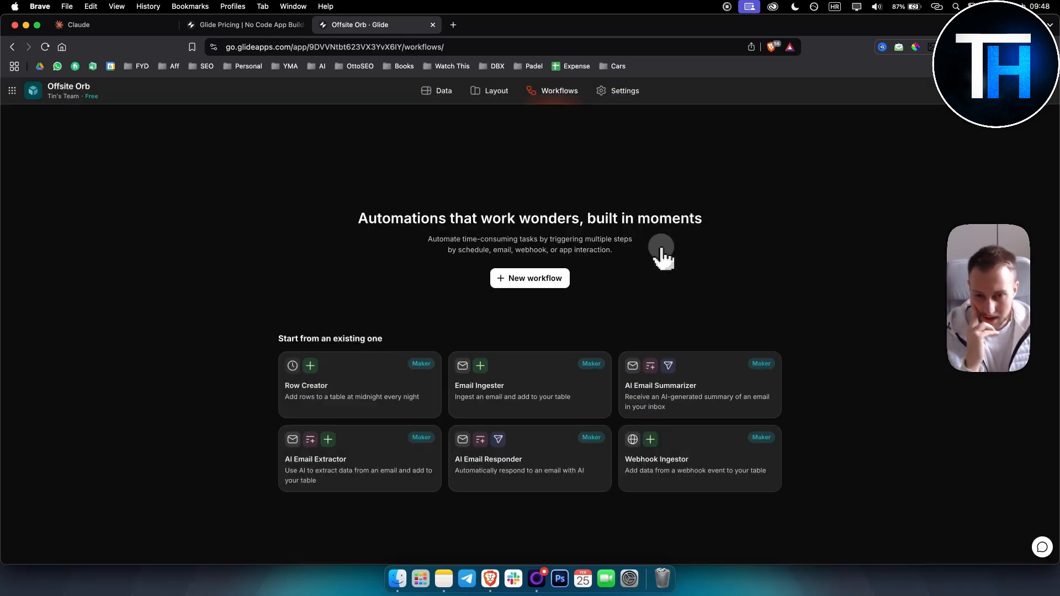
mouse_move(540, 391)
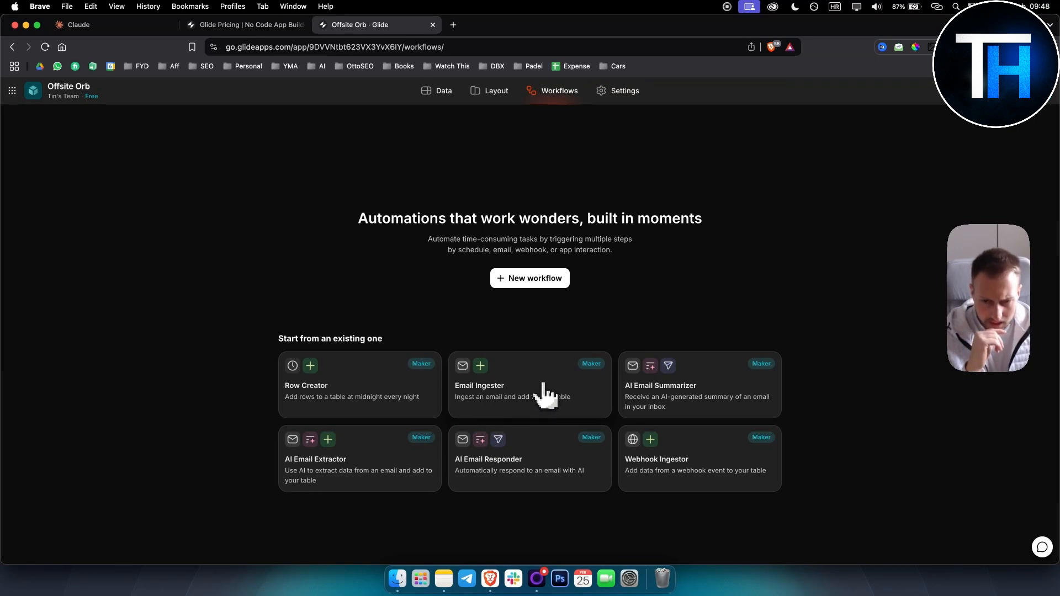
mouse_move(661, 414)
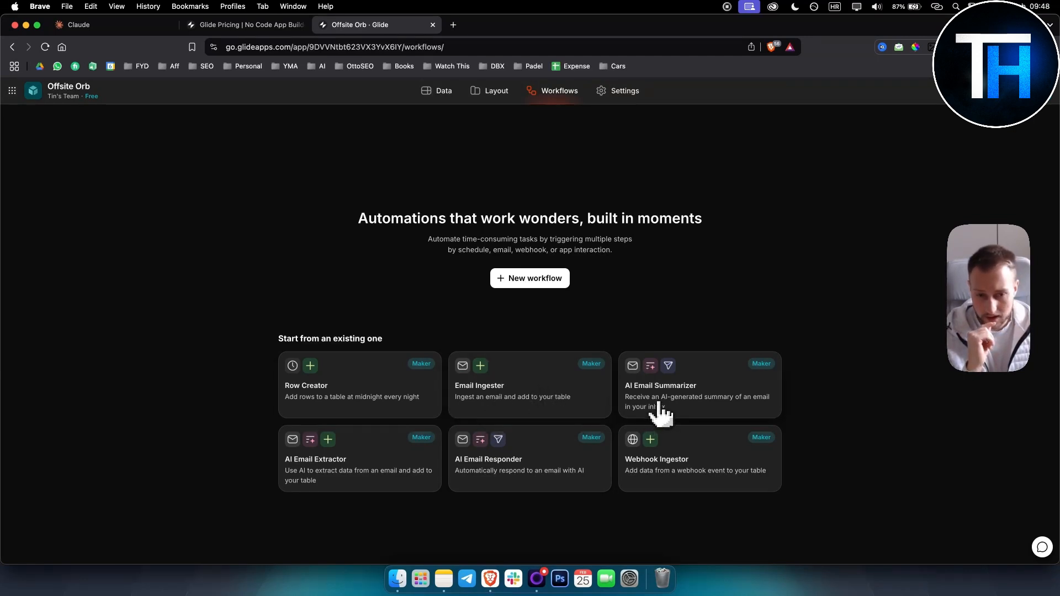
left_click(698, 397)
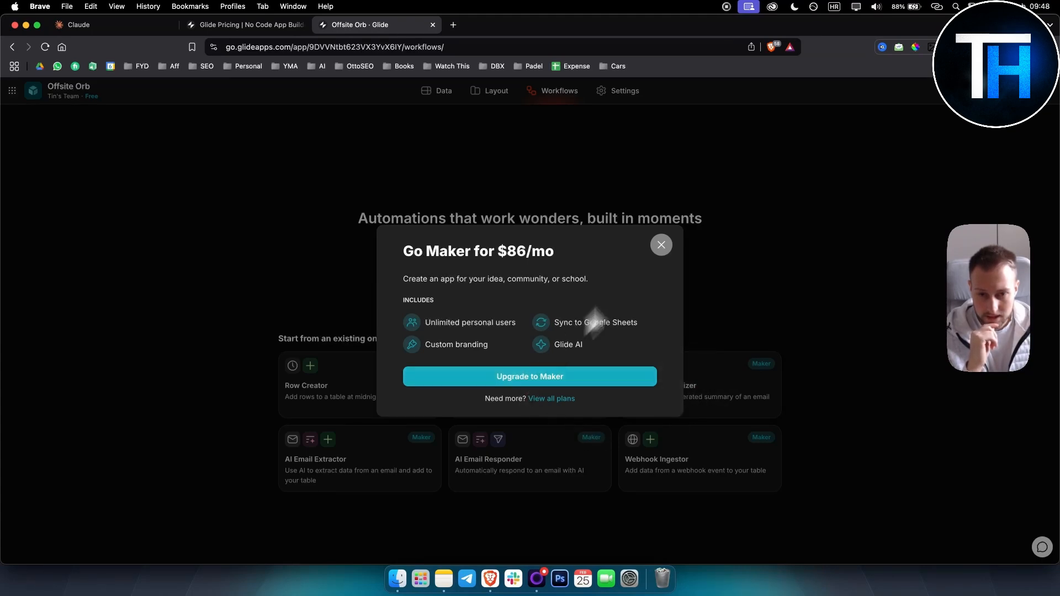
mouse_move(375, 398)
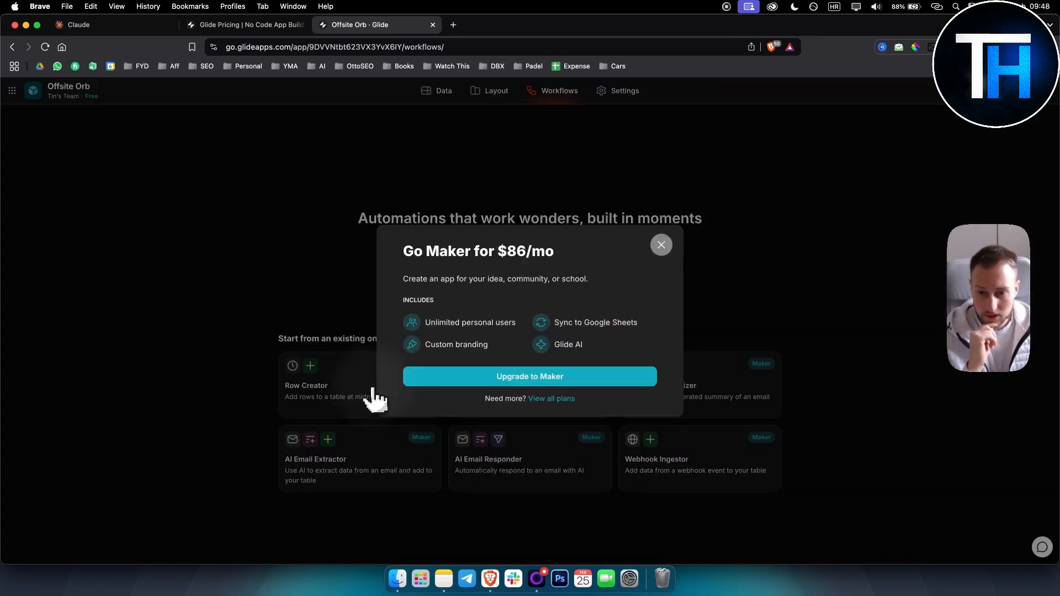
left_click(660, 245)
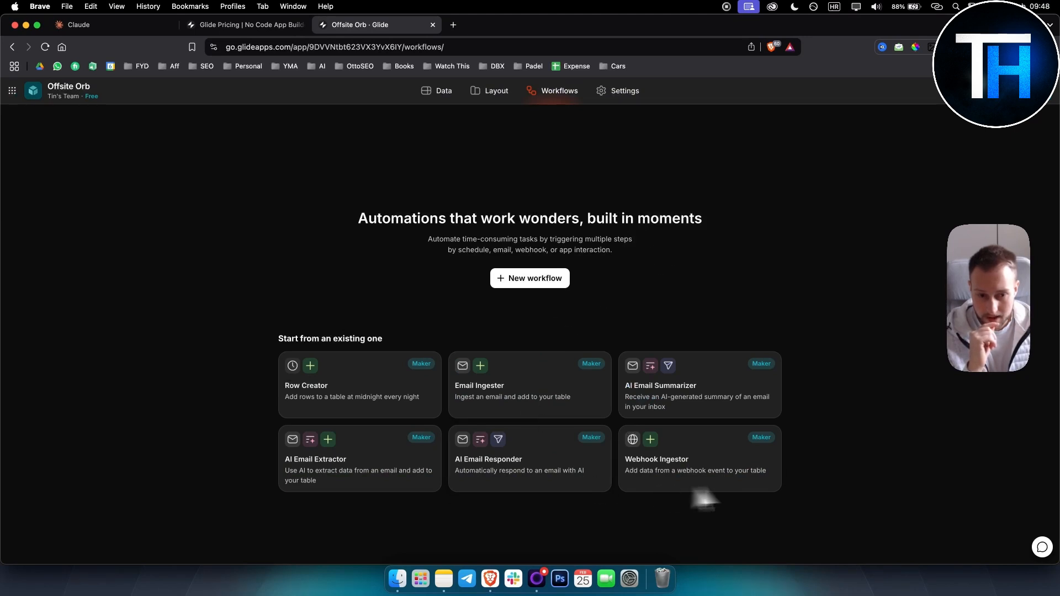
Create a new untitled workflow with an App interaction trigger on Contacts rows.
left_click(529, 279)
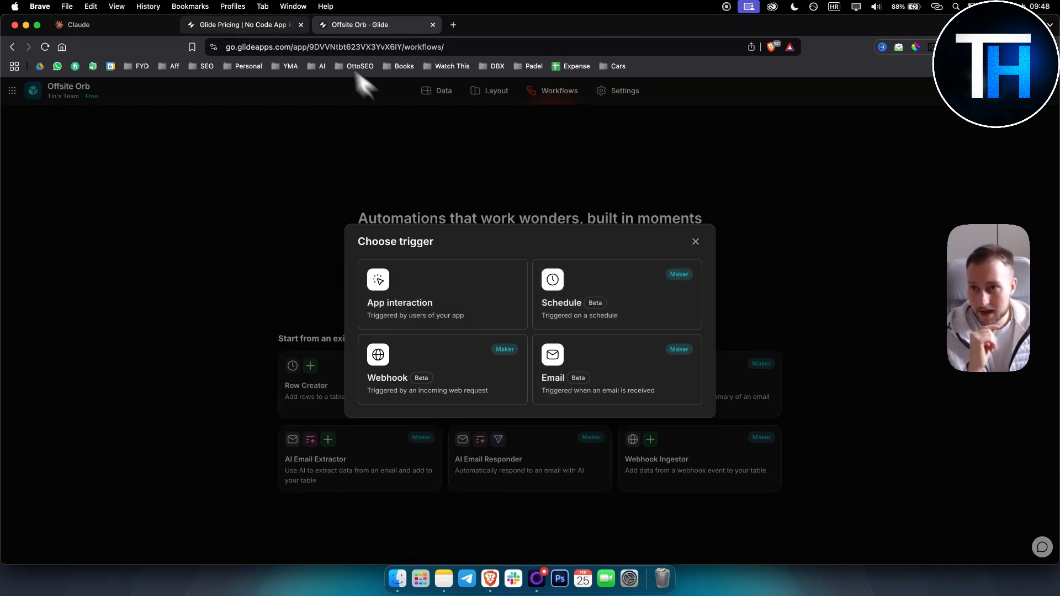
left_click(240, 25)
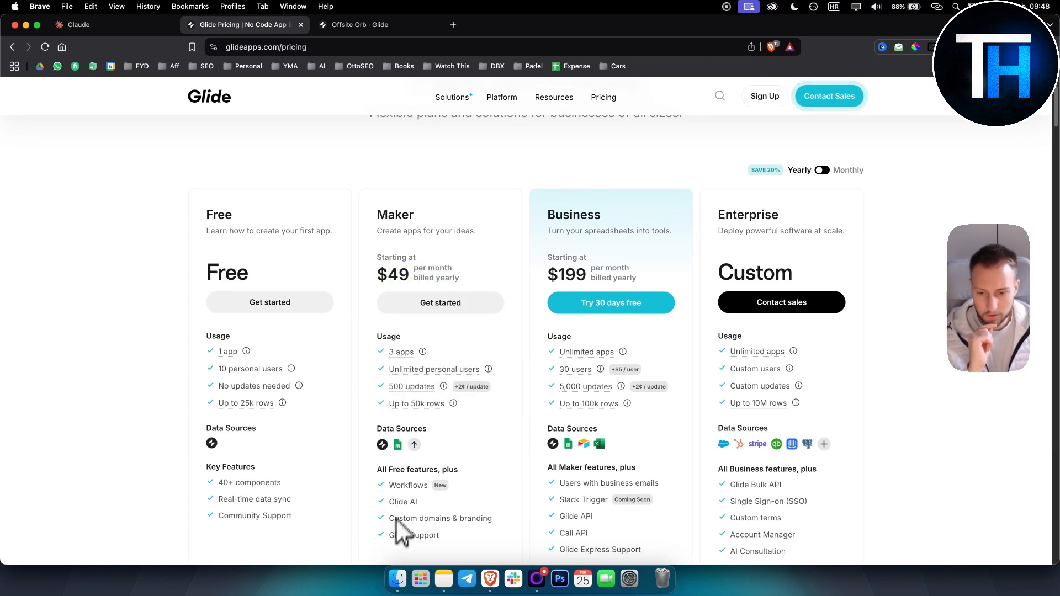
left_click(375, 25)
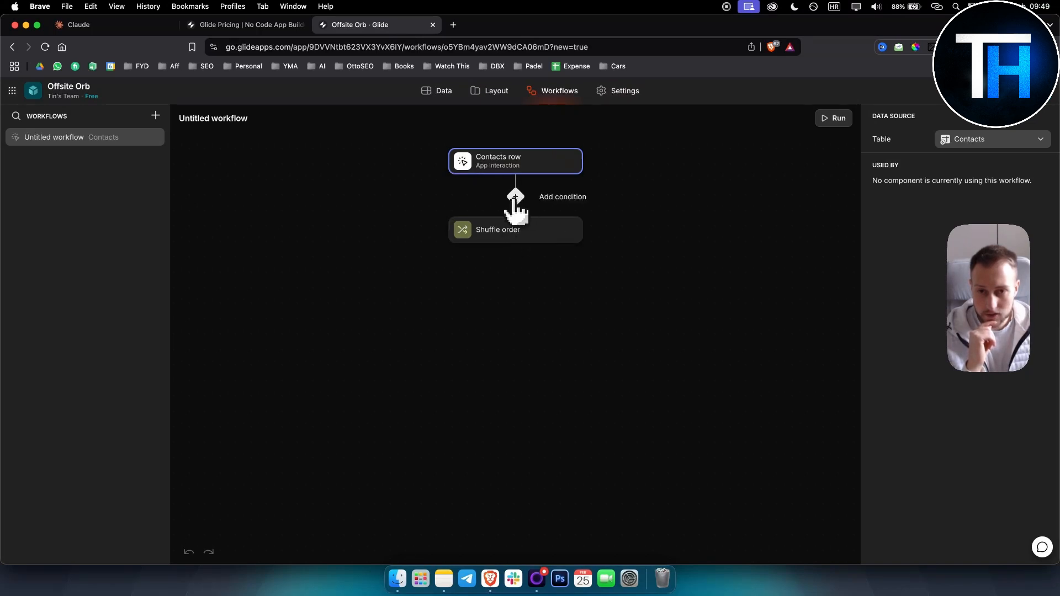
Add a Compose email step after the Shuffle order step in the workflow.
left_click(516, 197)
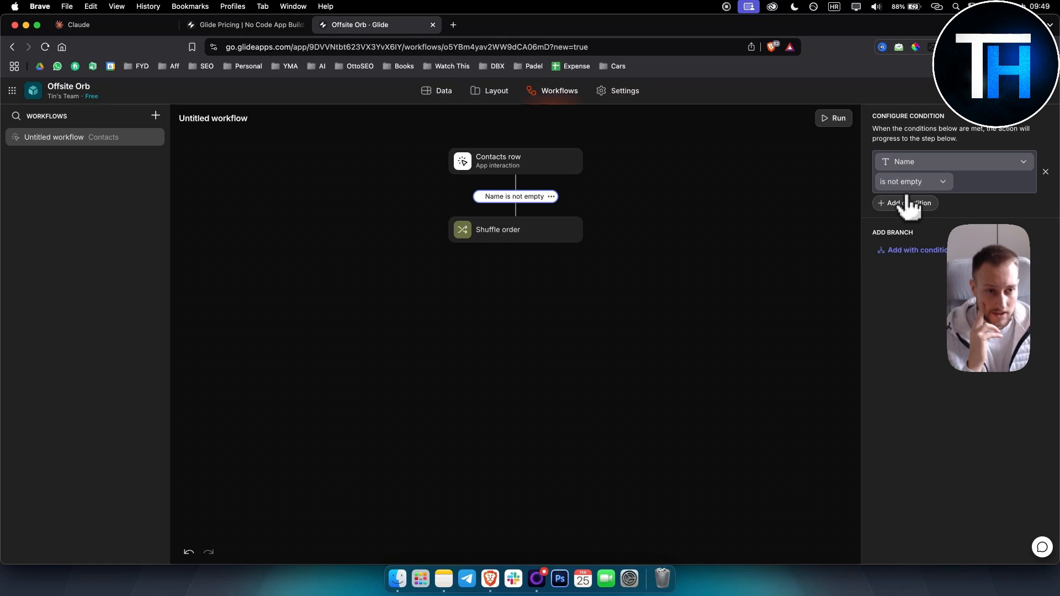
mouse_move(984, 146)
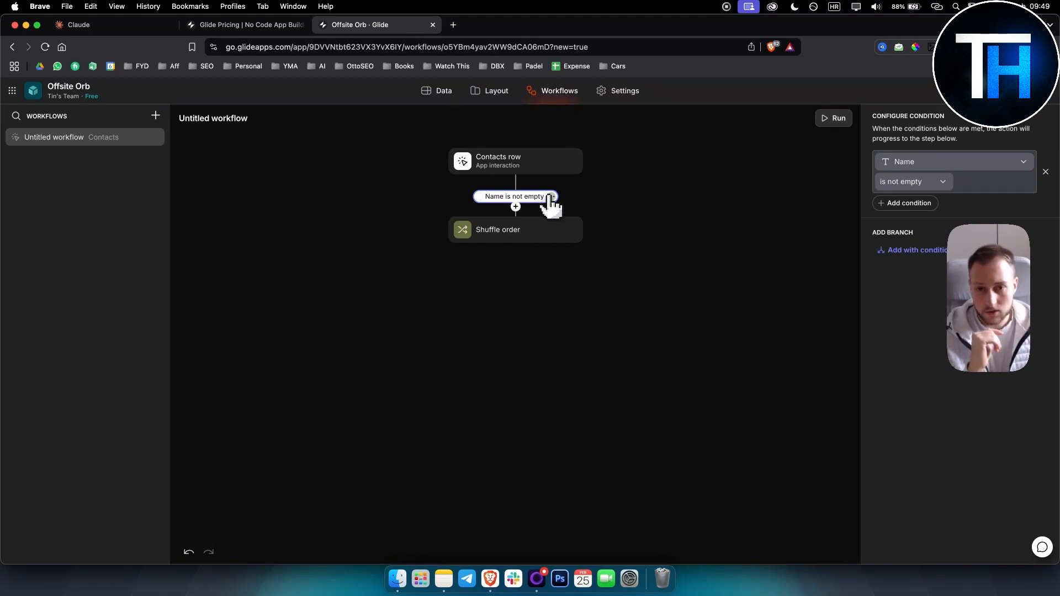
left_click(498, 230)
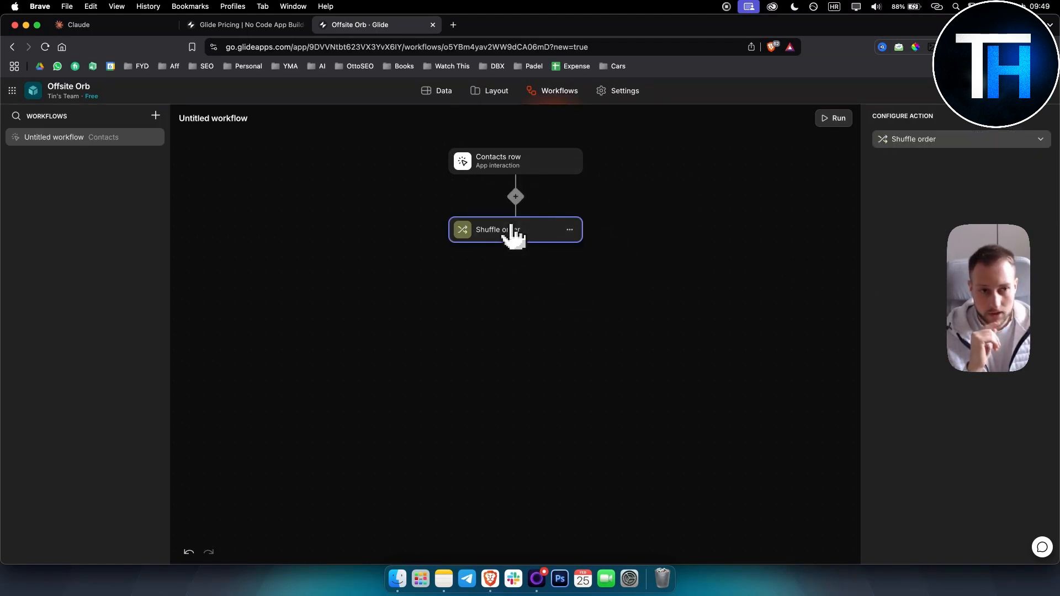
left_click(513, 230)
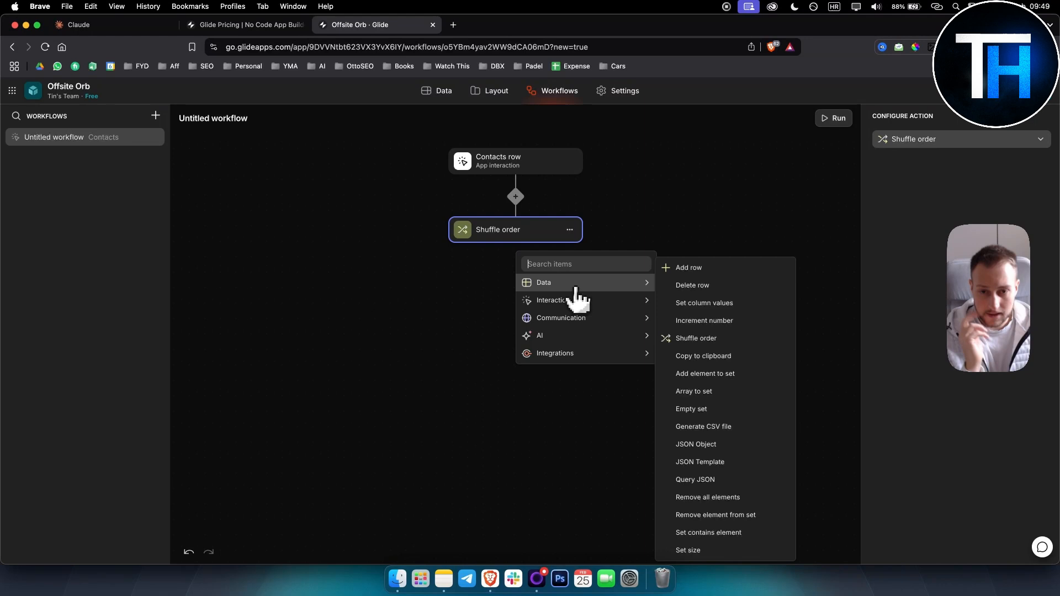
mouse_move(553, 300)
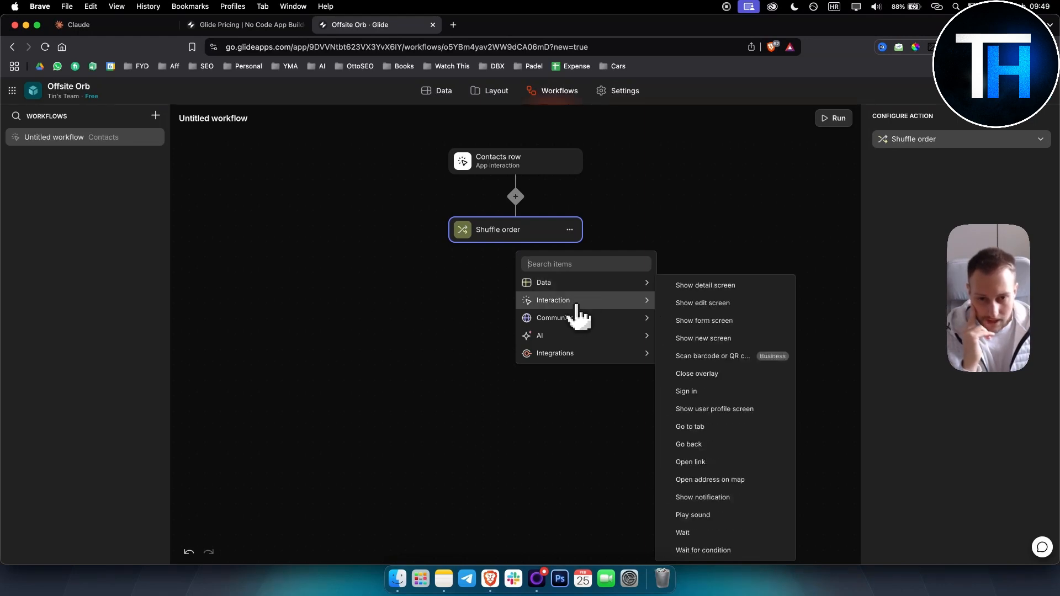
mouse_move(561, 318)
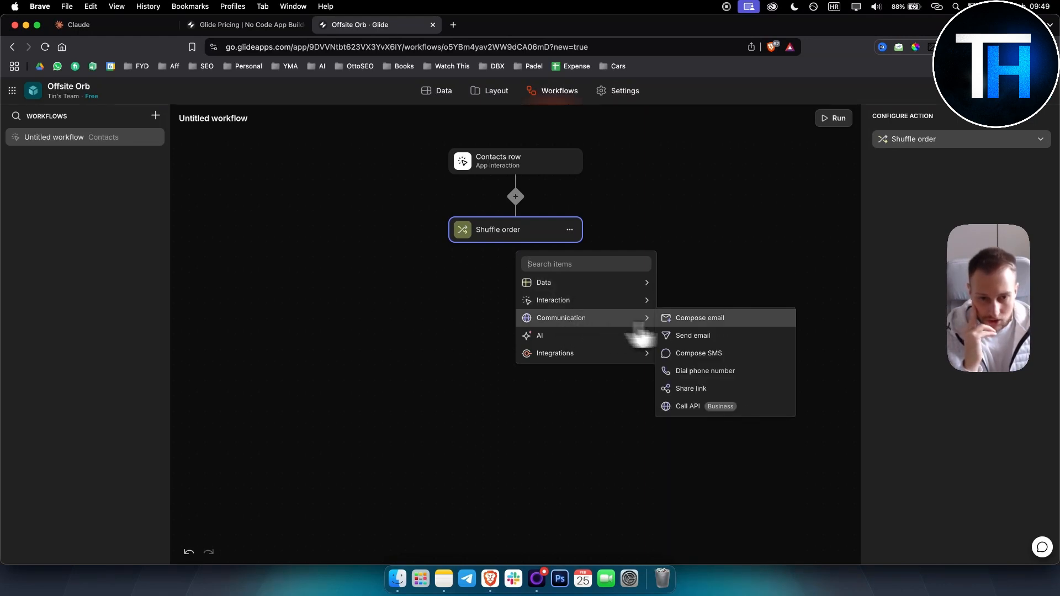
left_click(699, 317)
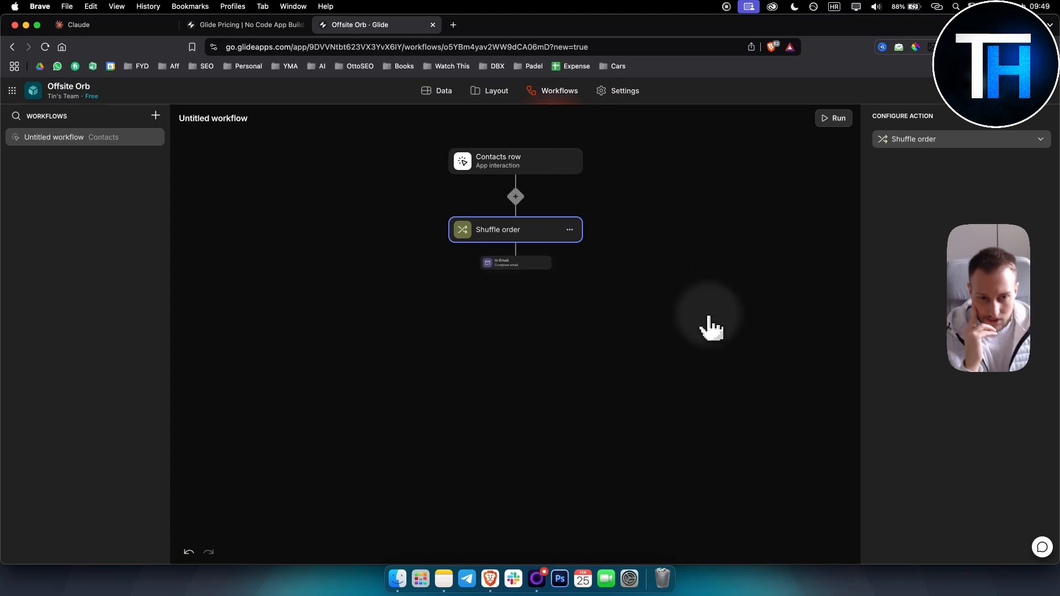
left_click(514, 161)
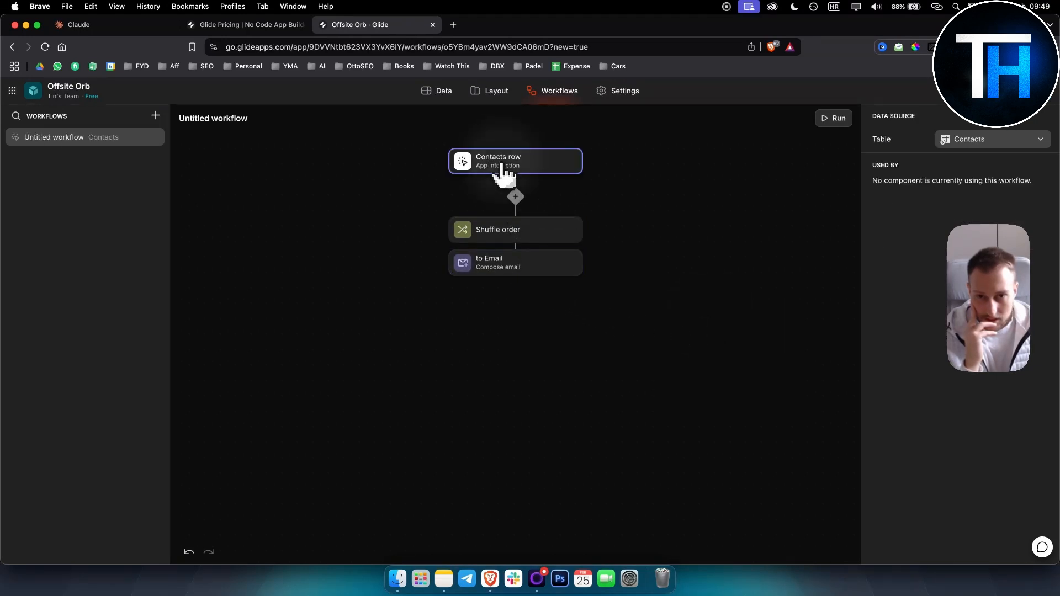
Base the workflow on the Users table and remove the Shuffle order step.
left_click(991, 139)
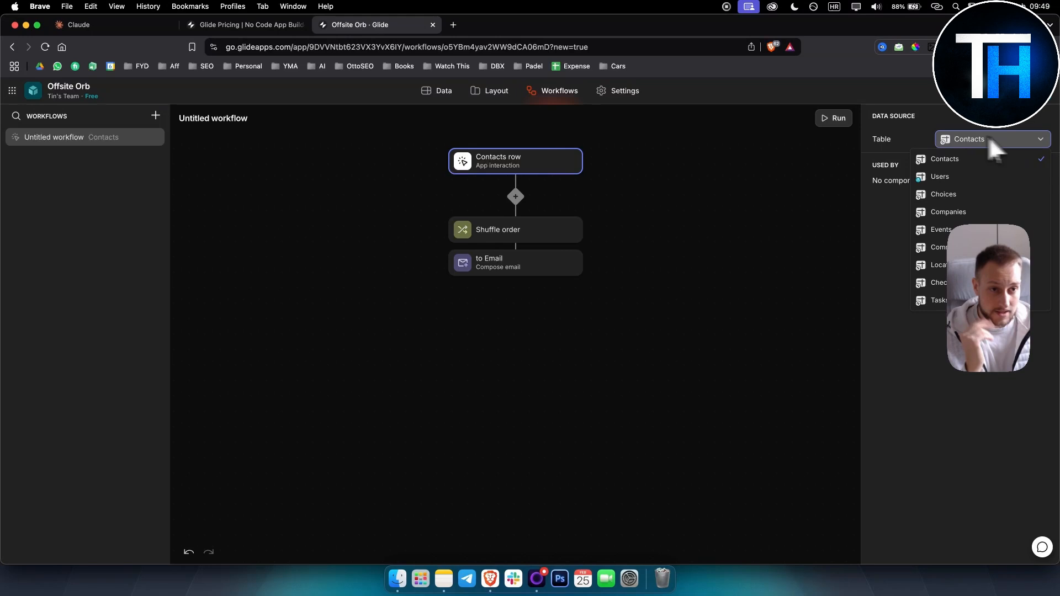
left_click(968, 139)
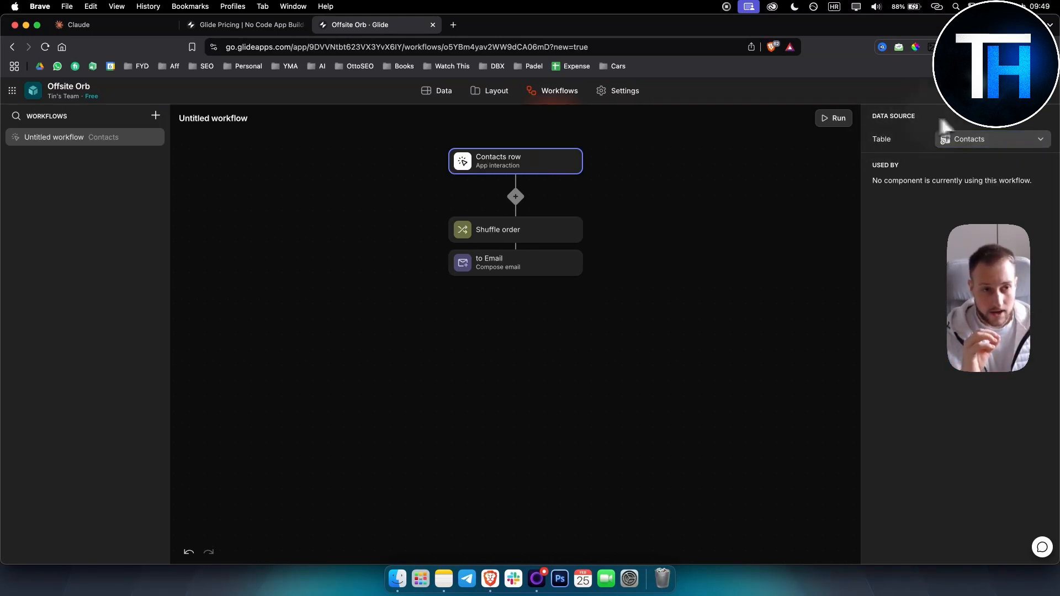
left_click(992, 139)
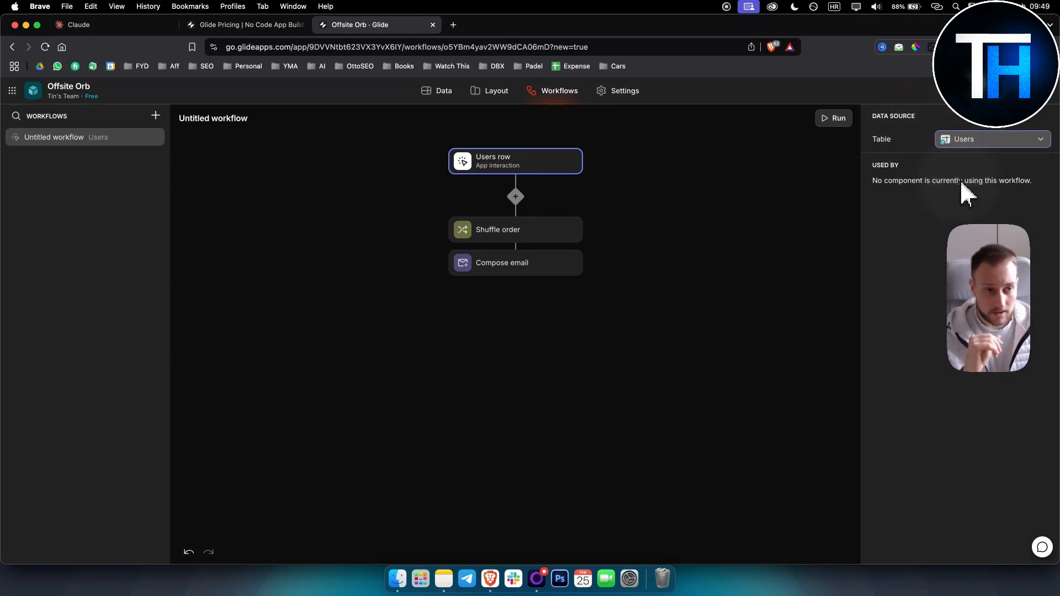
left_click(513, 230)
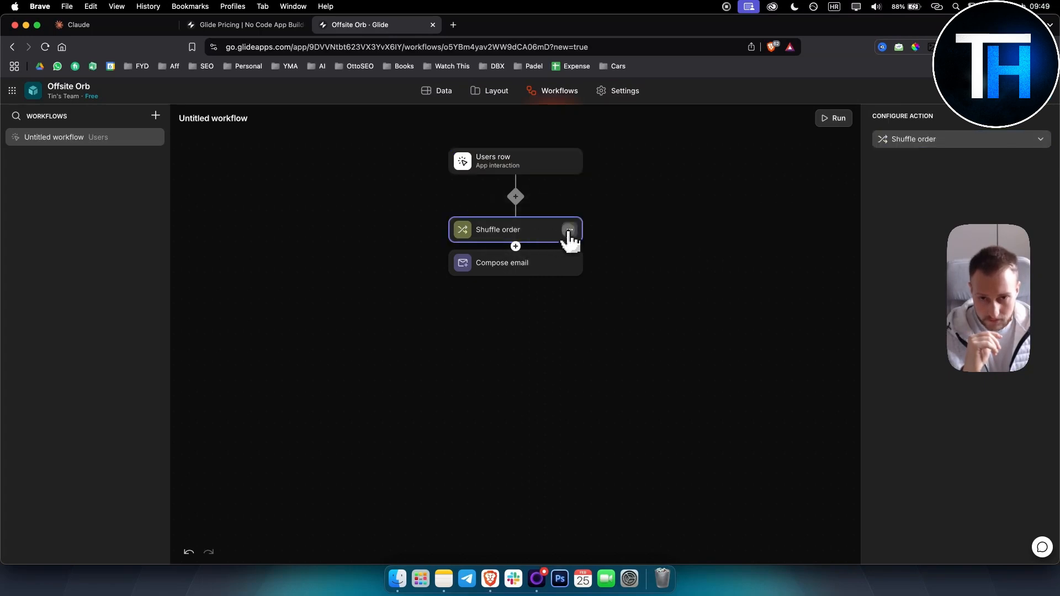
left_click(570, 229)
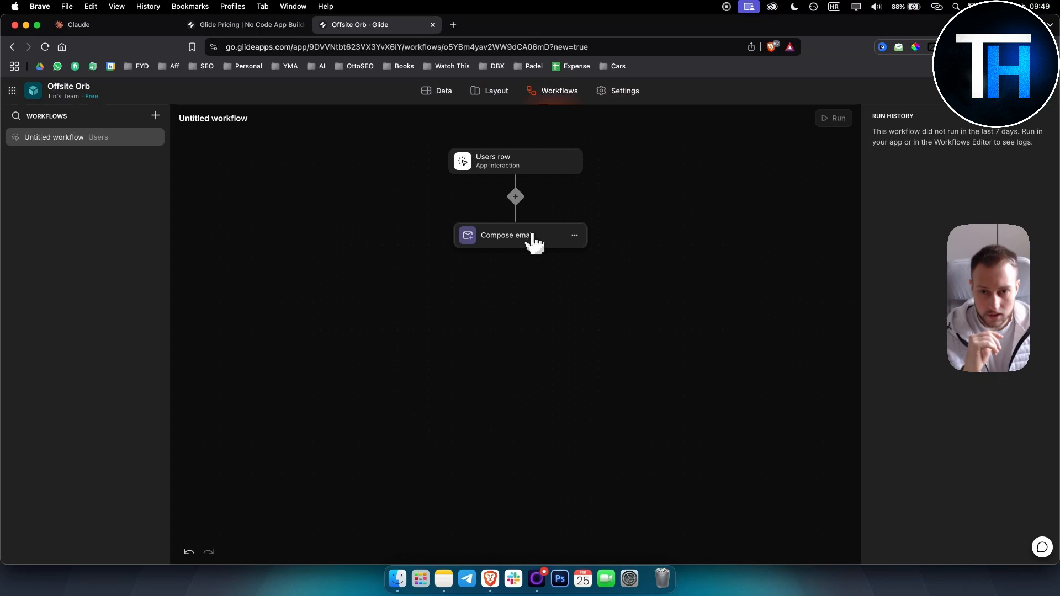
Add a branch condition so Compose email runs only when Name is empty.
left_click(516, 197)
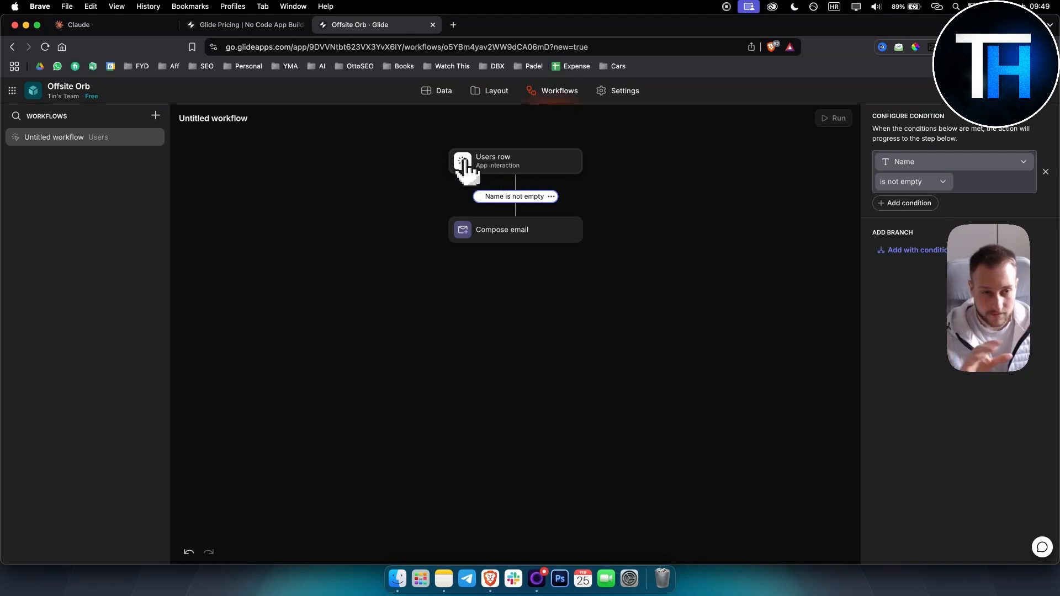
left_click(951, 161)
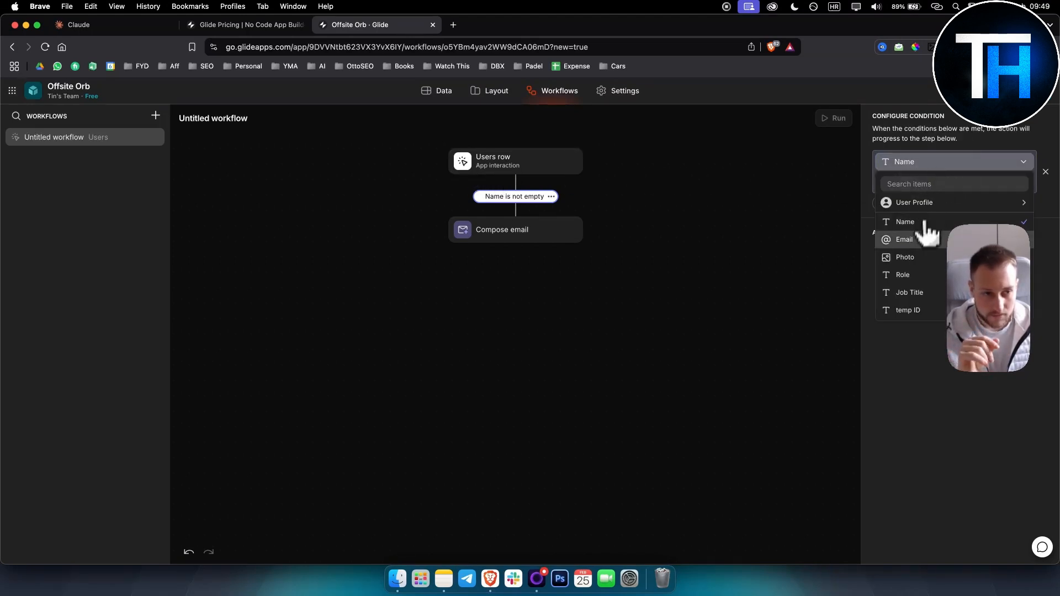
left_click(904, 257)
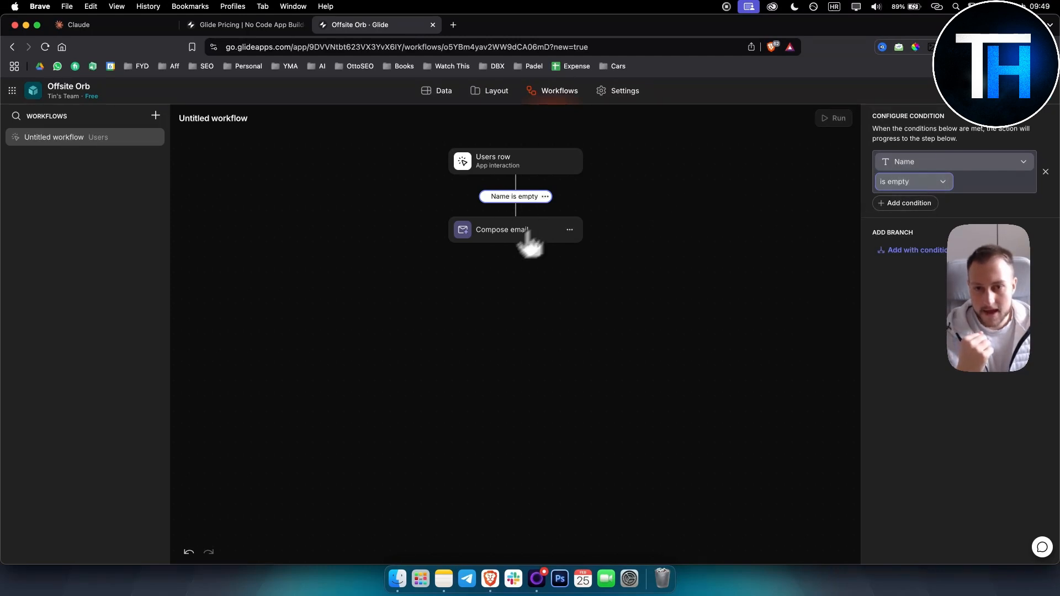
left_click(516, 245)
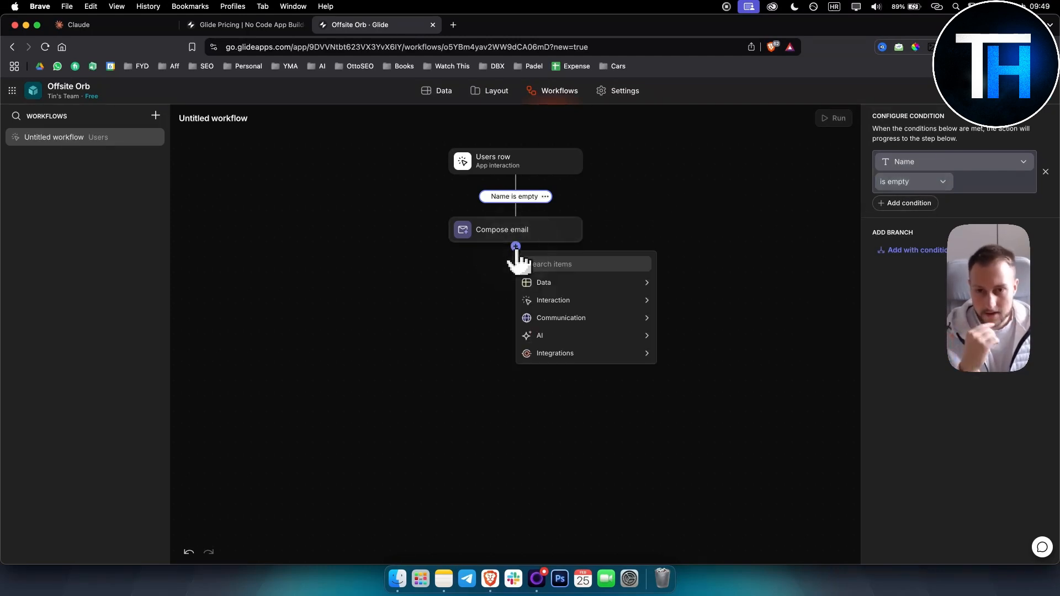
mouse_move(561, 318)
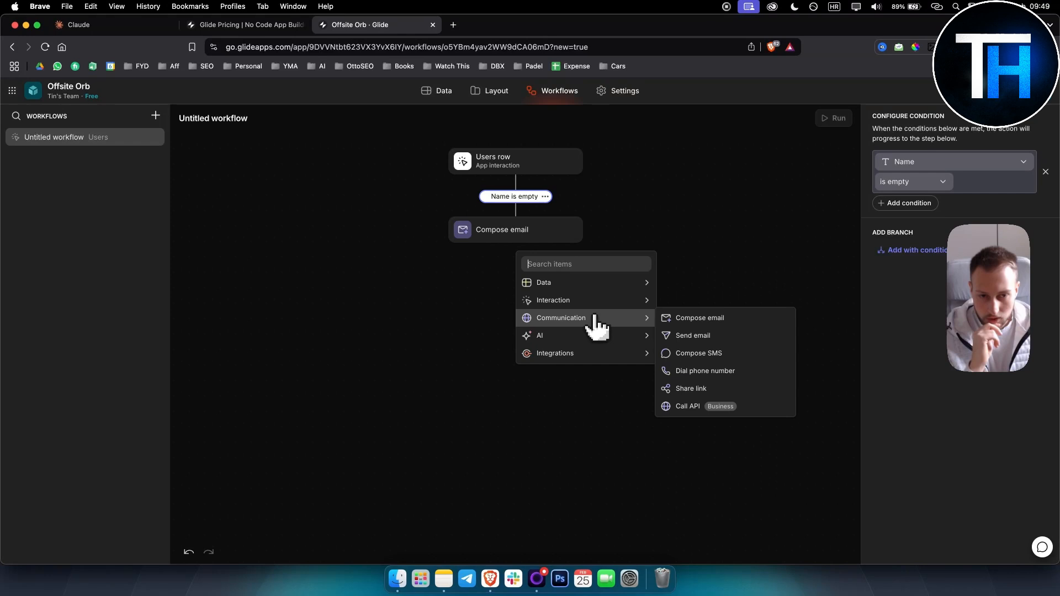
mouse_move(682, 355)
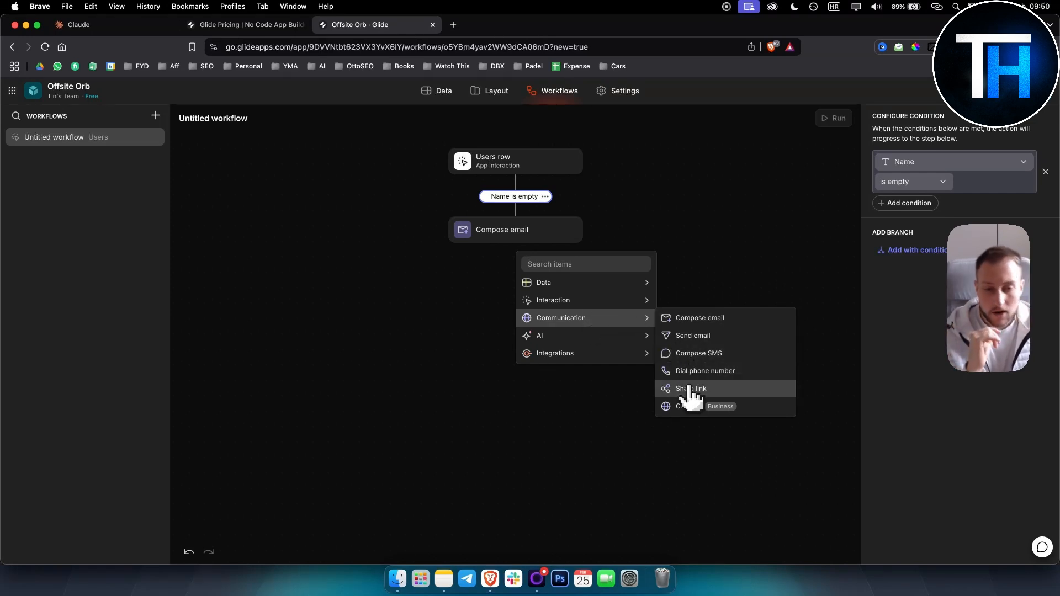
Add a Share link step using Name data and delete the Compose email step.
left_click(691, 387)
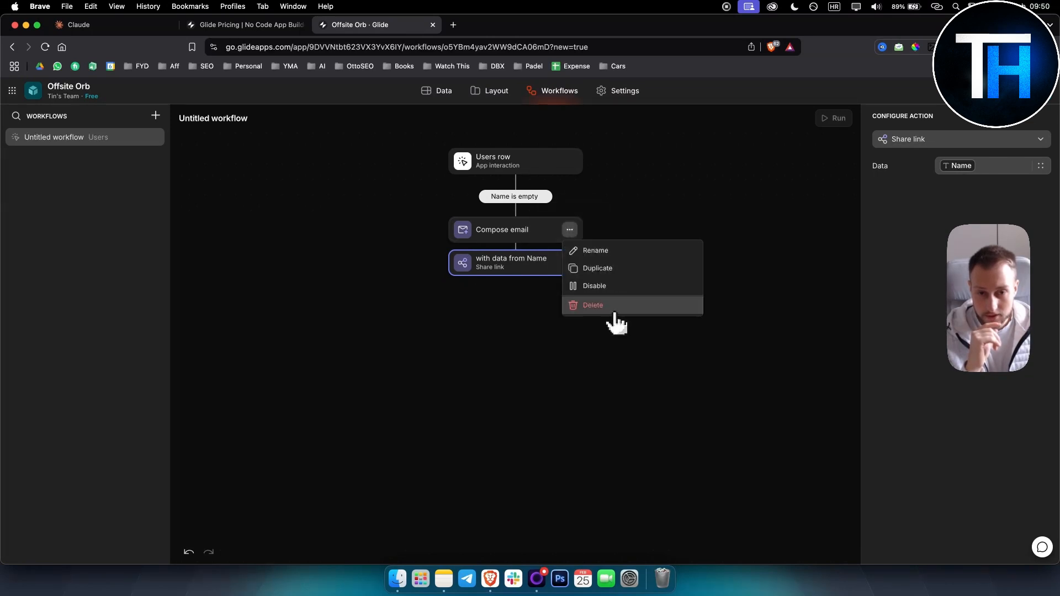
left_click(591, 304)
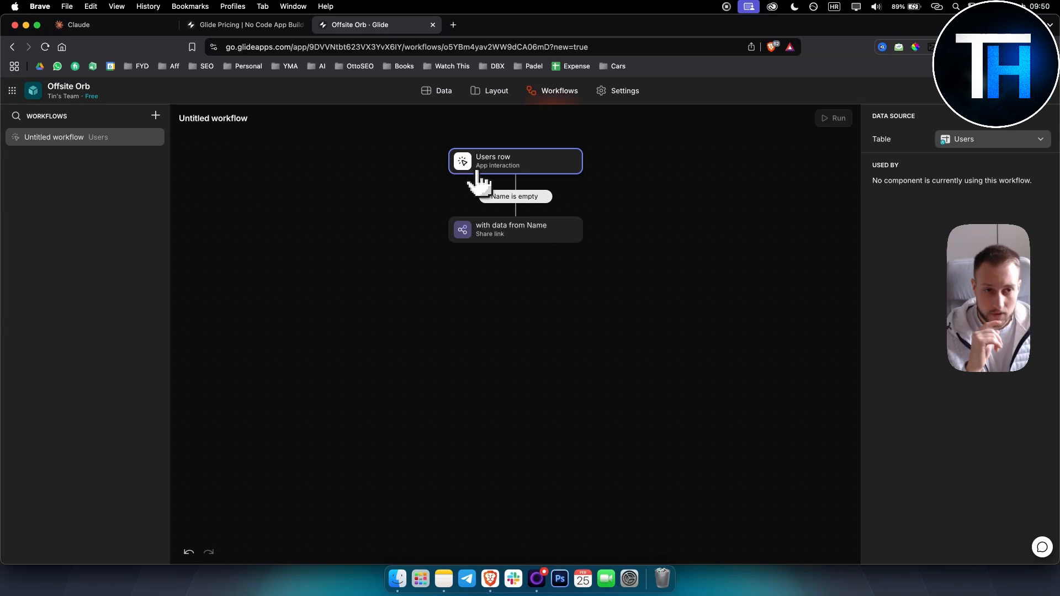
Change the condition to check that Role includes ceo.
left_click(991, 139)
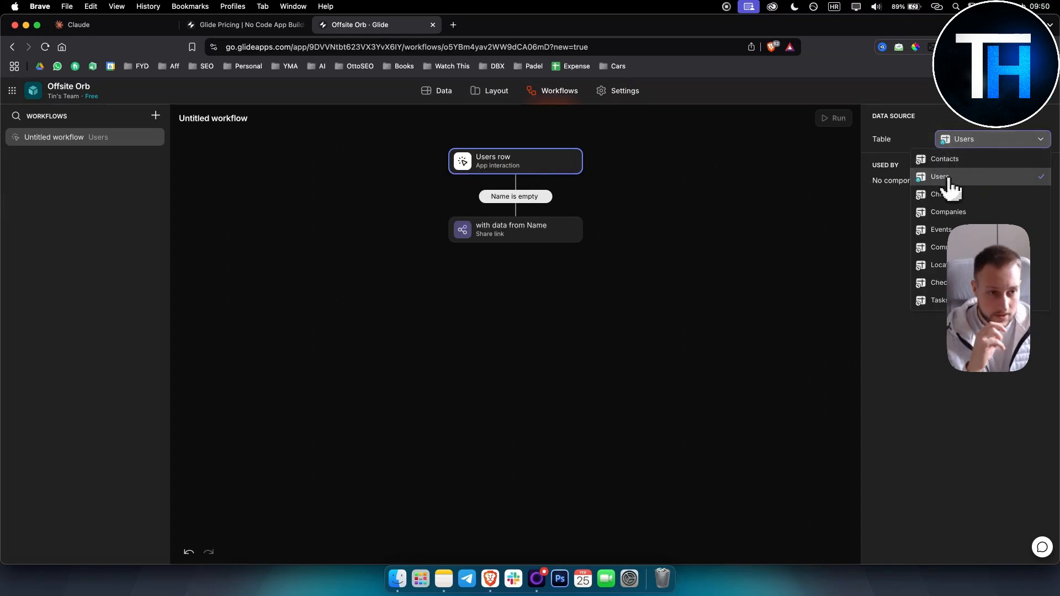
left_click(514, 197)
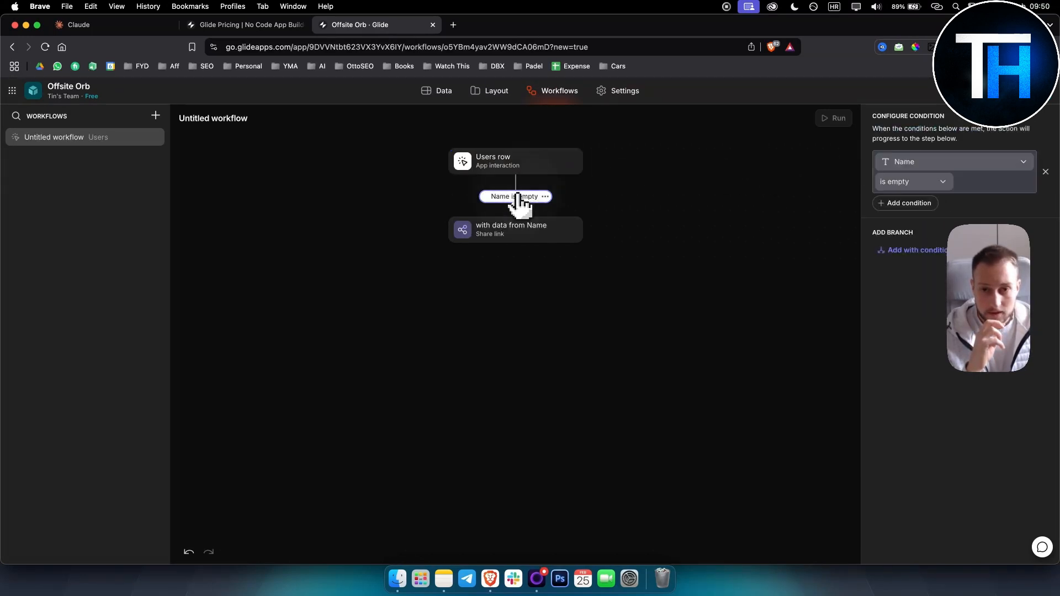
left_click(953, 161)
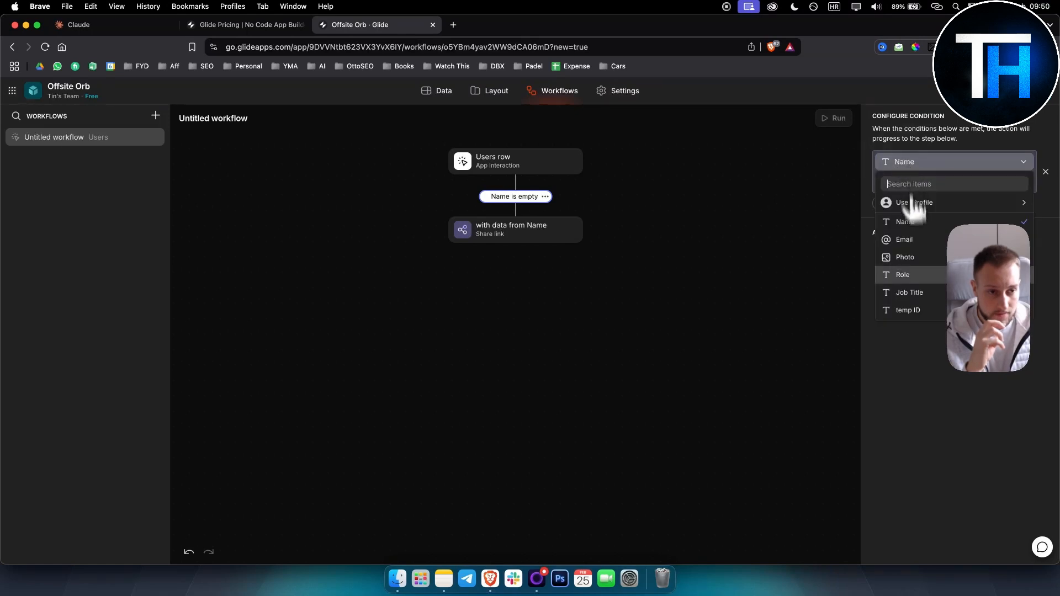
left_click(902, 275)
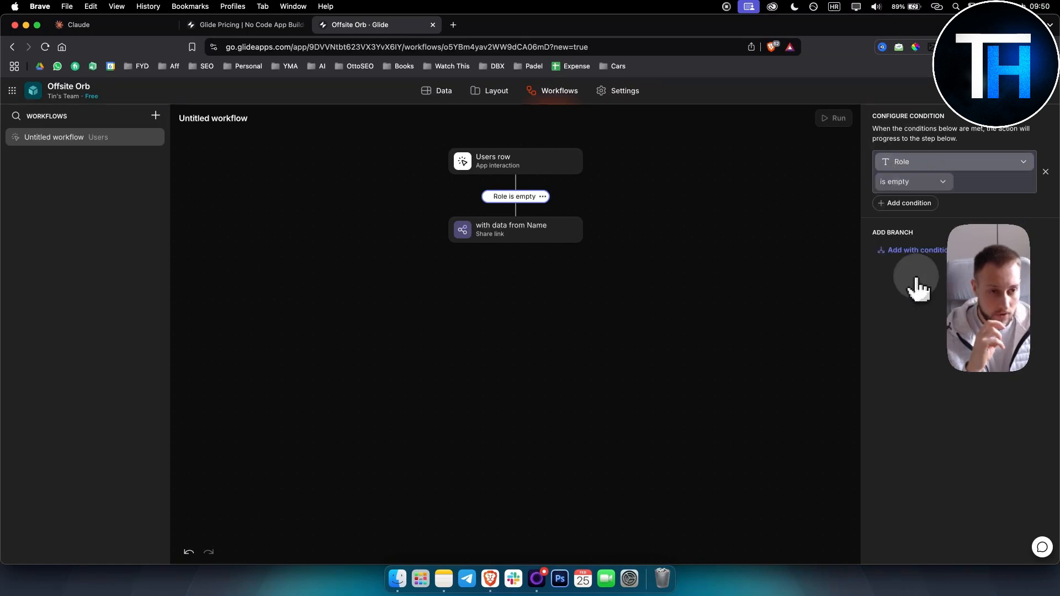
left_click(913, 181)
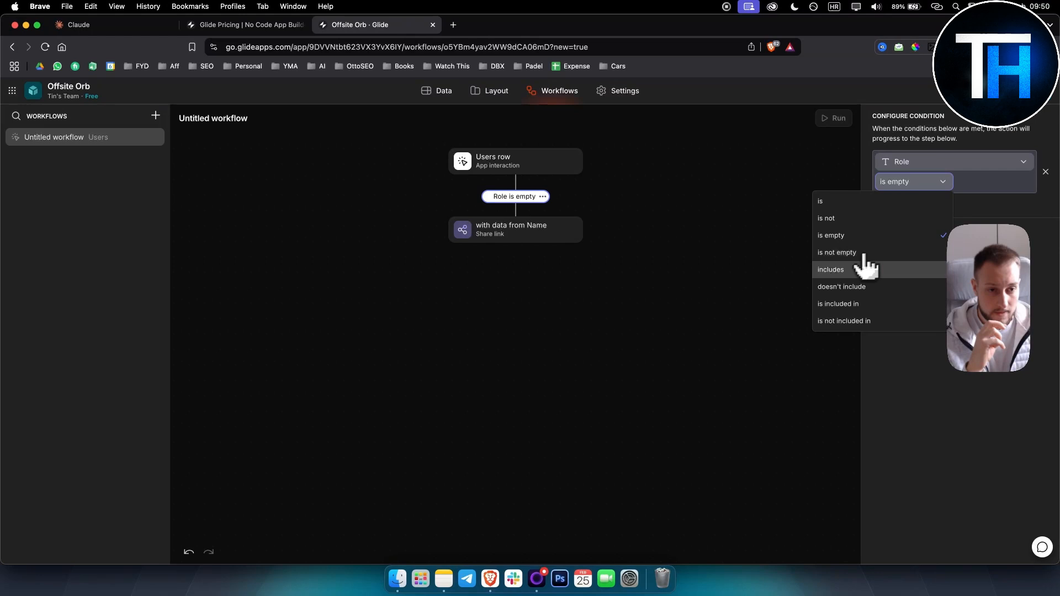
left_click(830, 270)
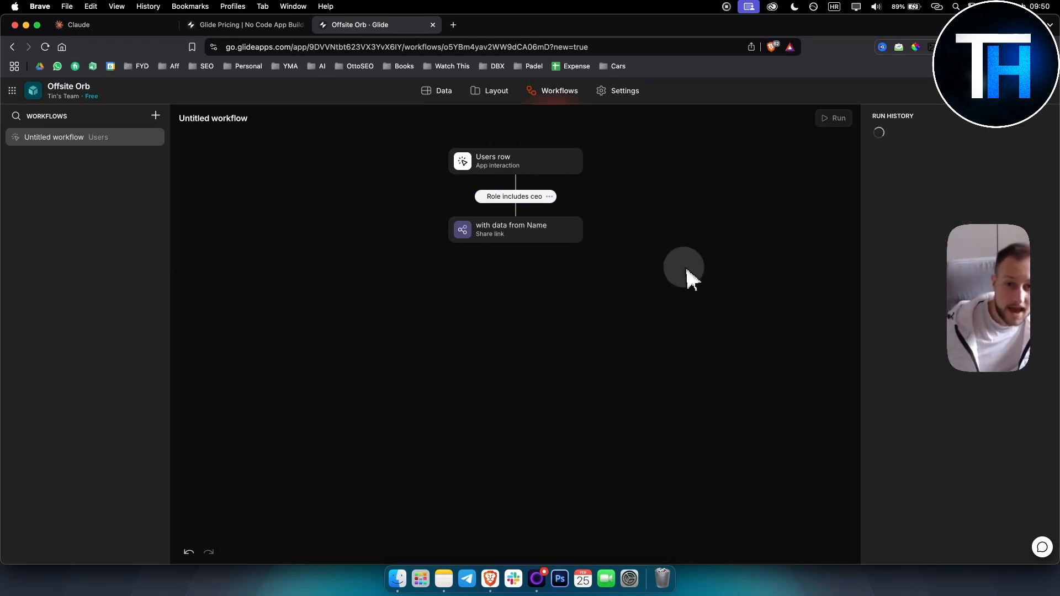
Review the Share link step's settings and the whole workflow, then go to app settings.
left_click(515, 229)
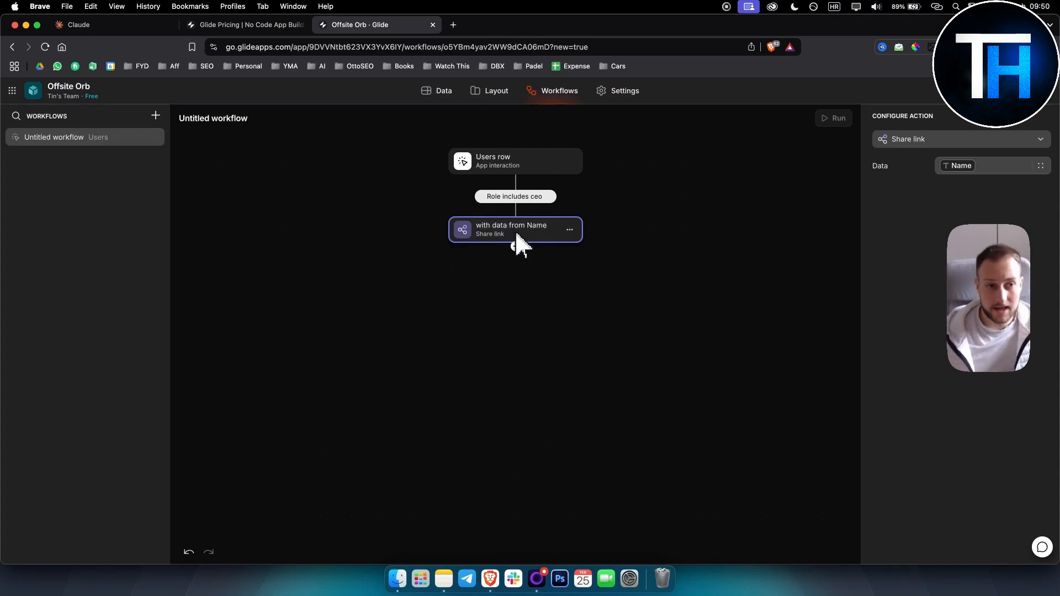
mouse_move(480, 263)
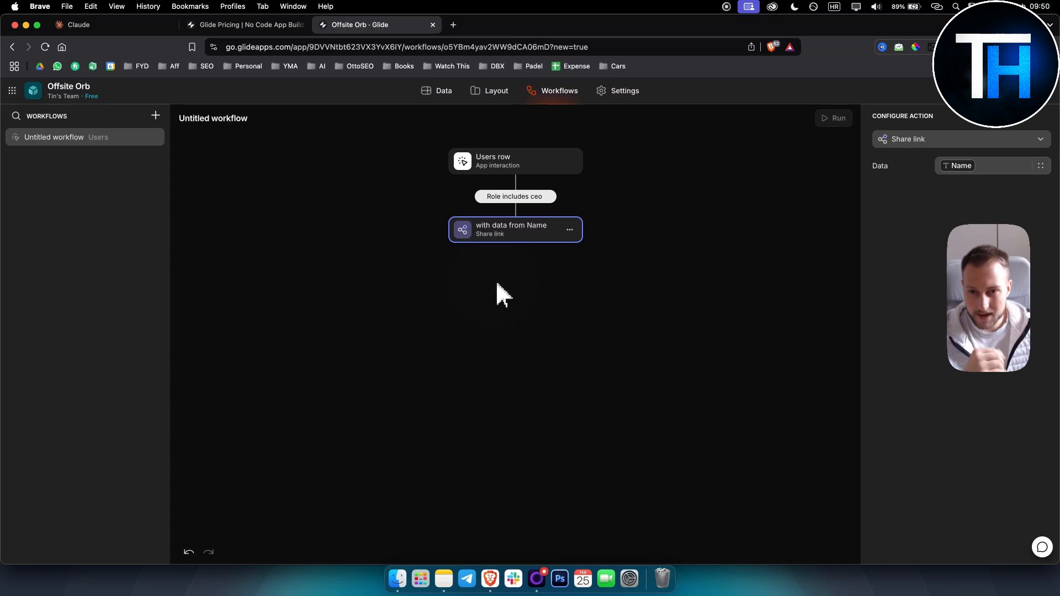
left_click(500, 284)
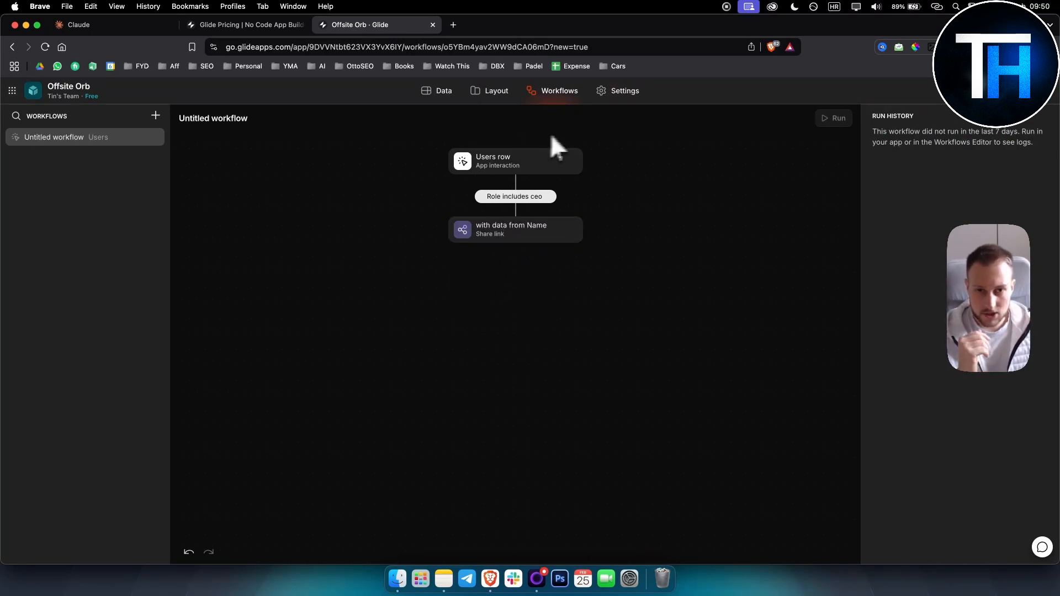
mouse_move(632, 98)
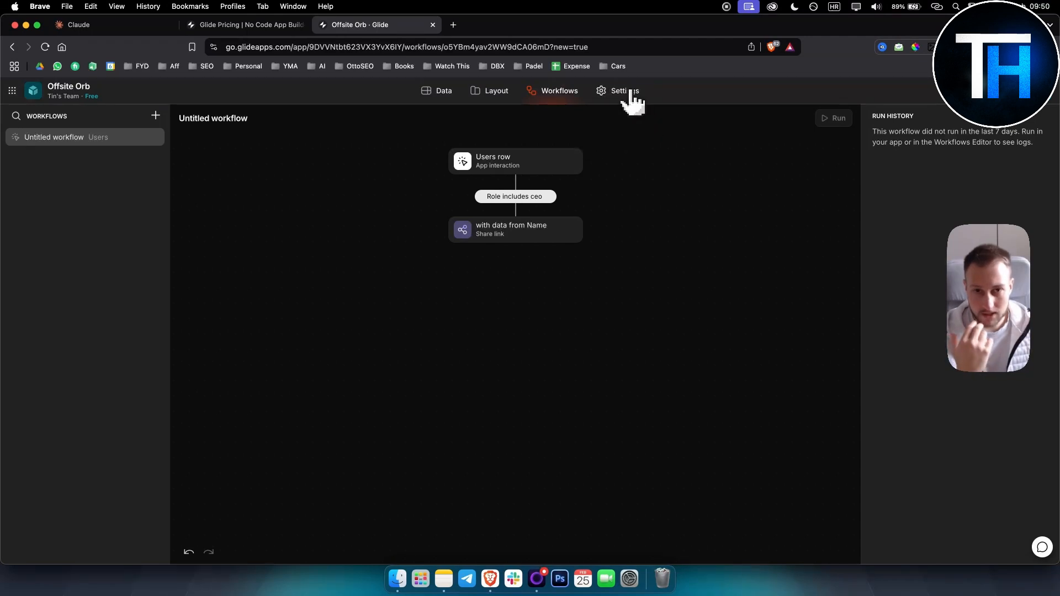
left_click(618, 90)
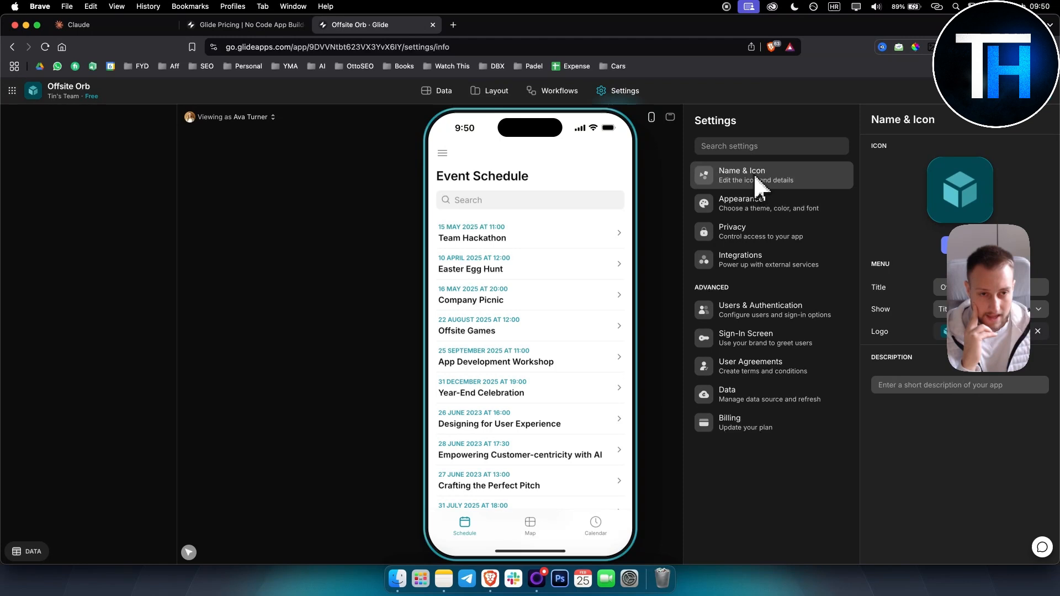
mouse_move(743, 203)
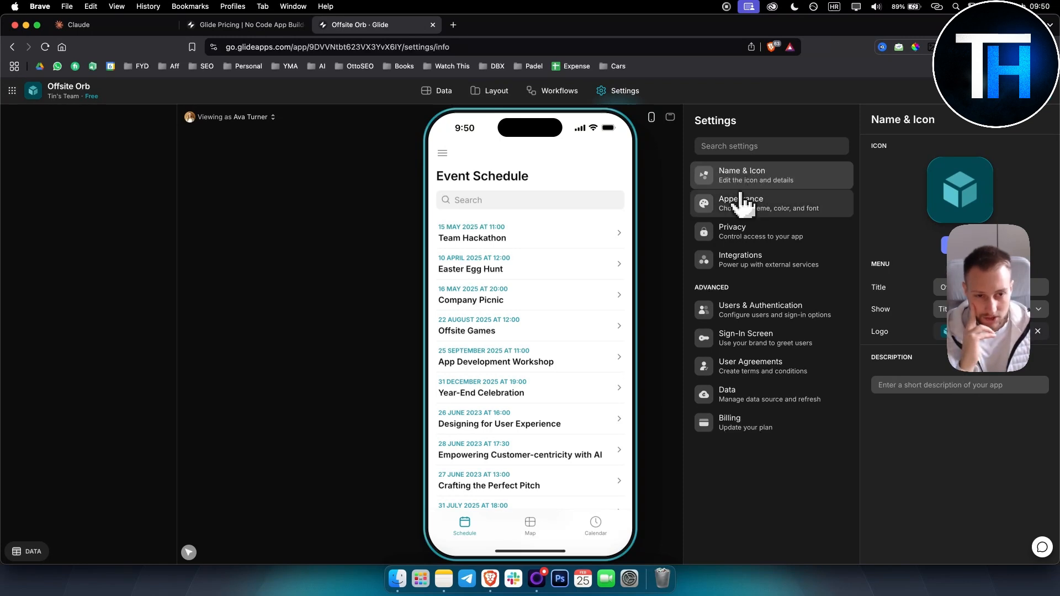
Browse the Appearance, Privacy and Integrations settings for Offsite Orb.
left_click(740, 203)
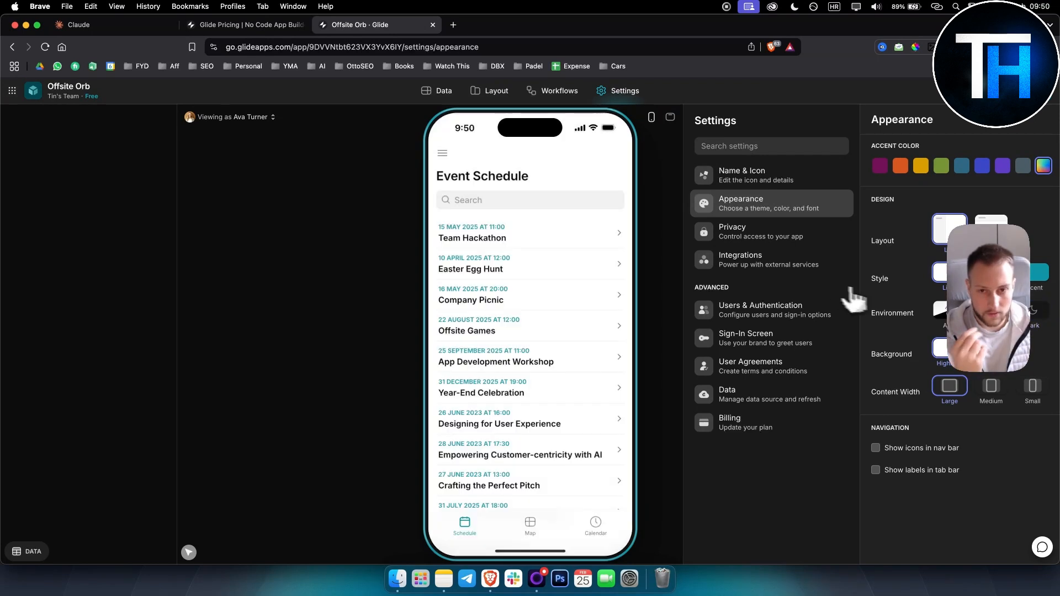
left_click(731, 230)
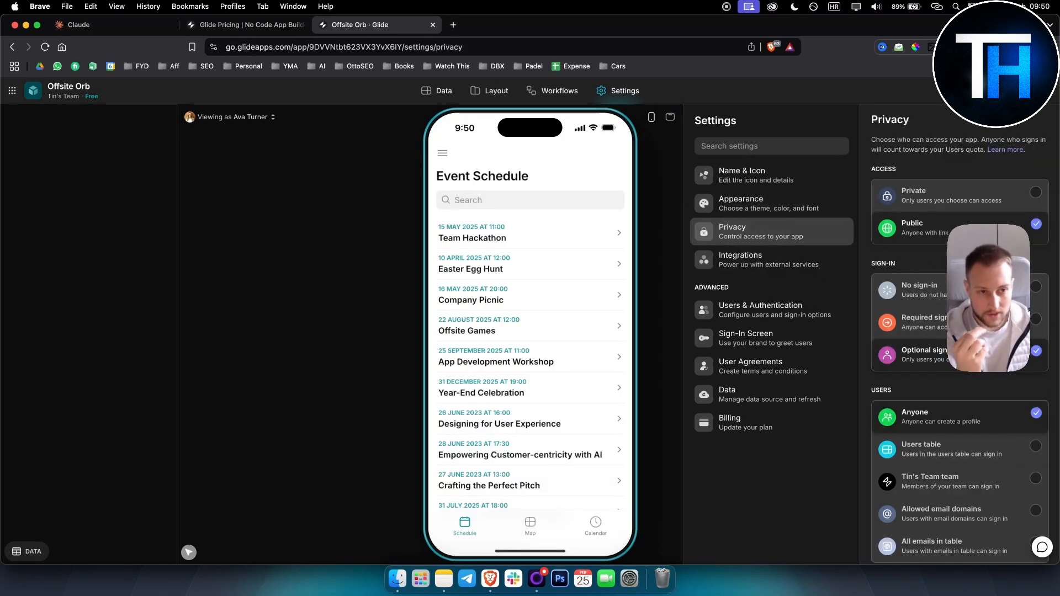
scroll("down", 3)
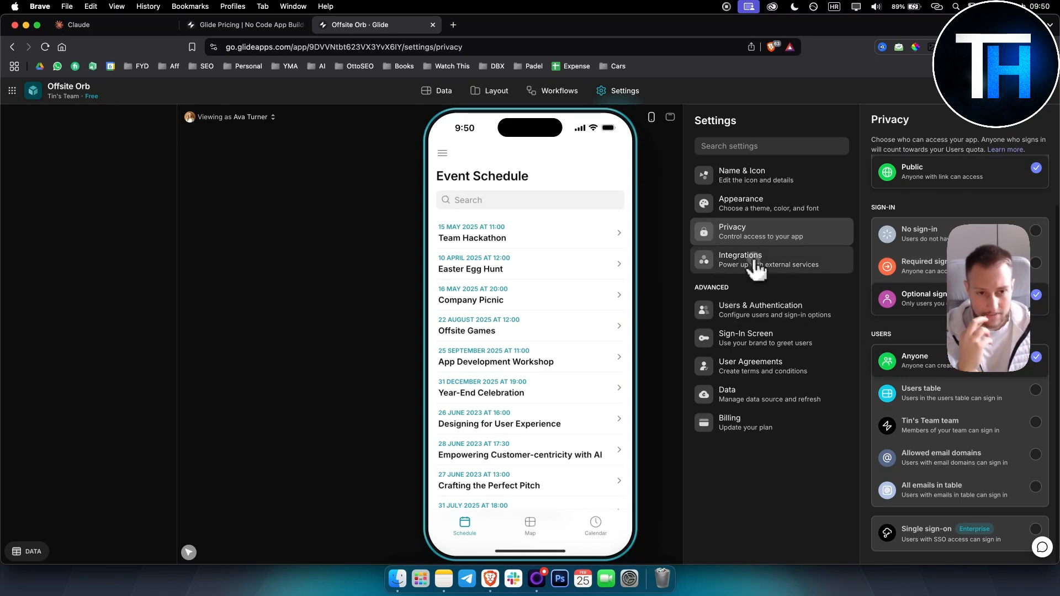
left_click(740, 259)
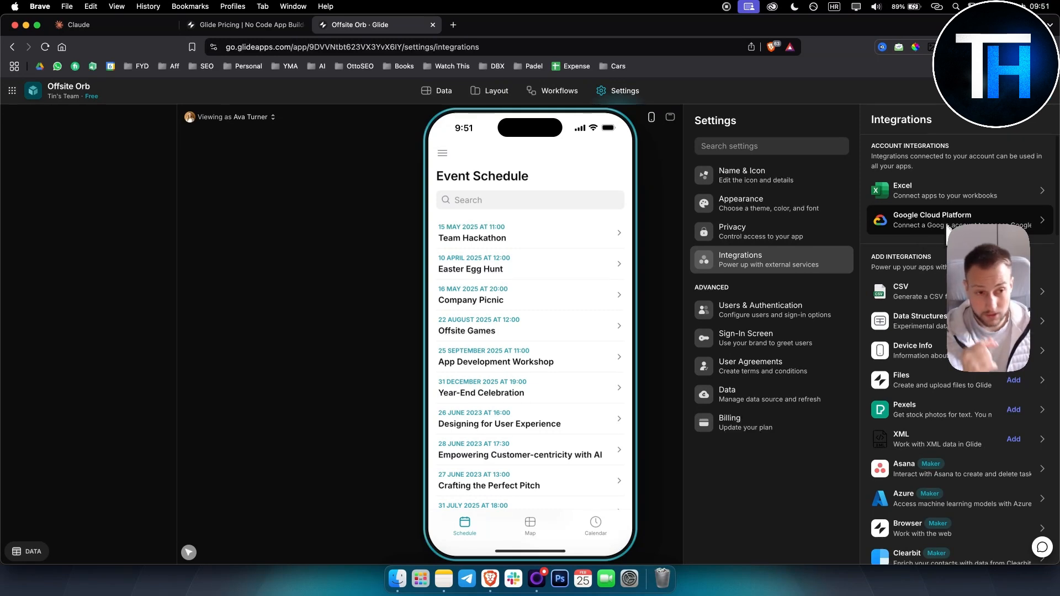
scroll("down", 3)
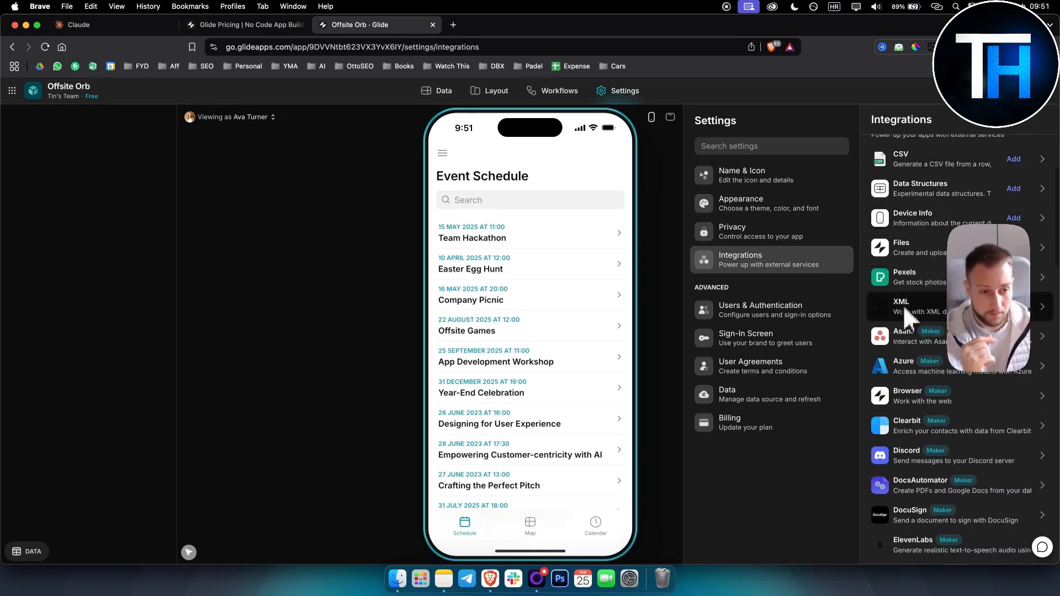
scroll("down", 3)
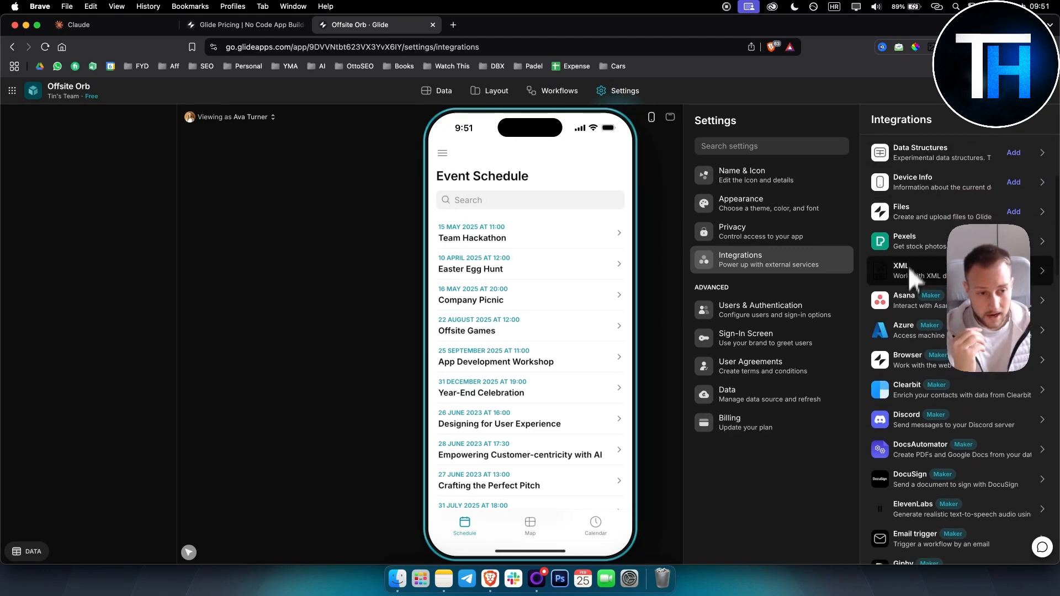
scroll("down", 3)
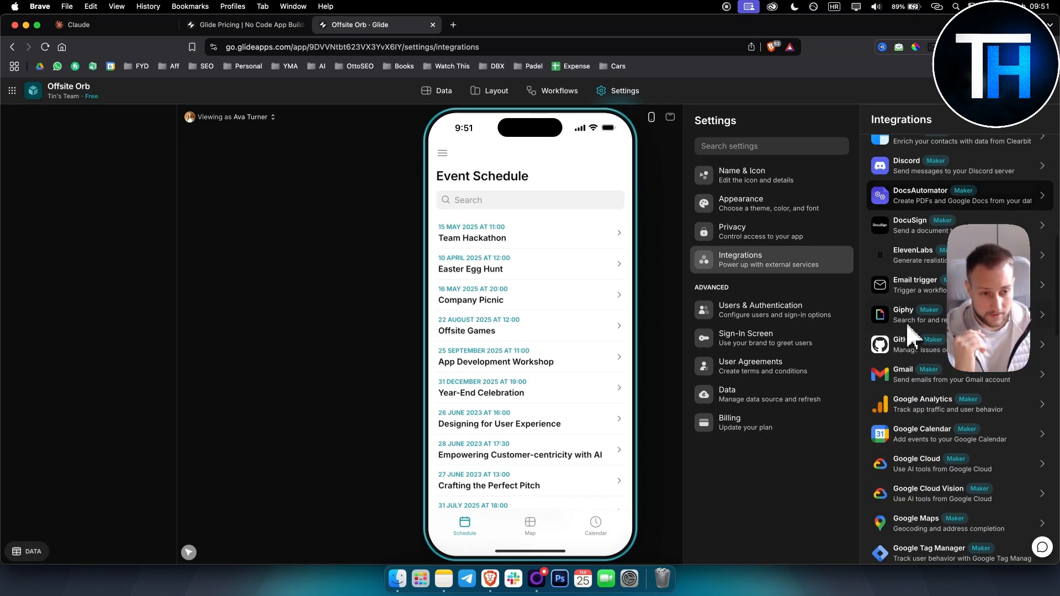
scroll("down", 3)
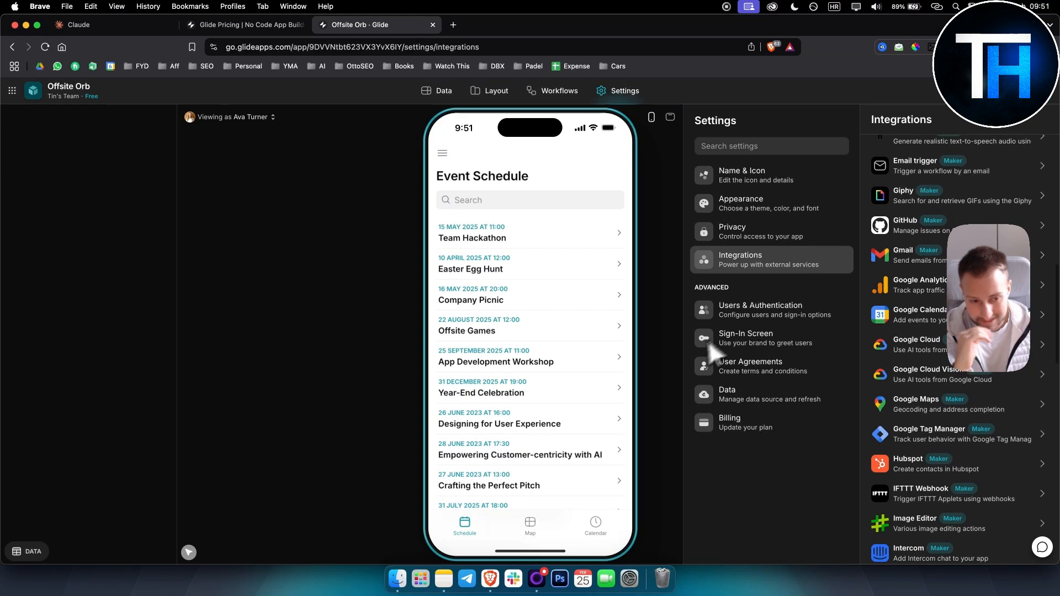
mouse_move(761, 324)
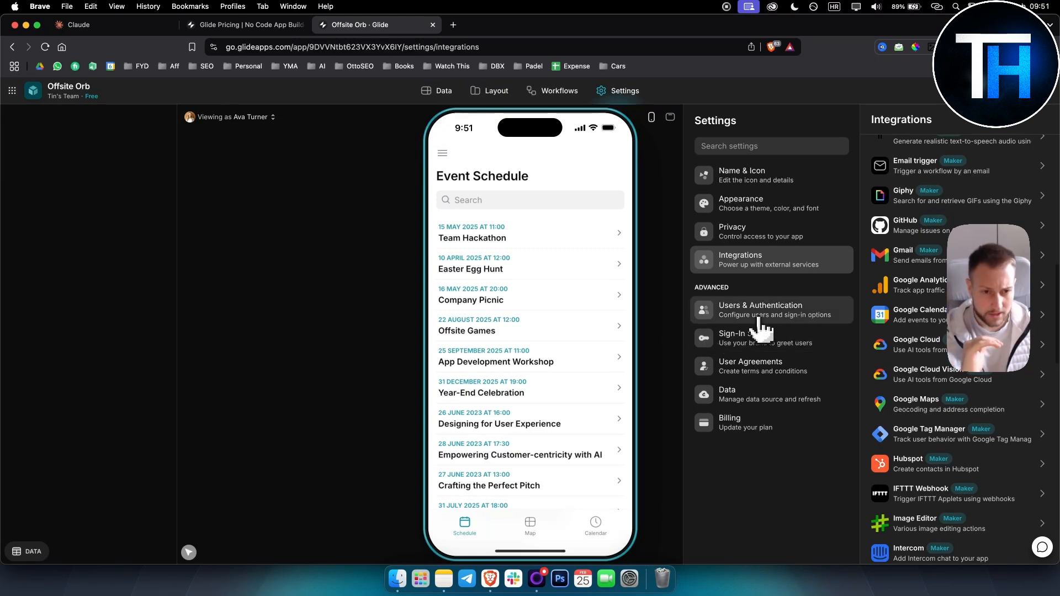
Bring up the Users & Authentication settings in the Advanced section.
left_click(759, 309)
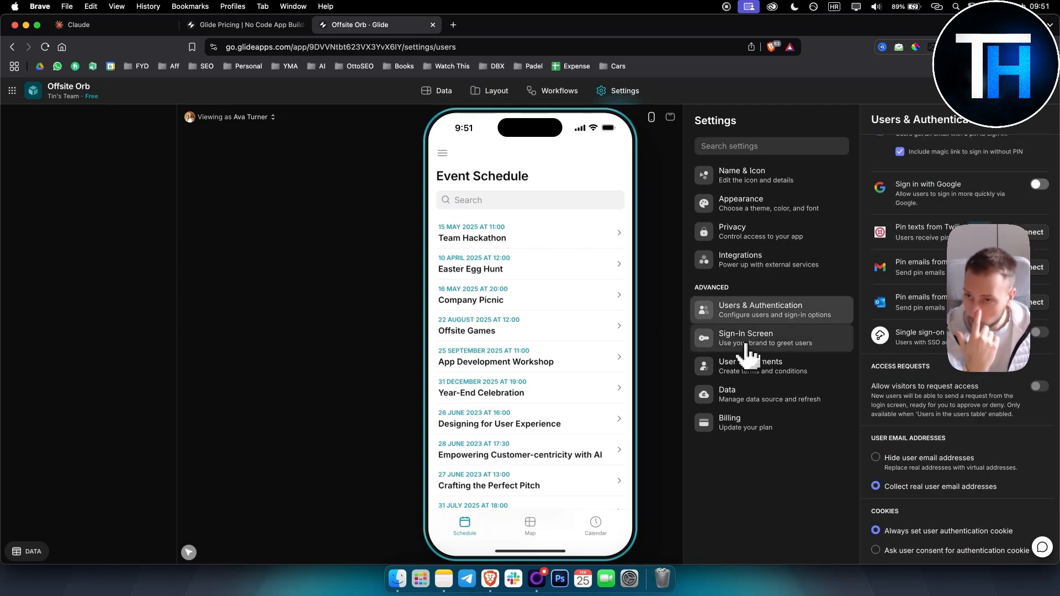
Return to the Layout editor and inspect the Map screen's location map component.
left_click(437, 90)
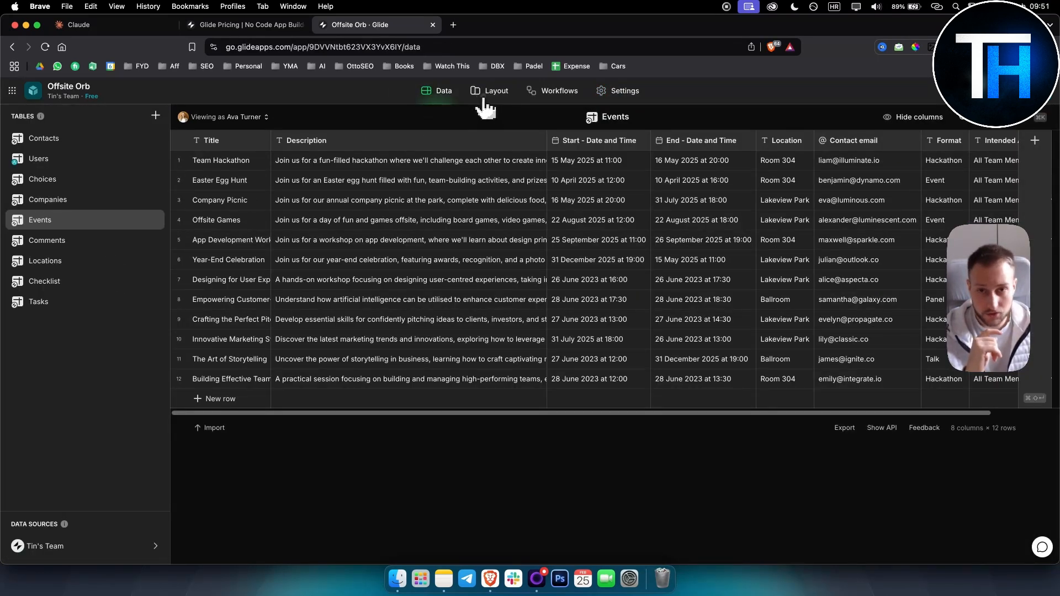
left_click(494, 91)
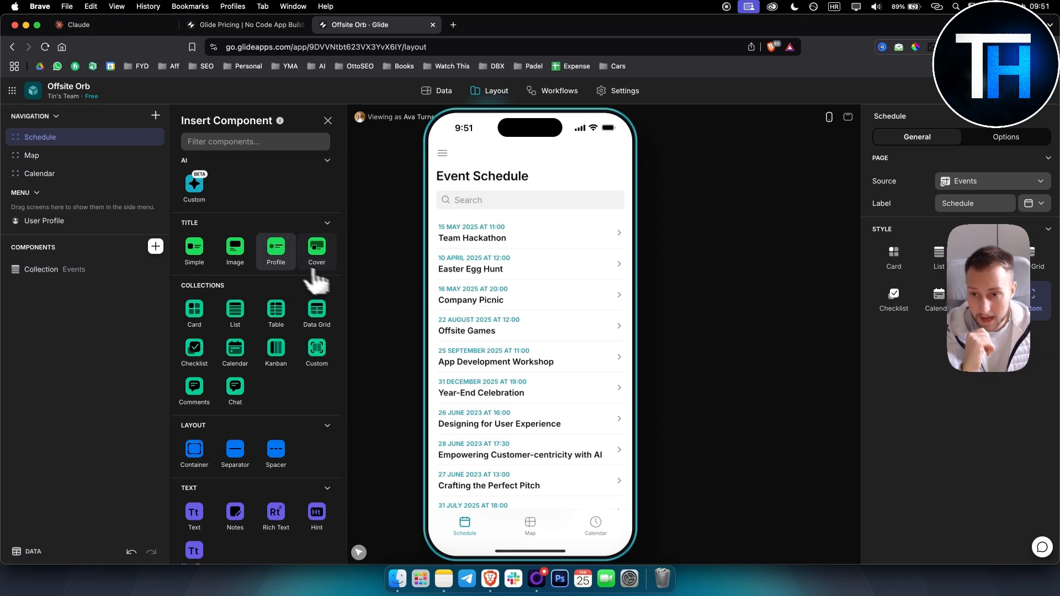
mouse_move(275, 251)
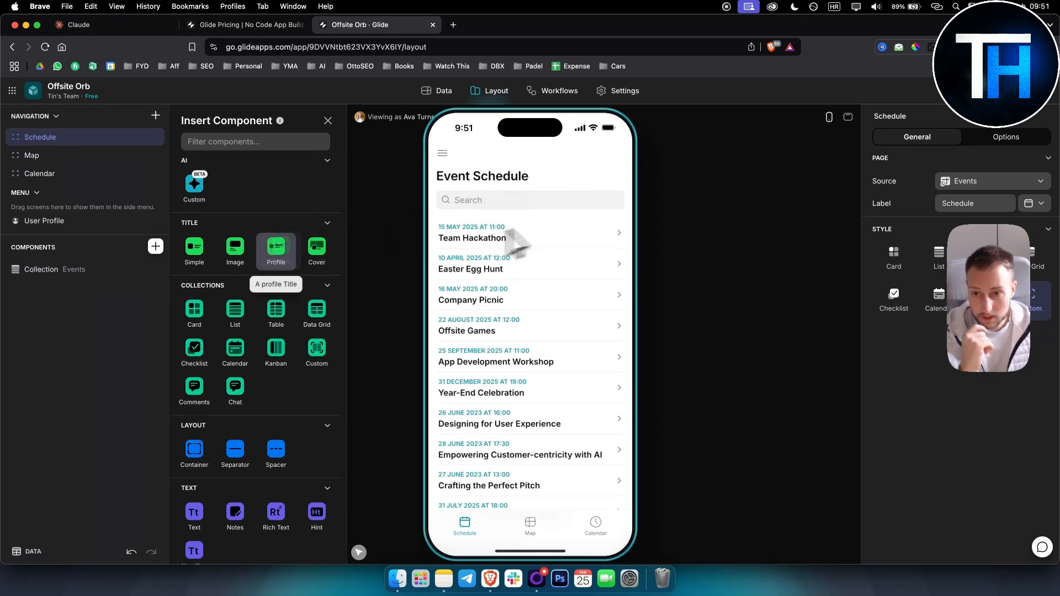
mouse_move(486, 186)
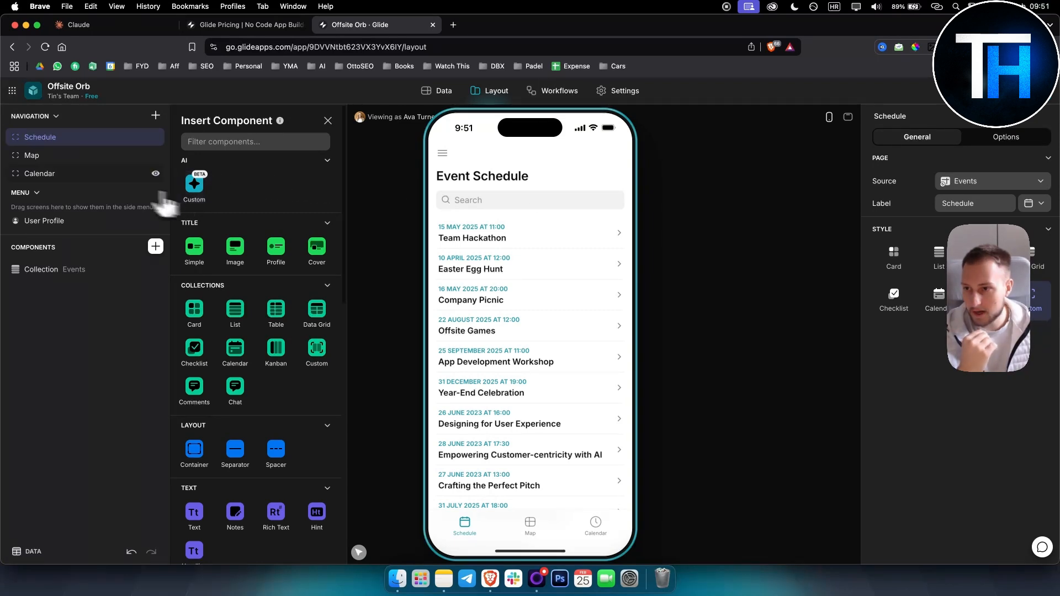
left_click(32, 155)
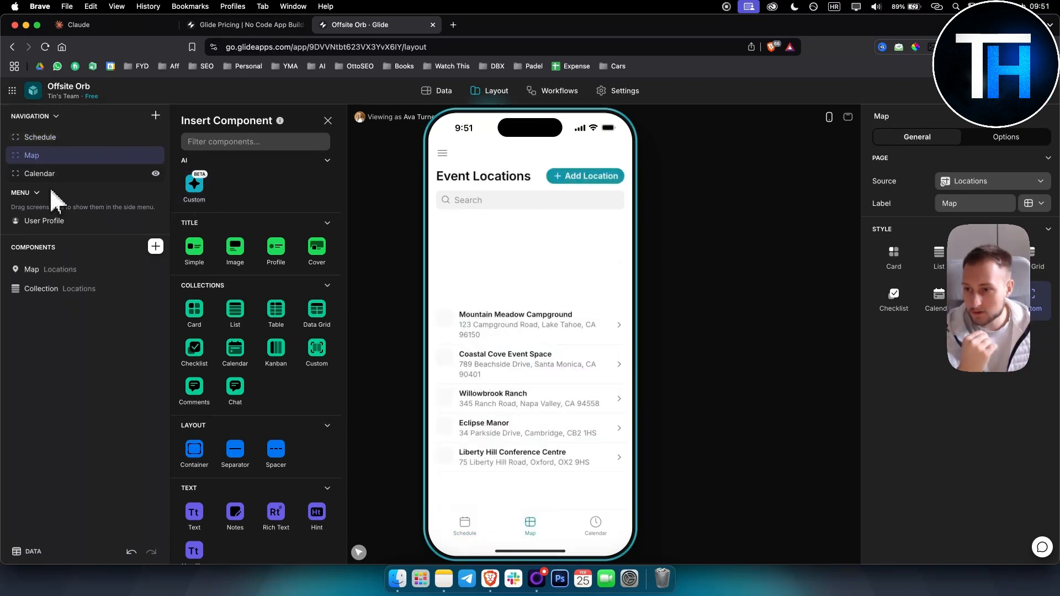
left_click(32, 269)
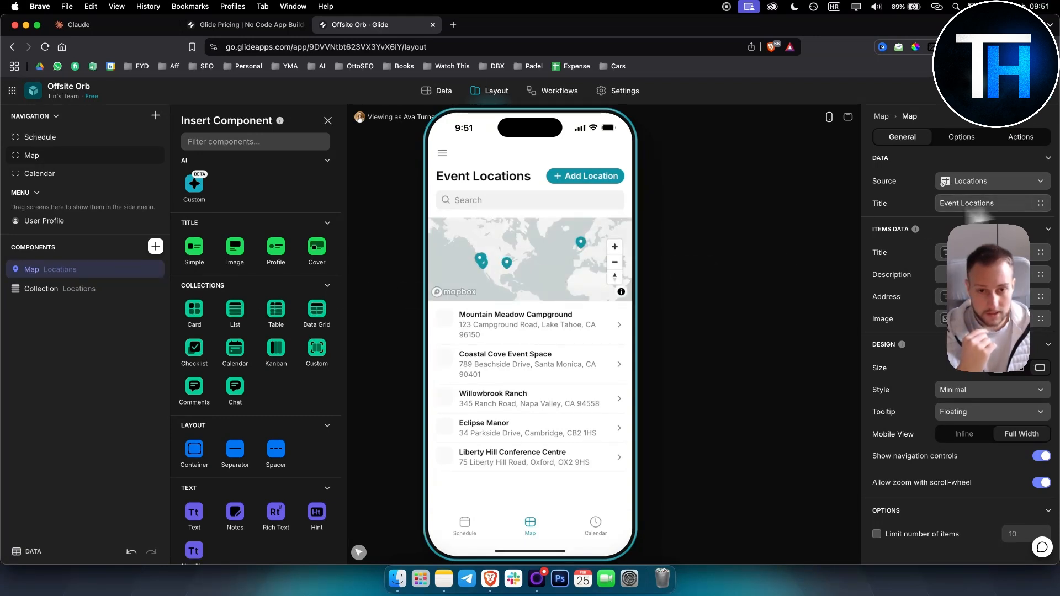
scroll("down", 3)
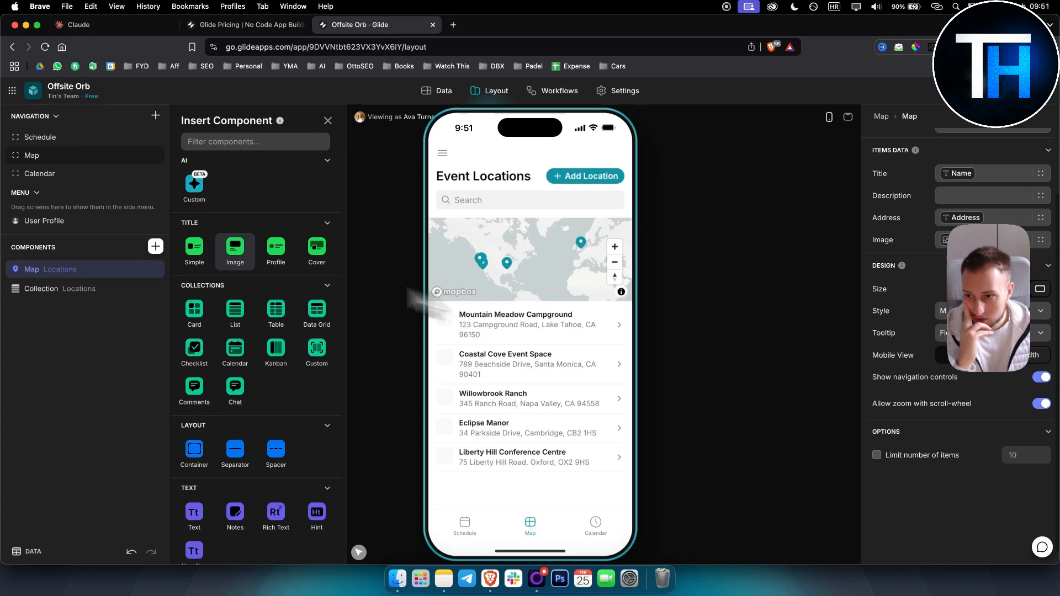
Switch to the Calendar screen showing the event calendar.
left_click(40, 173)
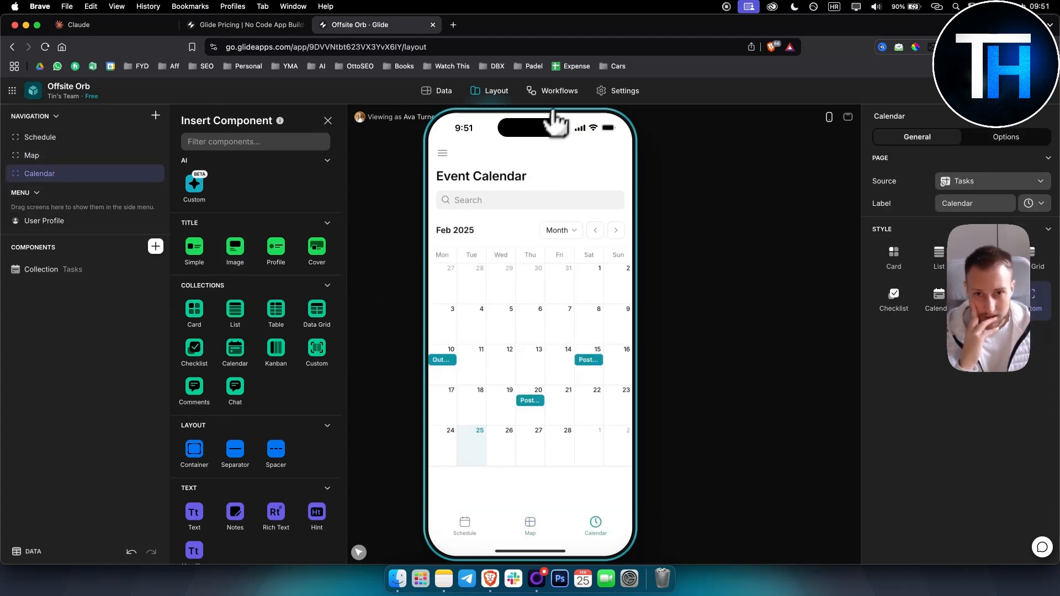
Review the Users workflow, then return to Layout ready to publish Offsite Orb.
left_click(559, 90)
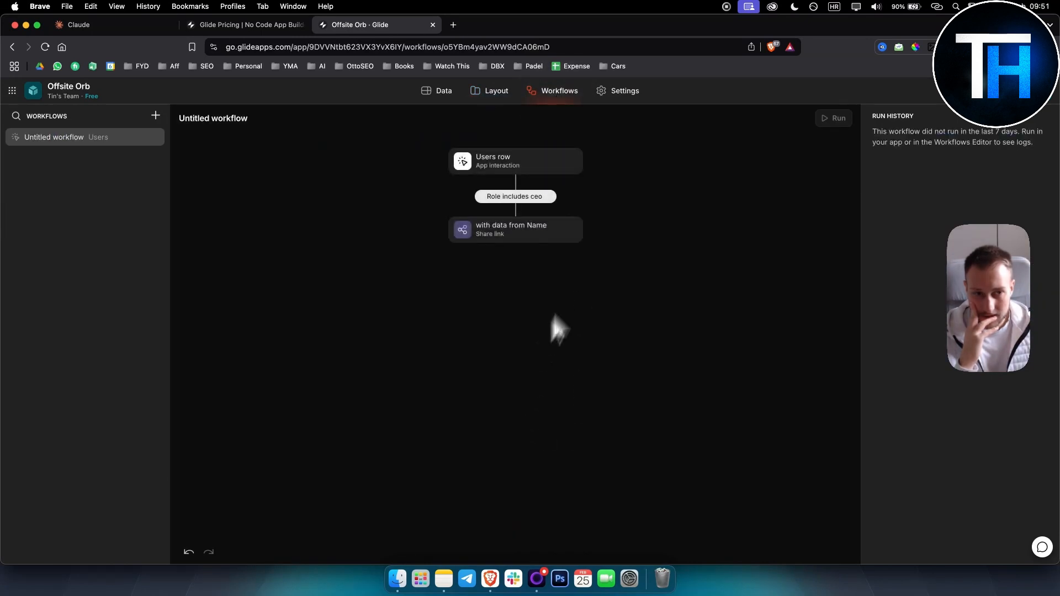
mouse_move(439, 132)
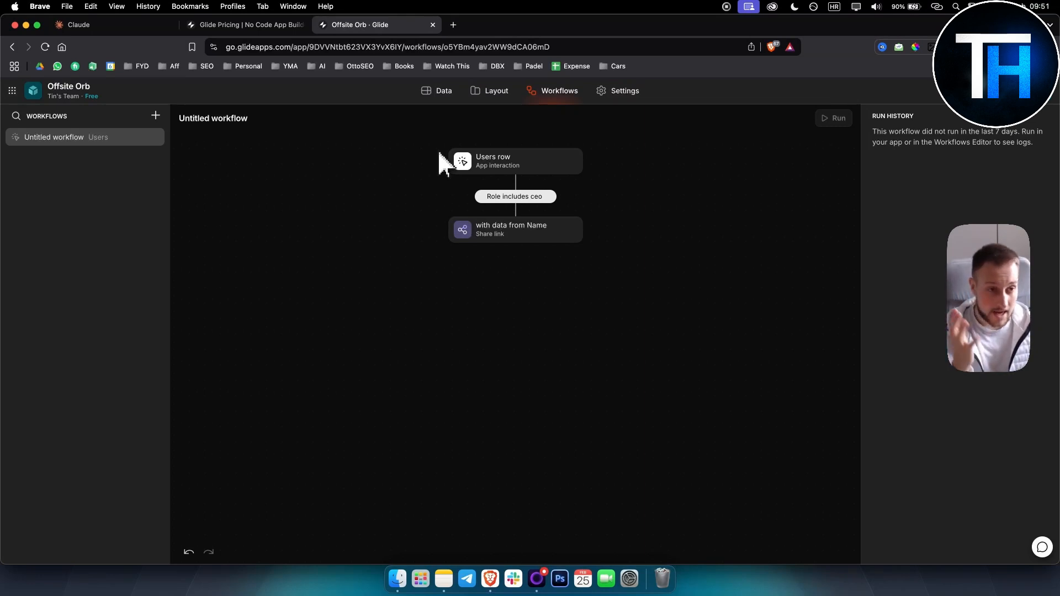
mouse_move(446, 169)
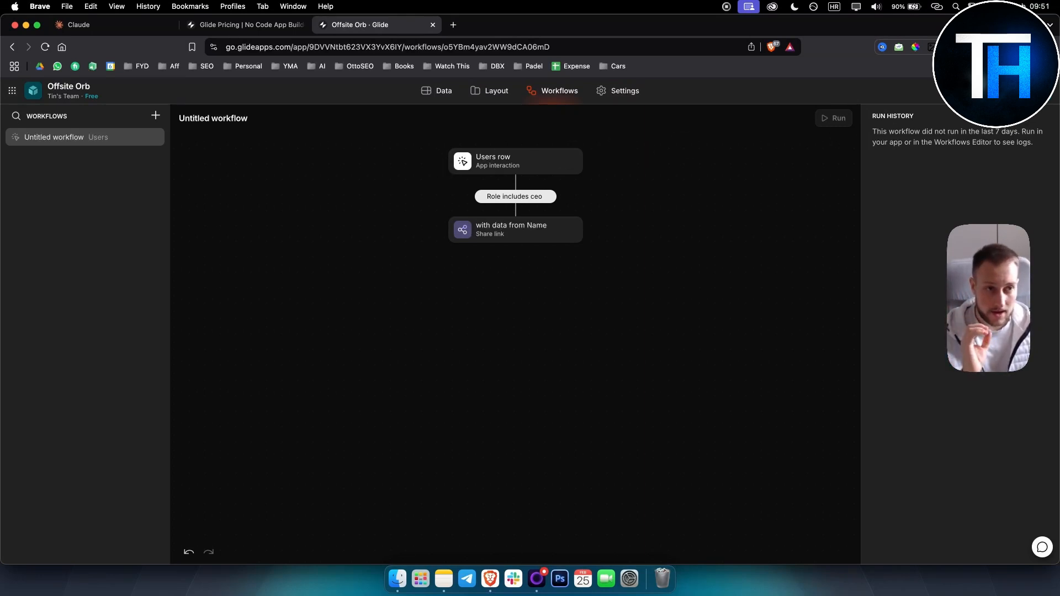
left_click(496, 91)
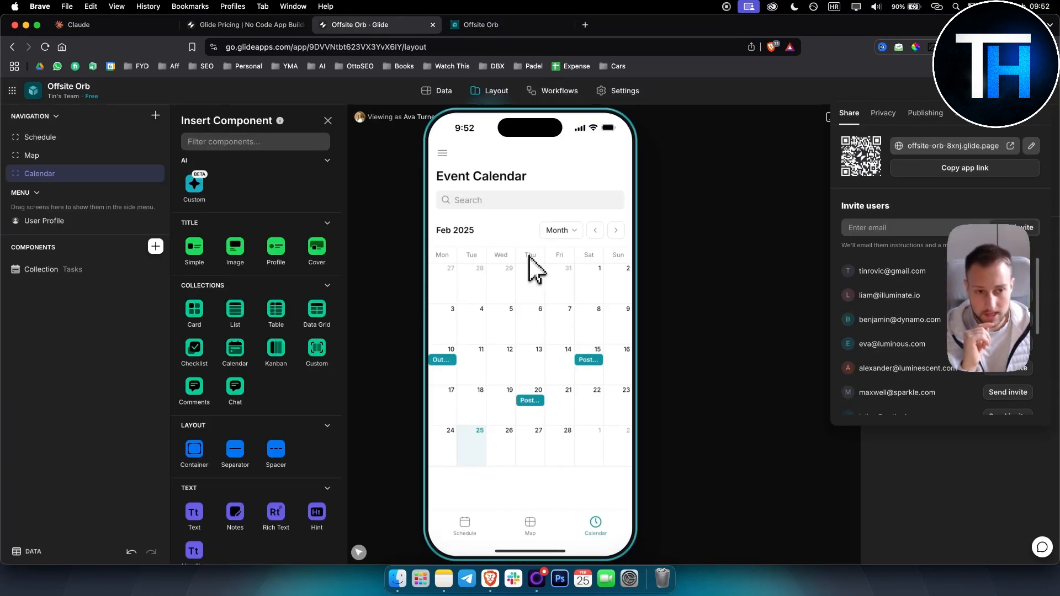
mouse_move(541, 309)
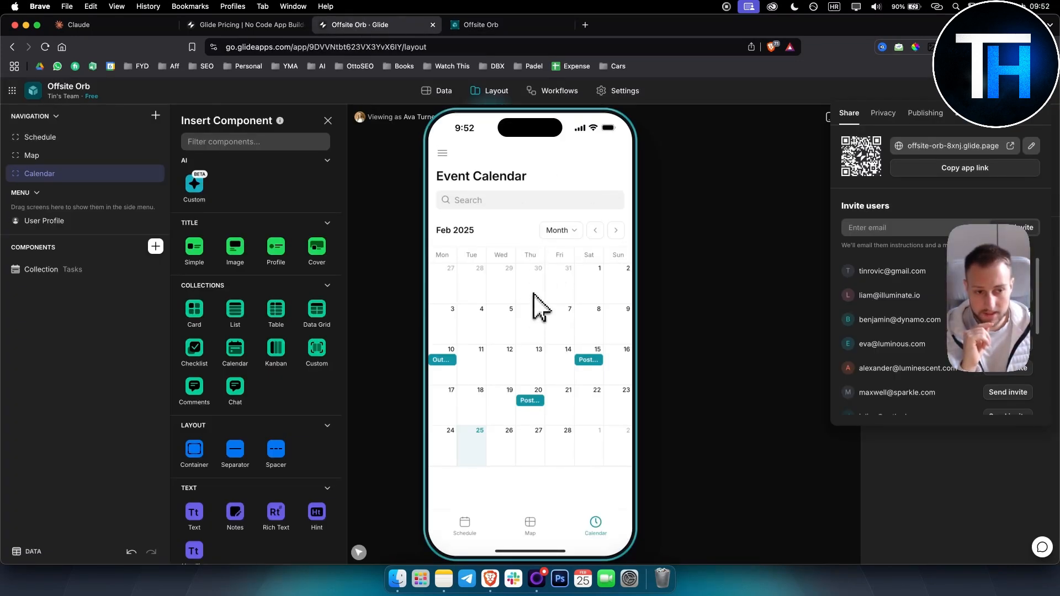
mouse_move(487, 243)
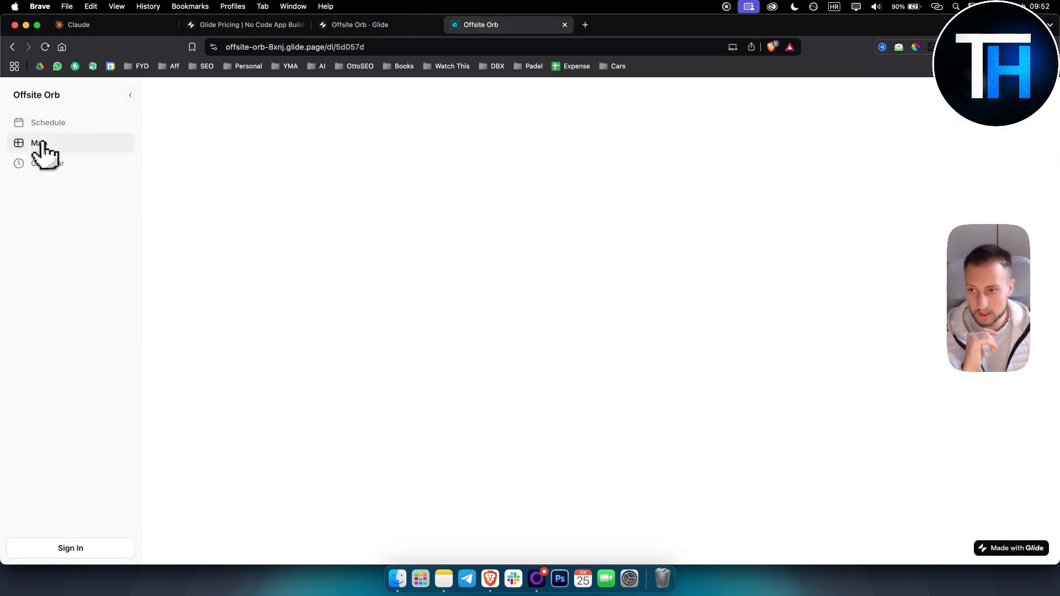
View the live app's Map and Event Calendar pages, then return to Glide's Plans and Pricing page.
left_click(38, 143)
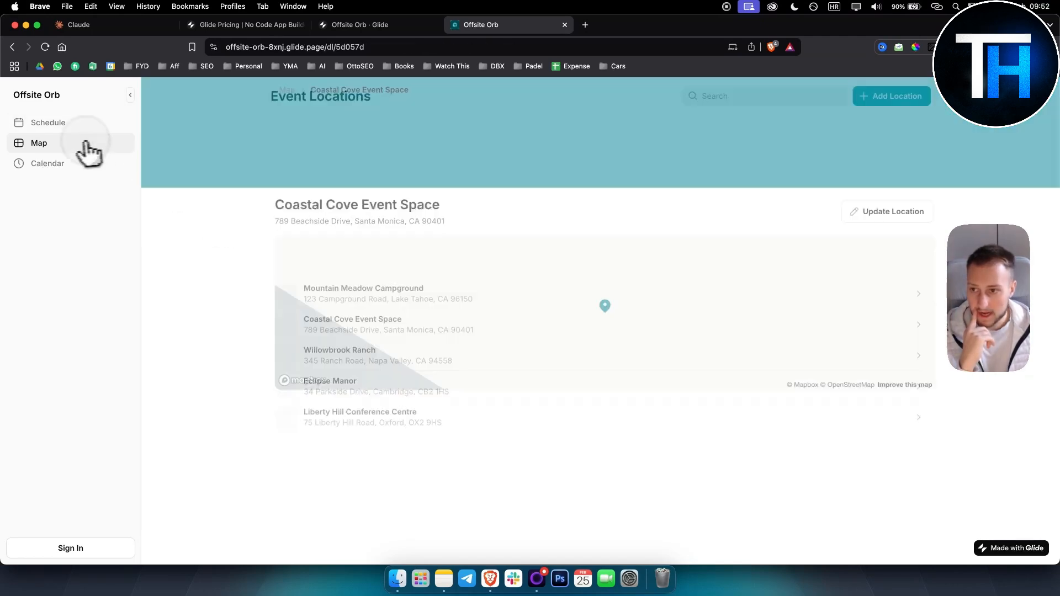
left_click(38, 142)
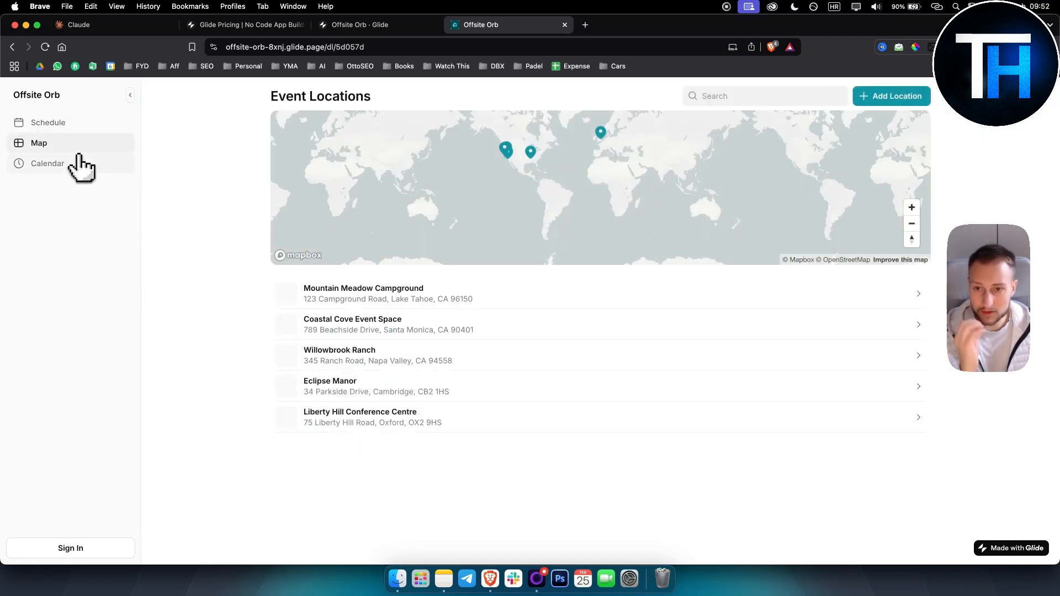
left_click(47, 164)
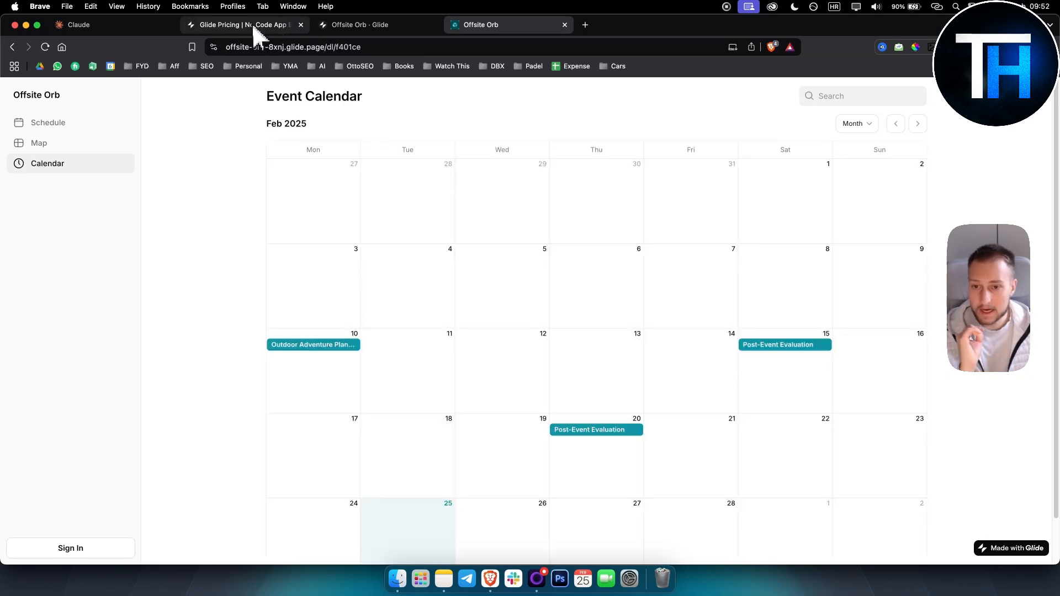
left_click(243, 26)
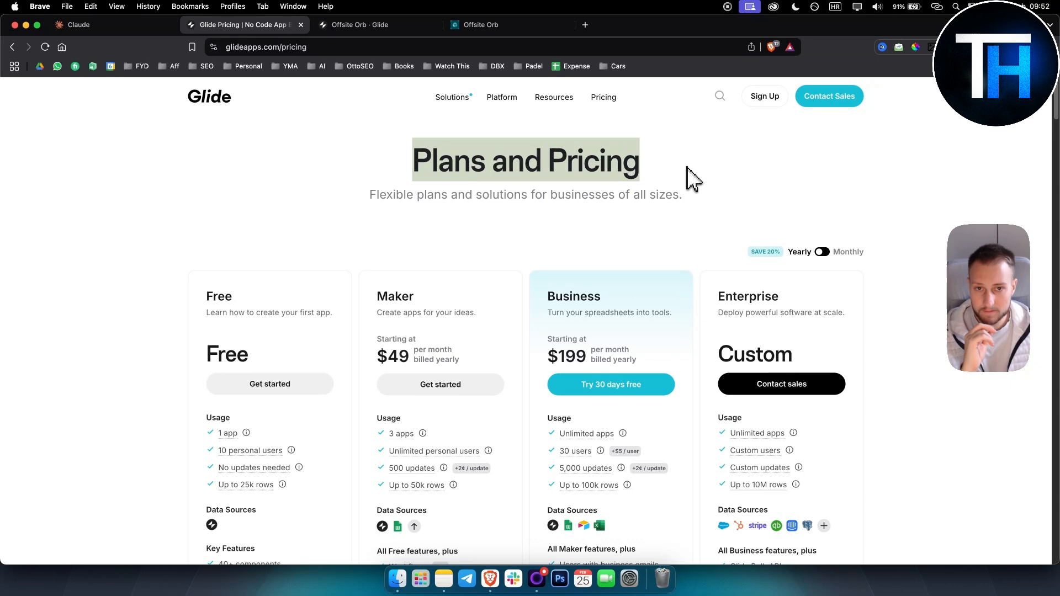
left_click(360, 25)
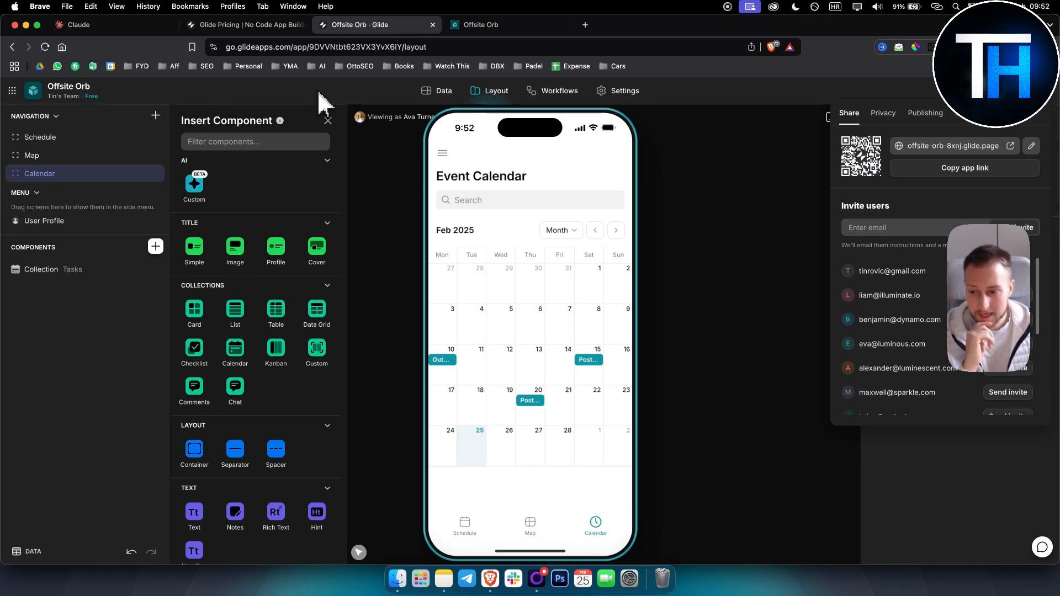
mouse_move(451, 38)
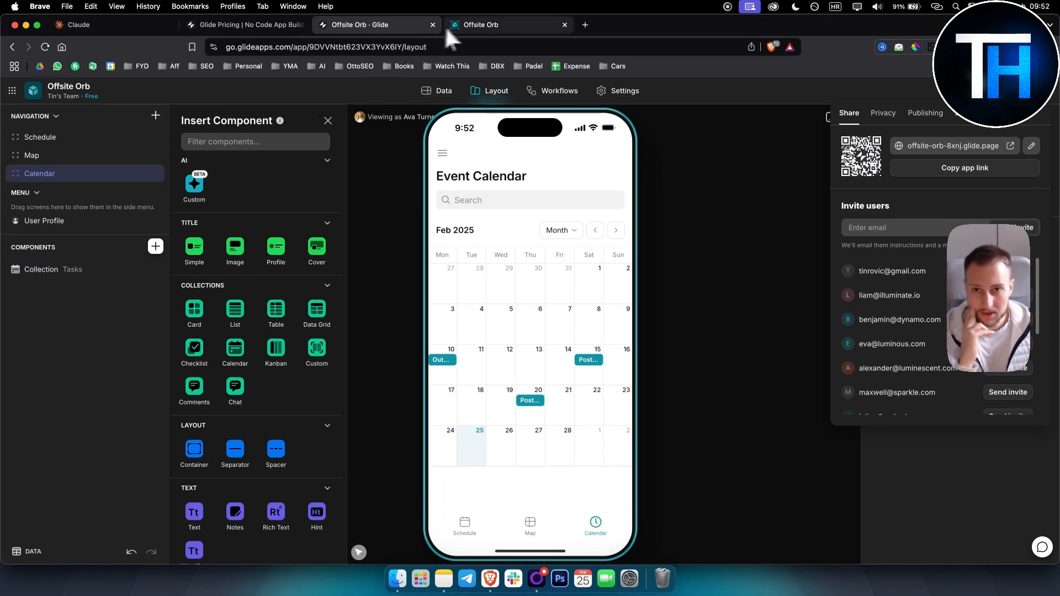
left_click(502, 25)
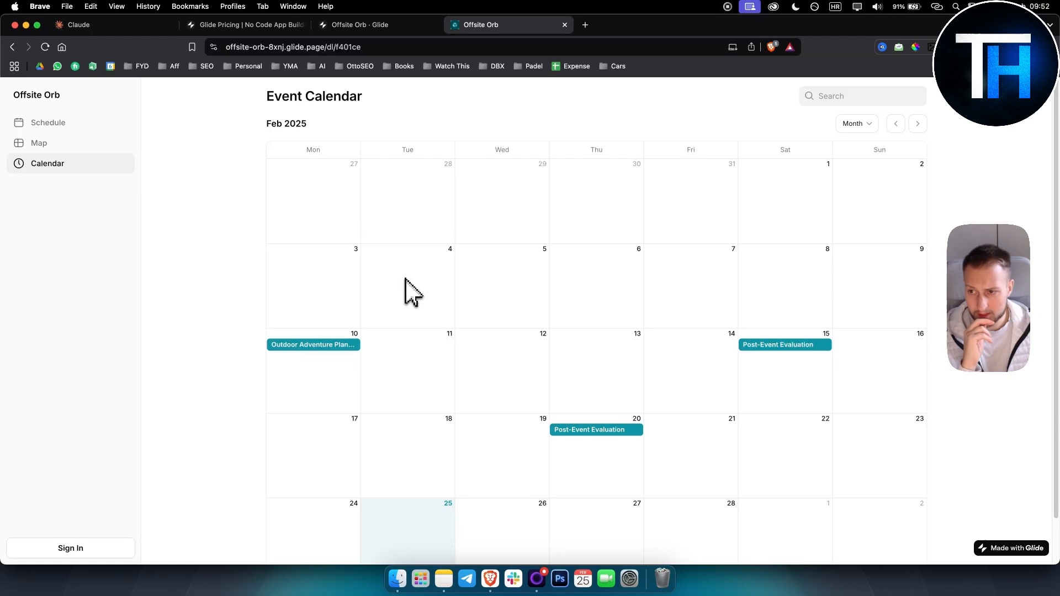
left_click(48, 122)
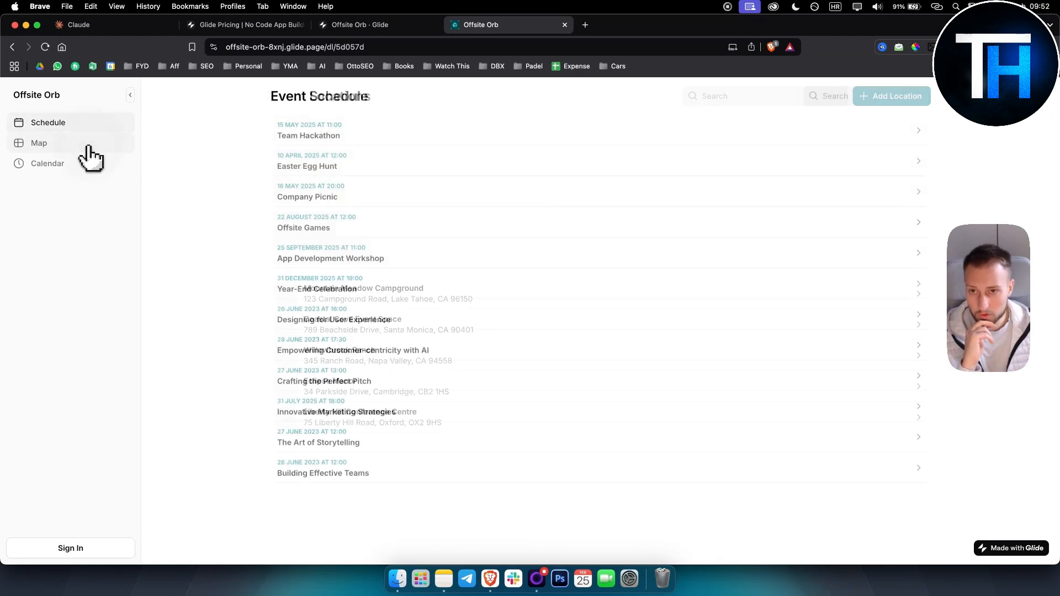
left_click(243, 26)
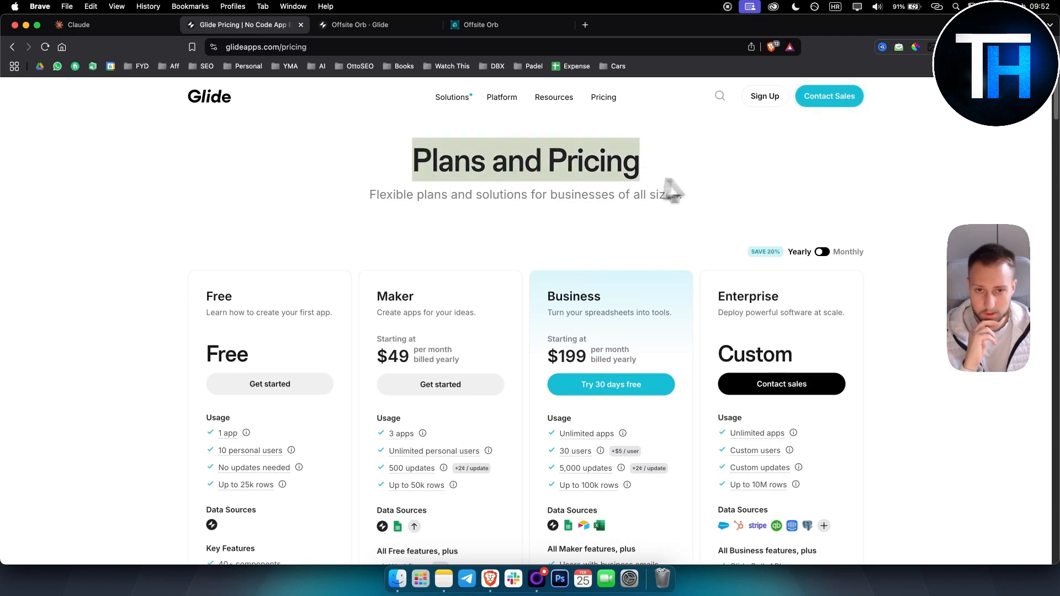
scroll("down", 3)
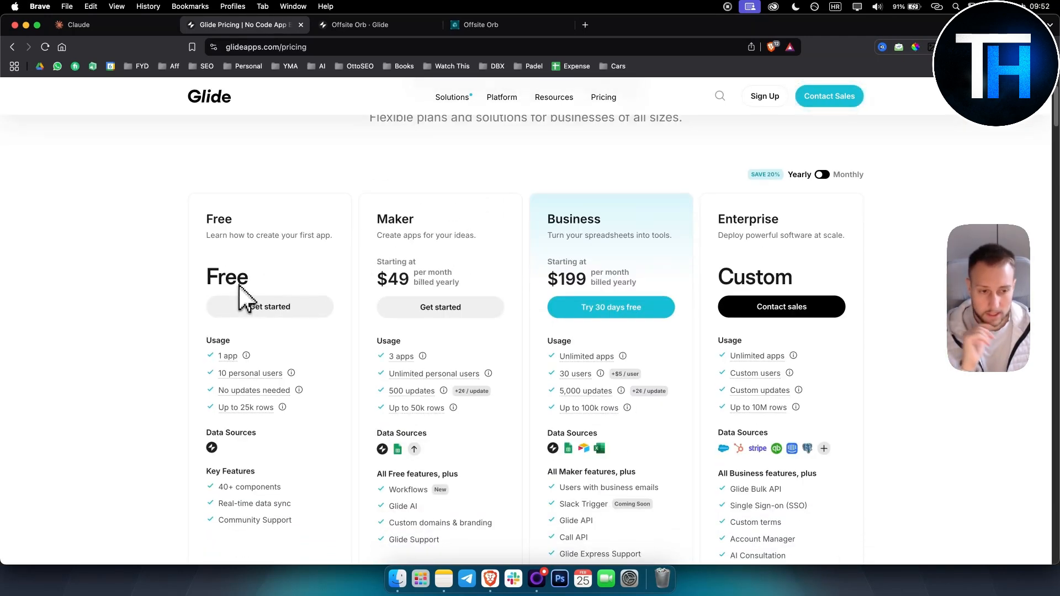